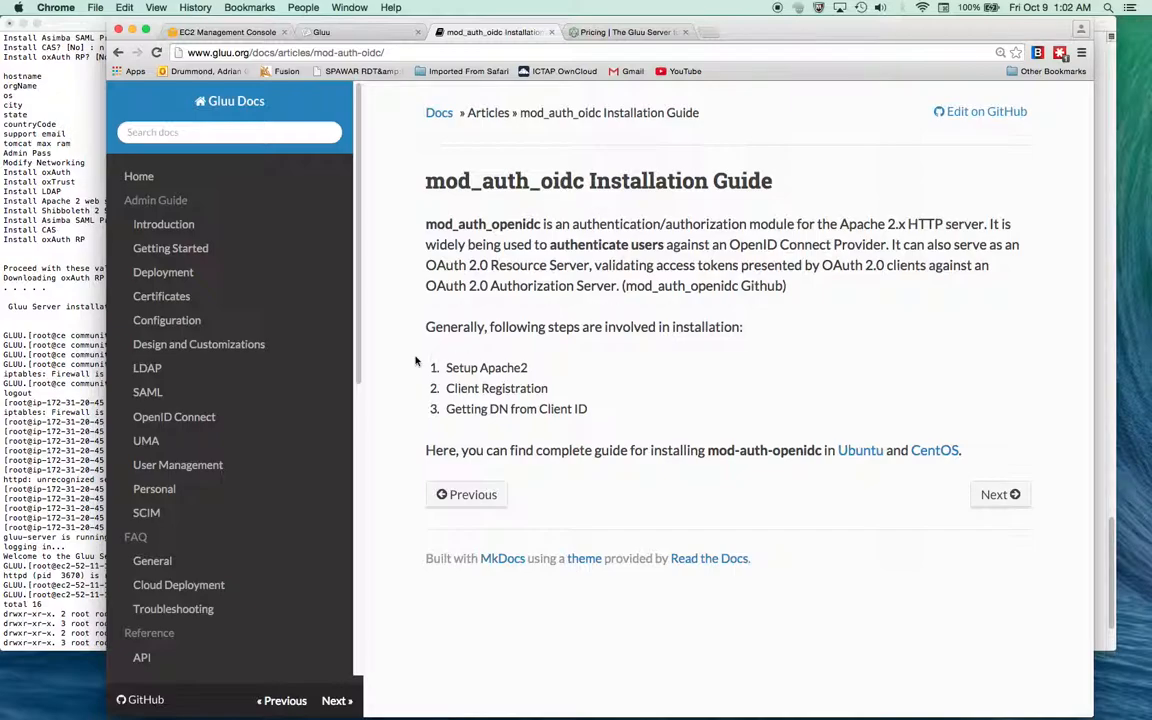
mouse_move(536, 310)
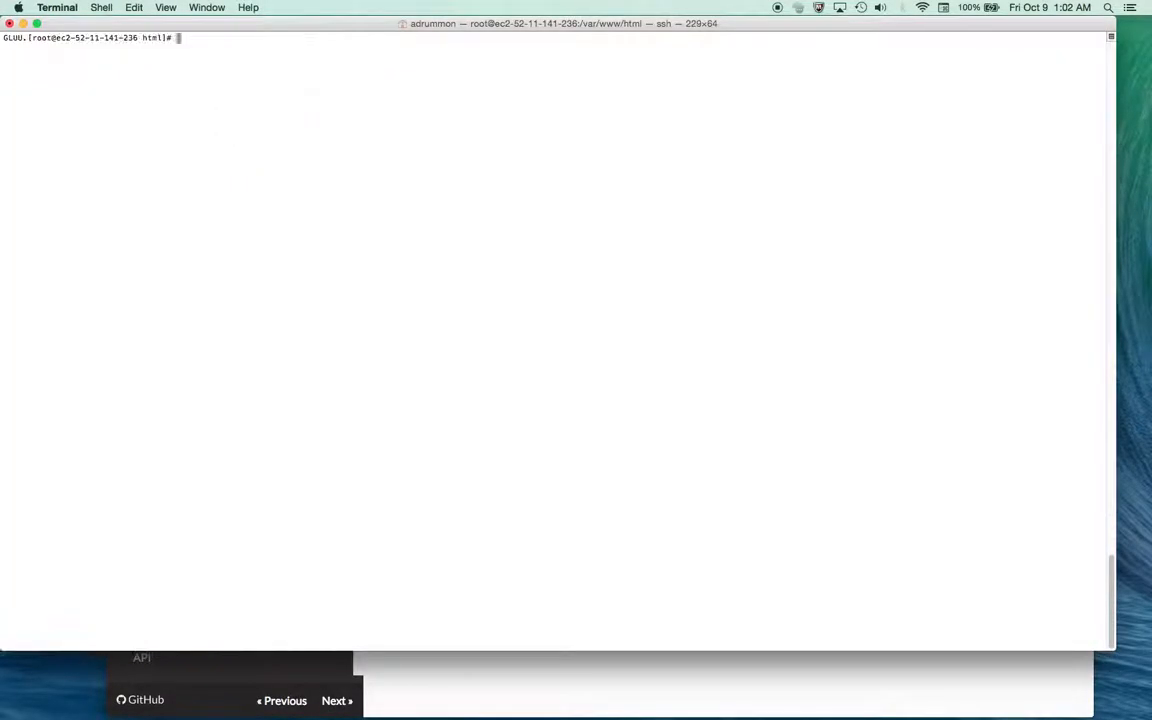
Exit the Gluu chroot and run 'service gluu-server status' to see it running
key("return")
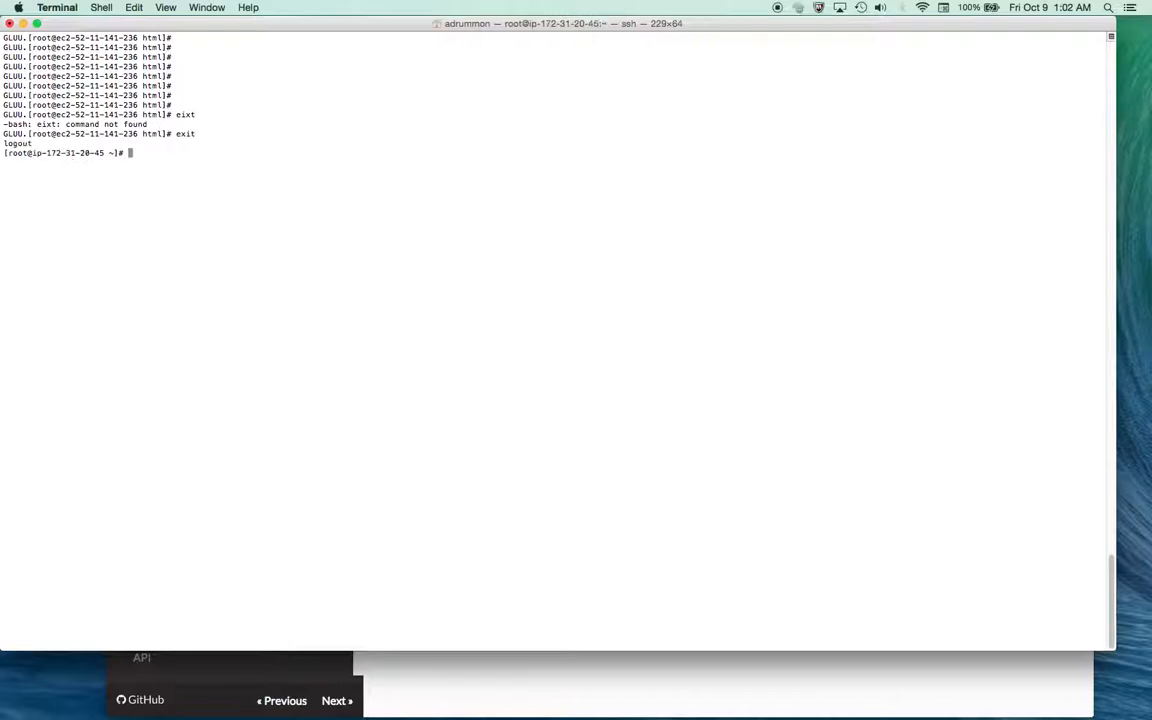
type("service gluu-server login")
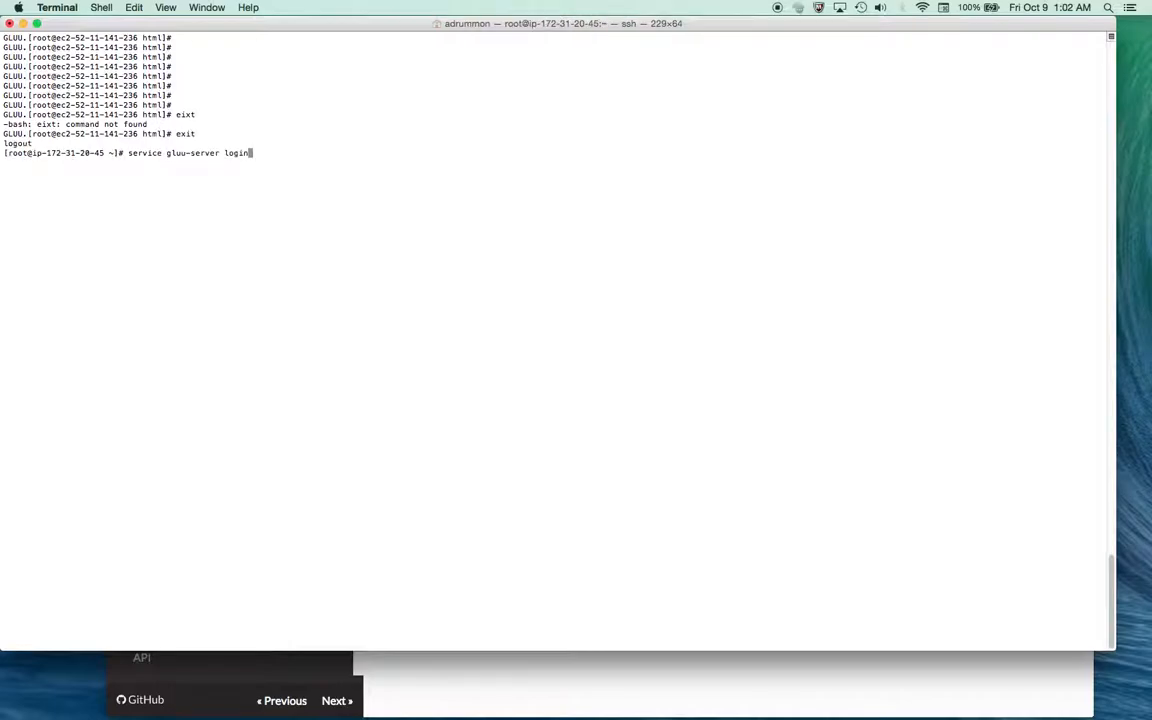
type("stta")
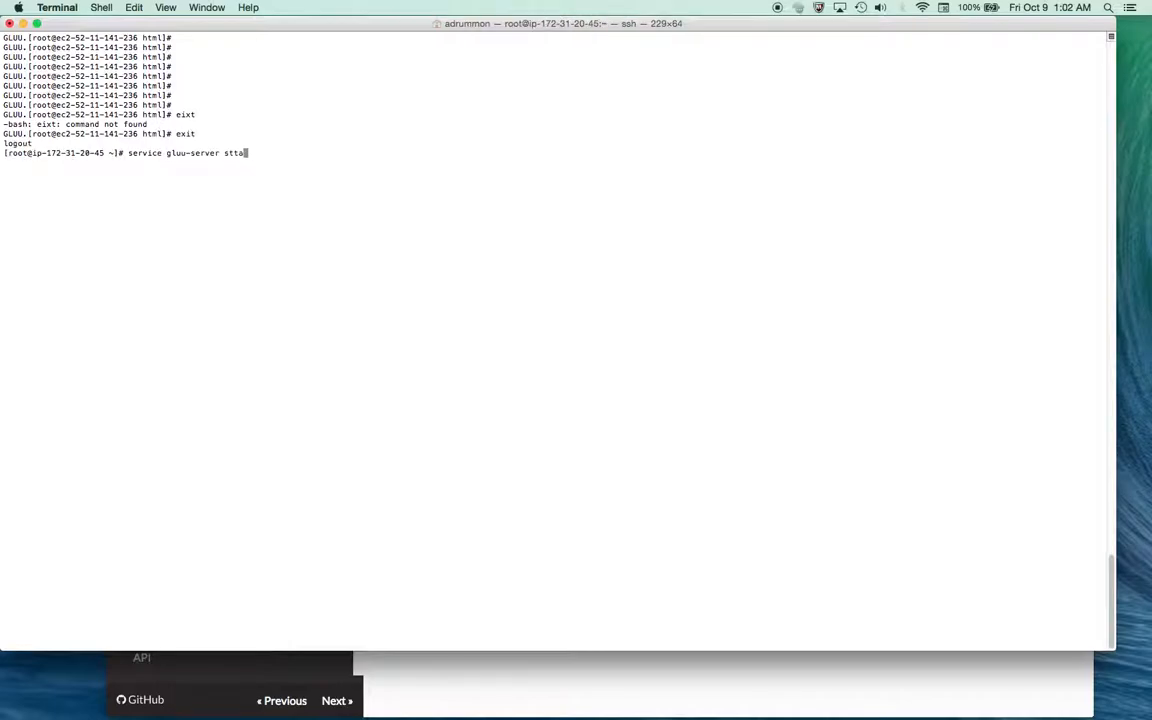
type("atus")
key("Return")
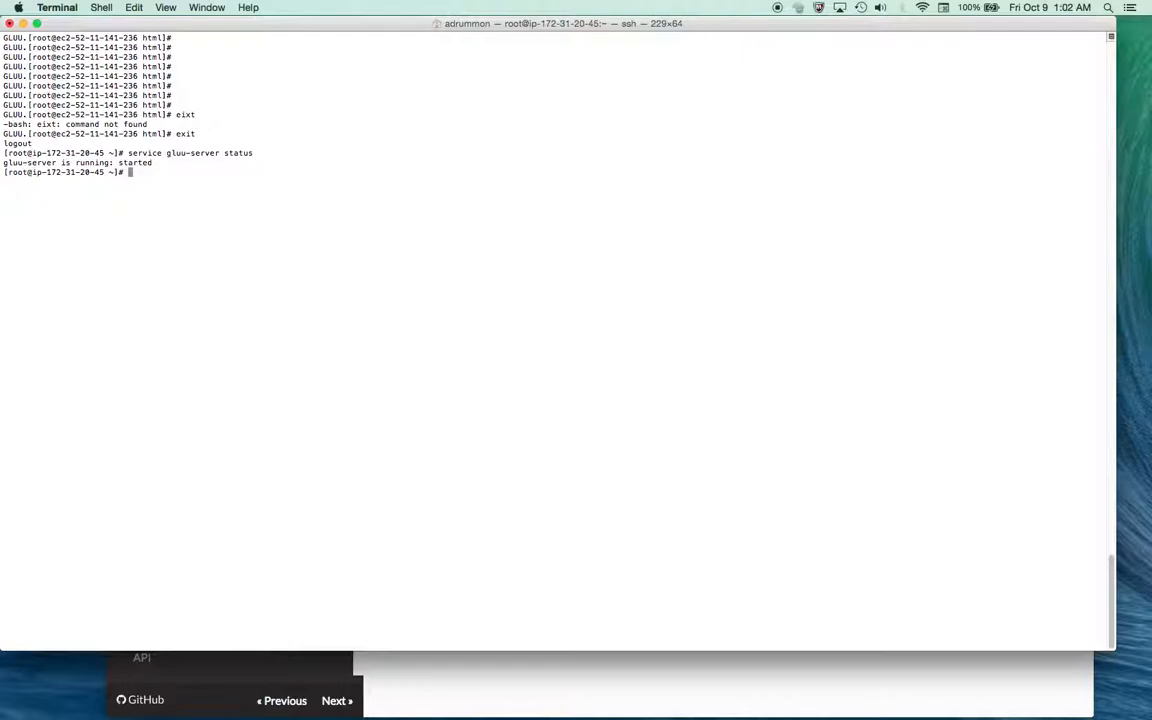
mouse_move(328, 476)
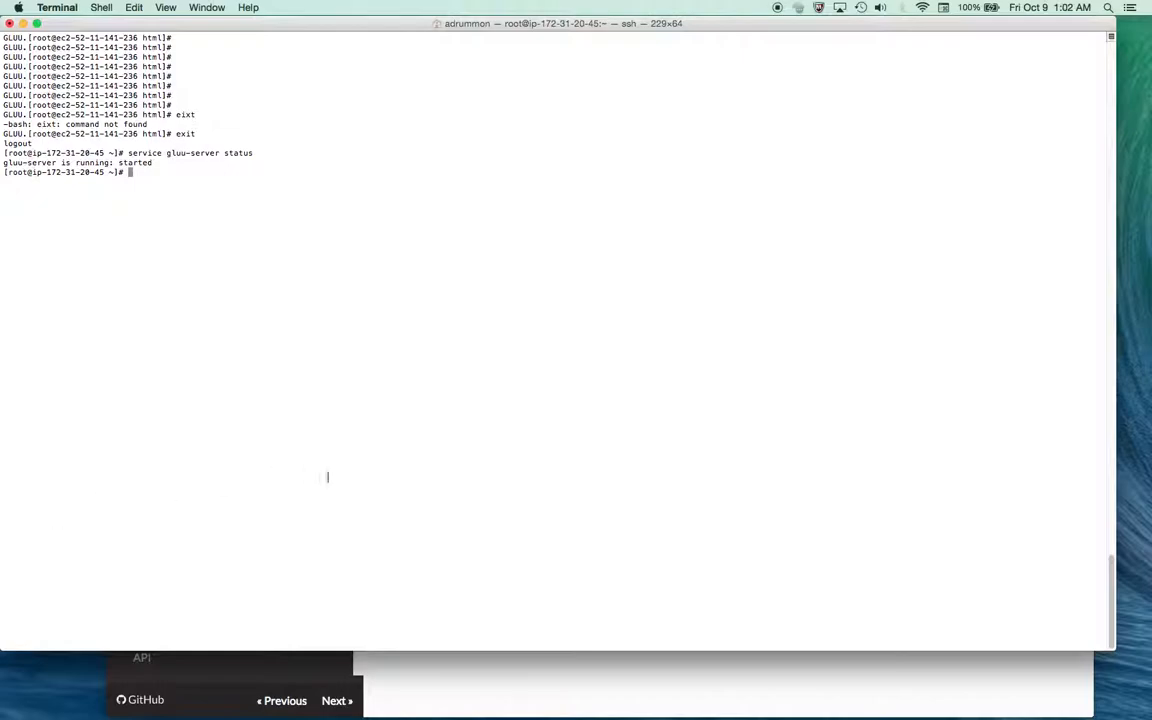
mouse_move(202, 396)
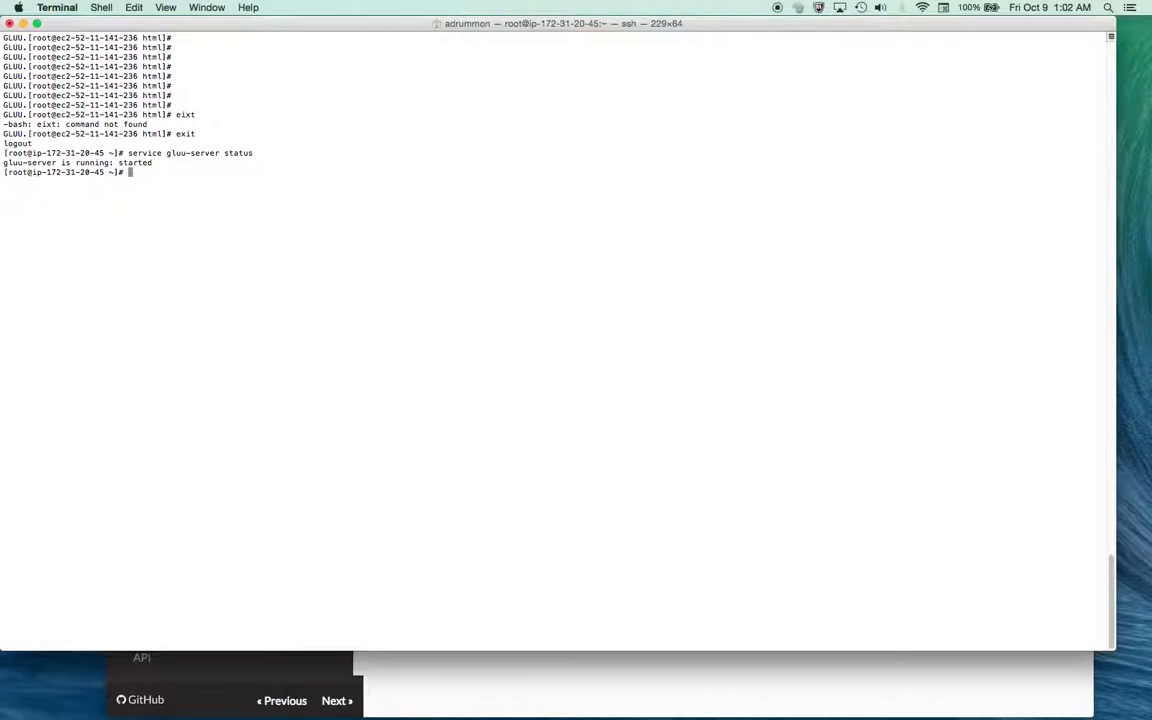
type("service gluu-server status")
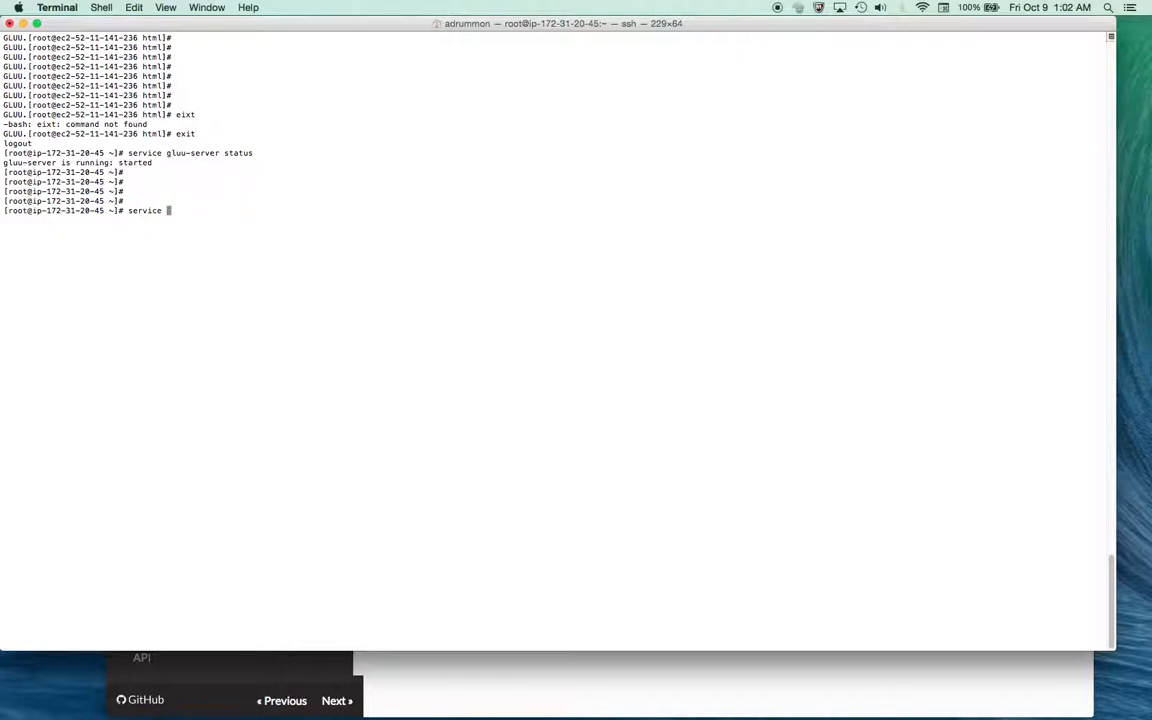
Check httpd status on the host, then log back into the Gluu server container
type("https")
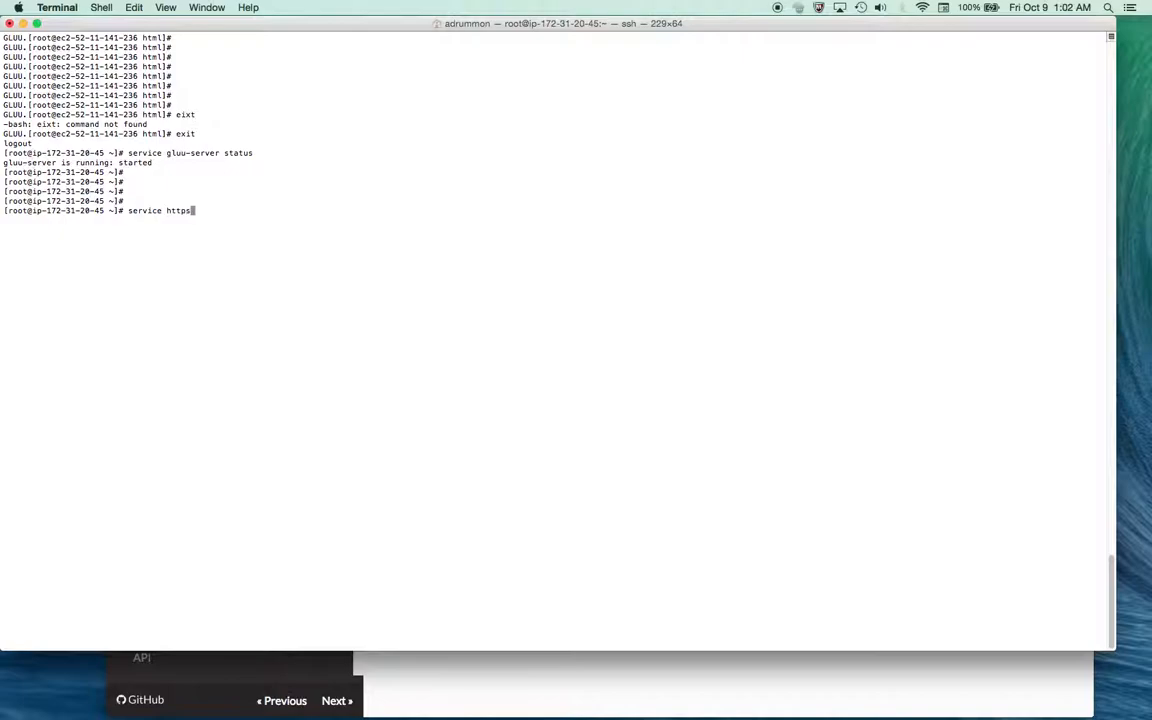
type("d")
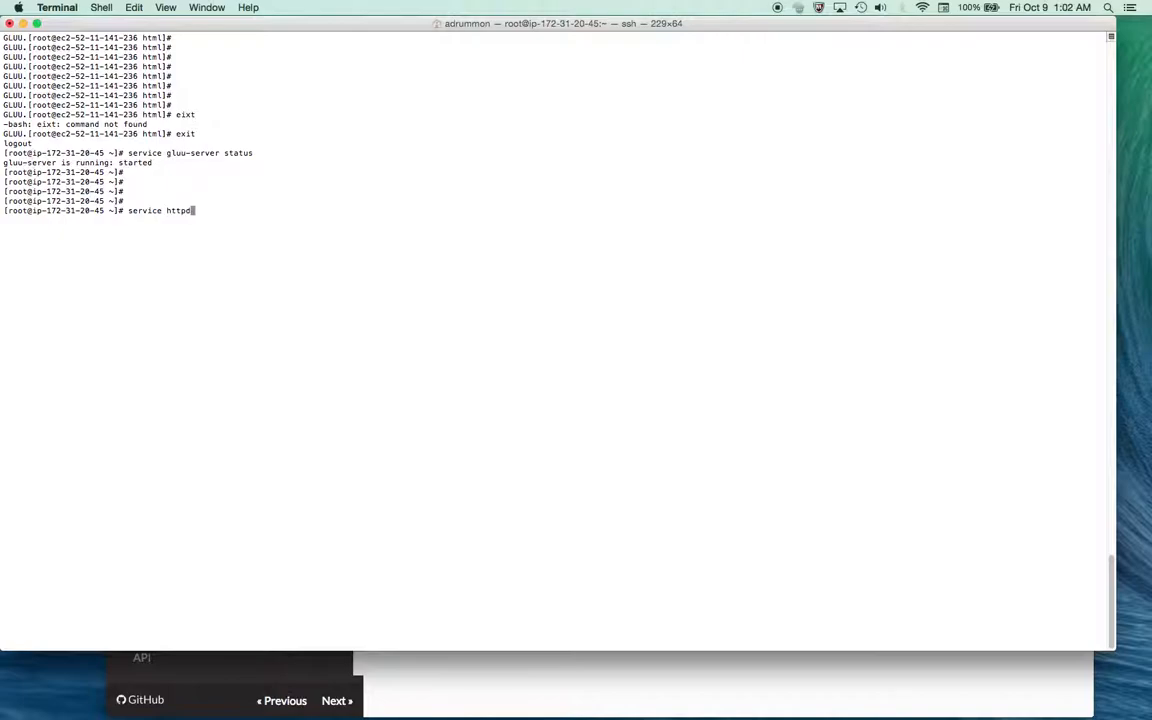
key("Return")
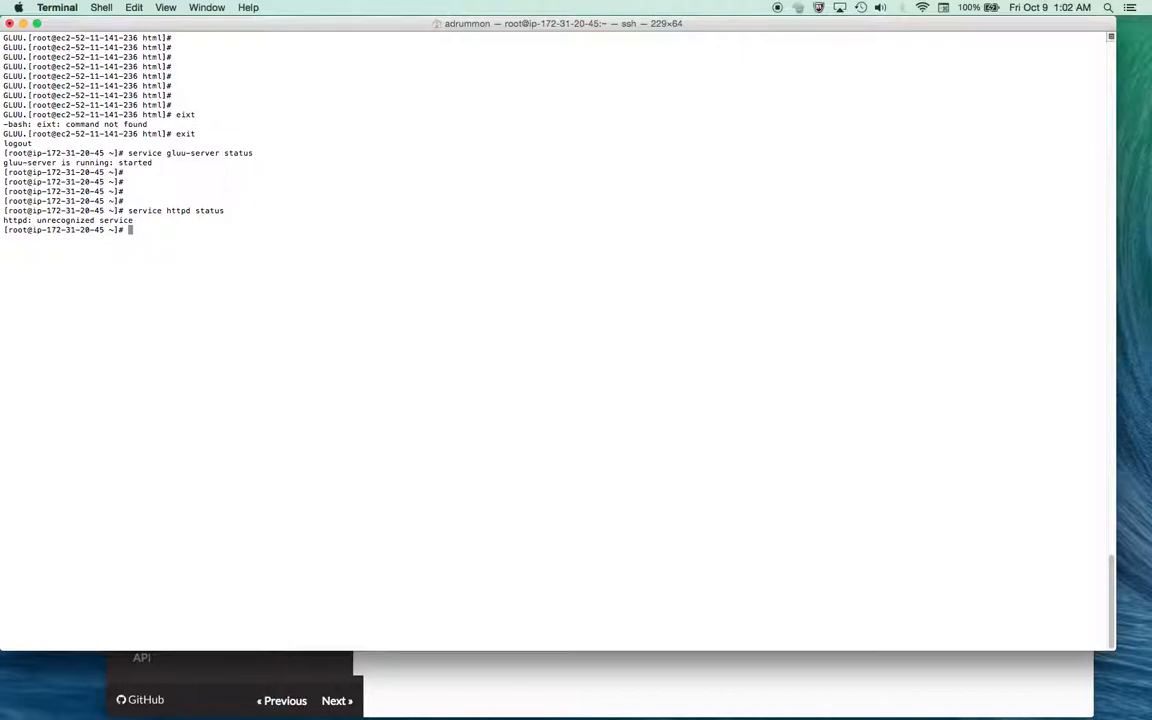
type("service gluu-server status")
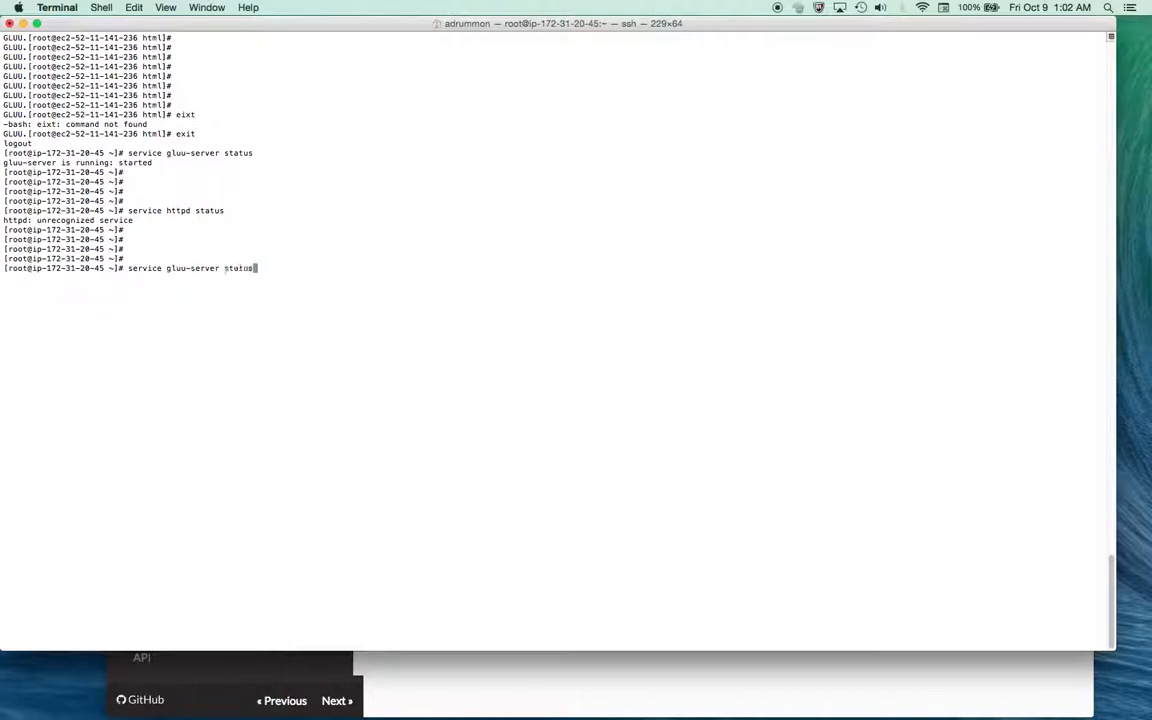
key("Return")
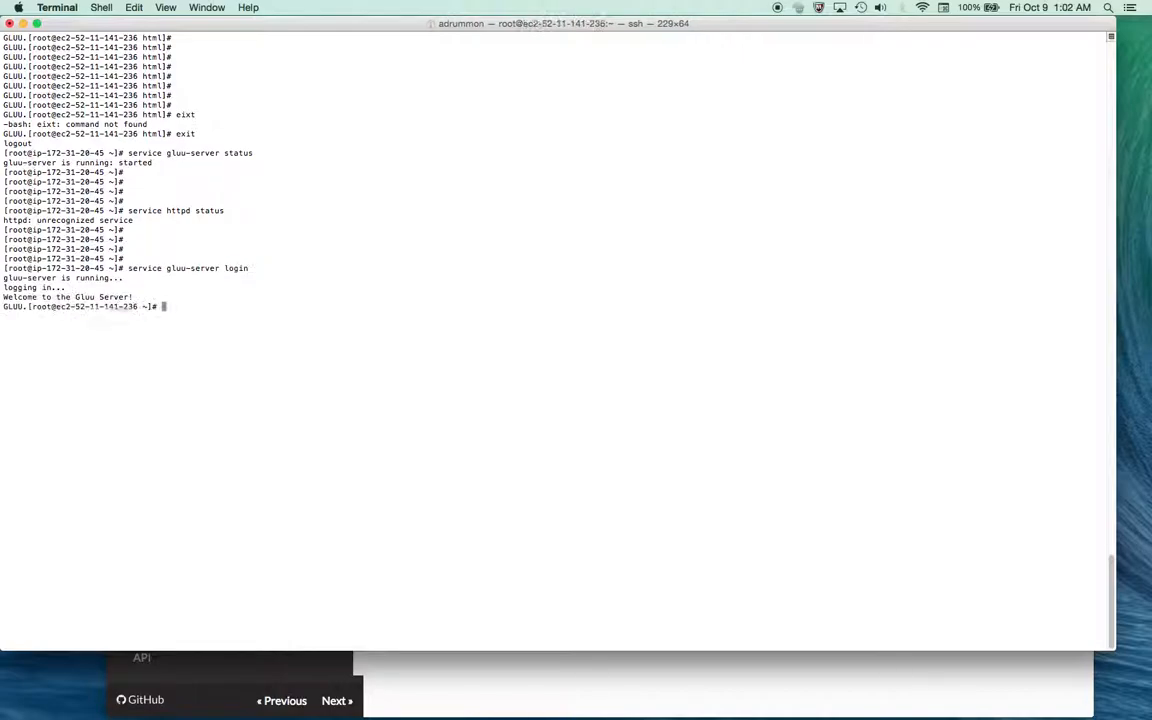
Run 'service httpd status' inside the container to confirm httpd is running
type("service")
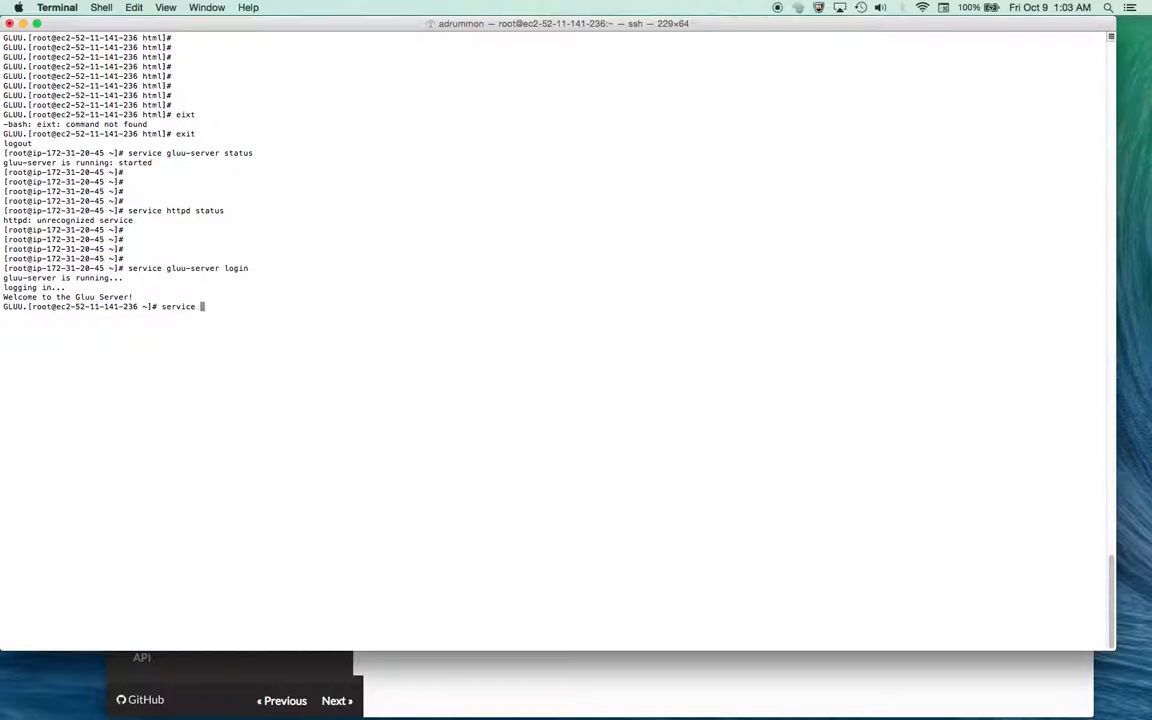
type("httpd")
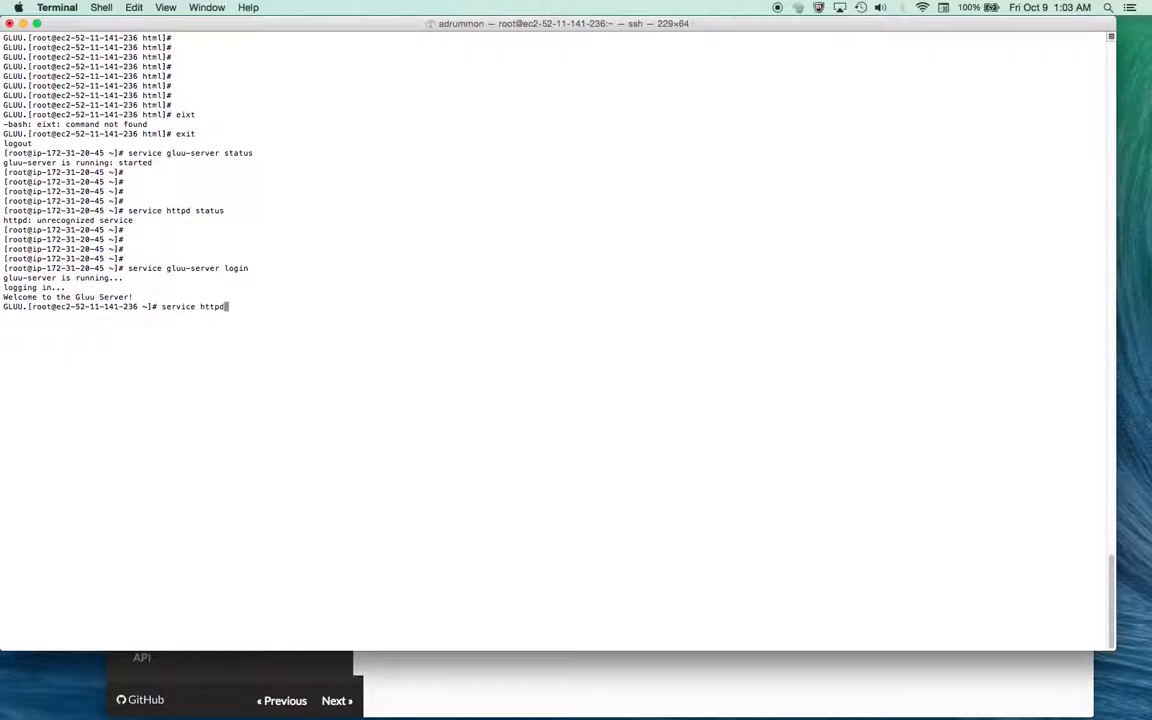
key("Return")
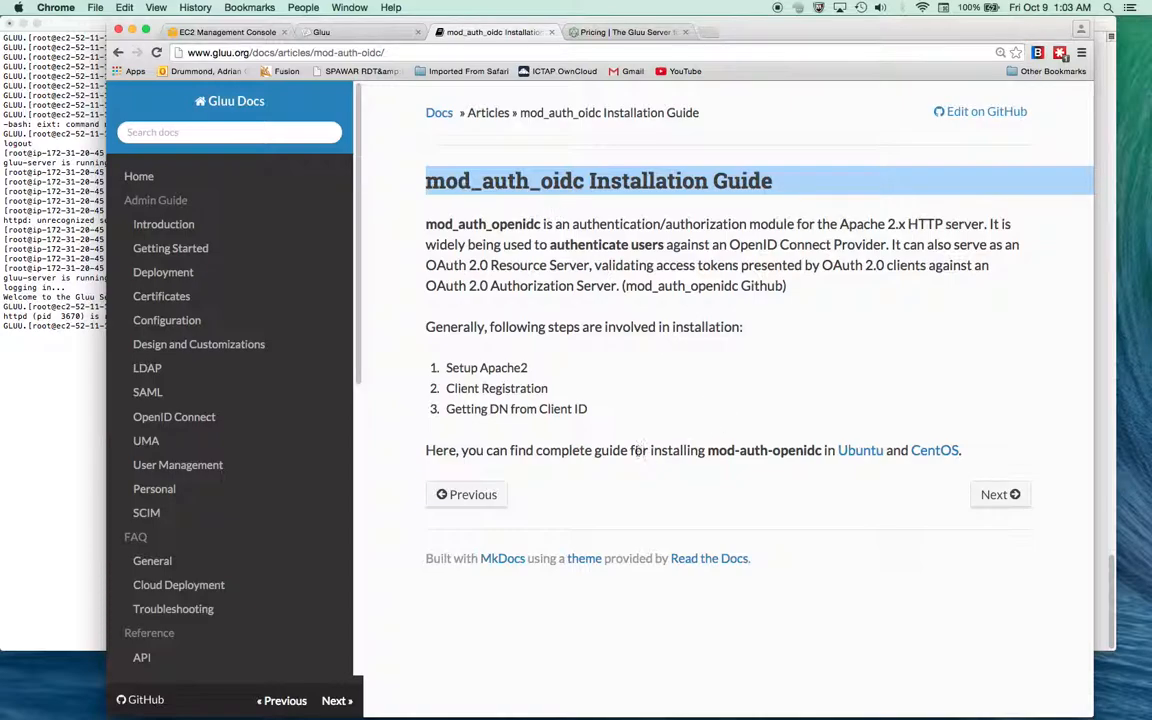
Read the CentOS guide's note that hostnames must be DNS resolvable, then switch to the Gluu admin page
left_click(934, 450)
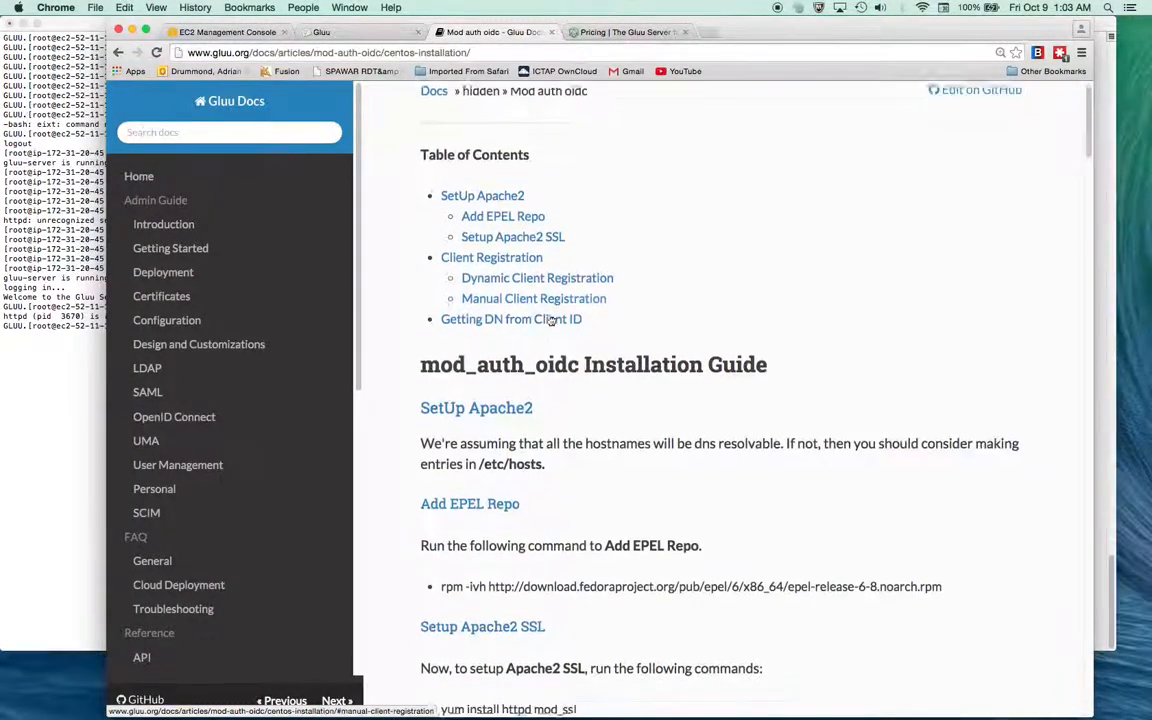
scroll("down", 3)
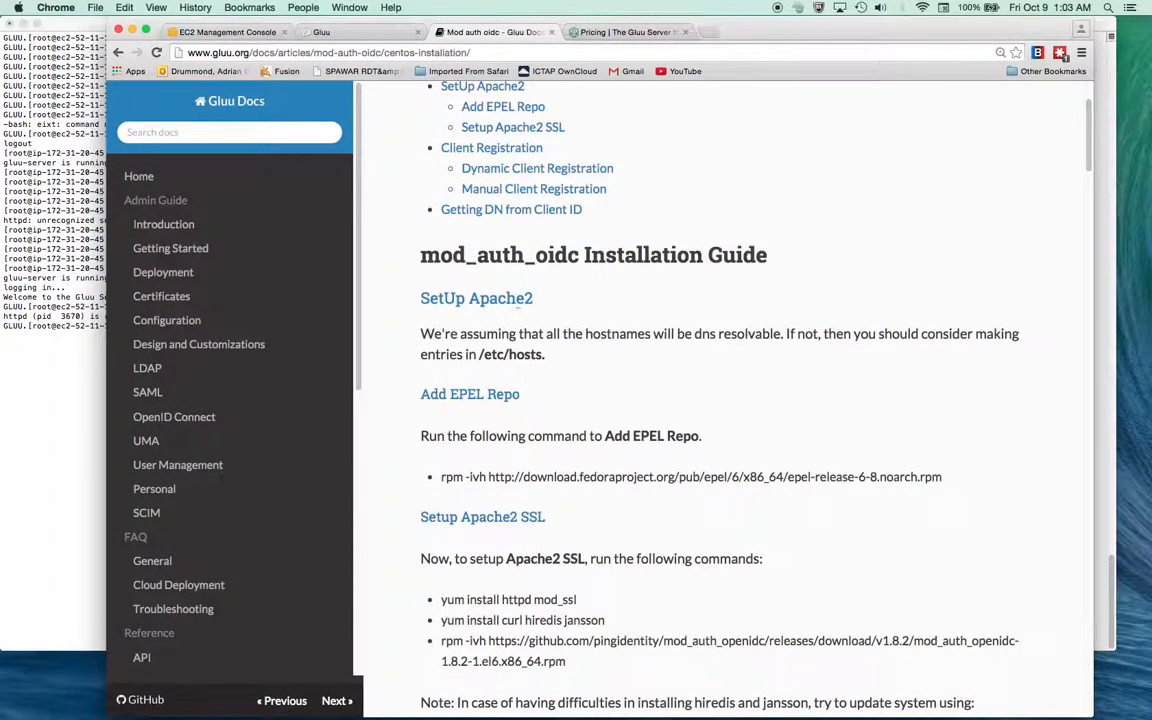
scroll("down", 3)
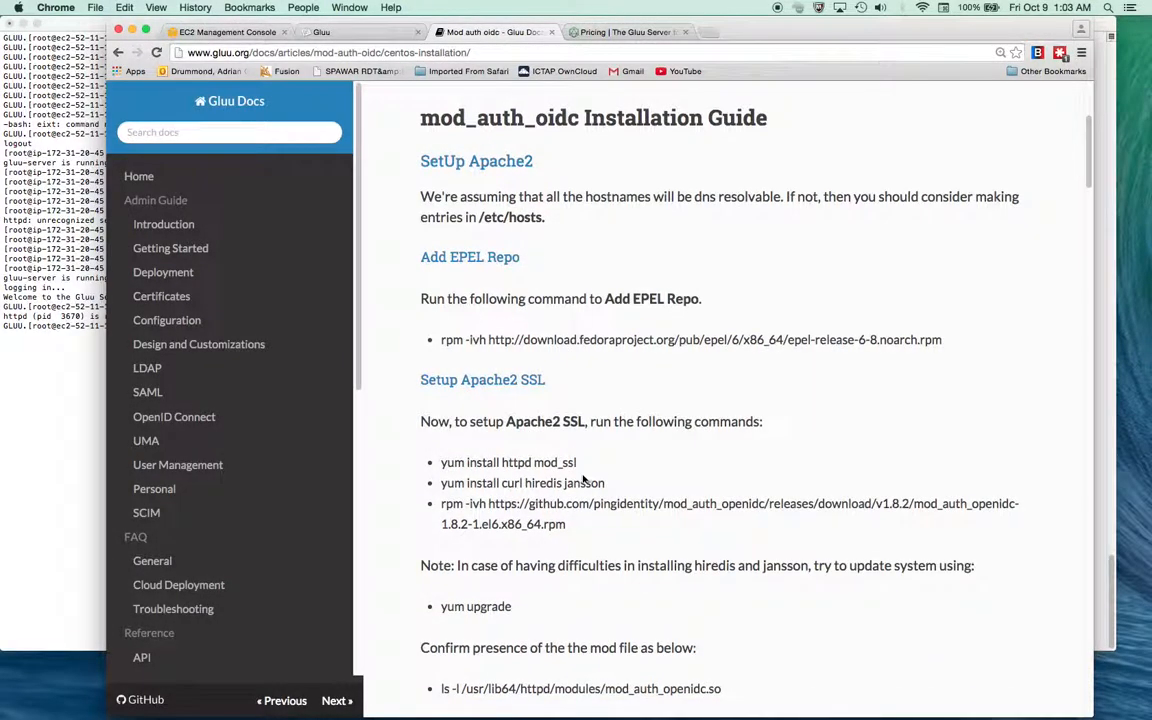
mouse_move(480, 260)
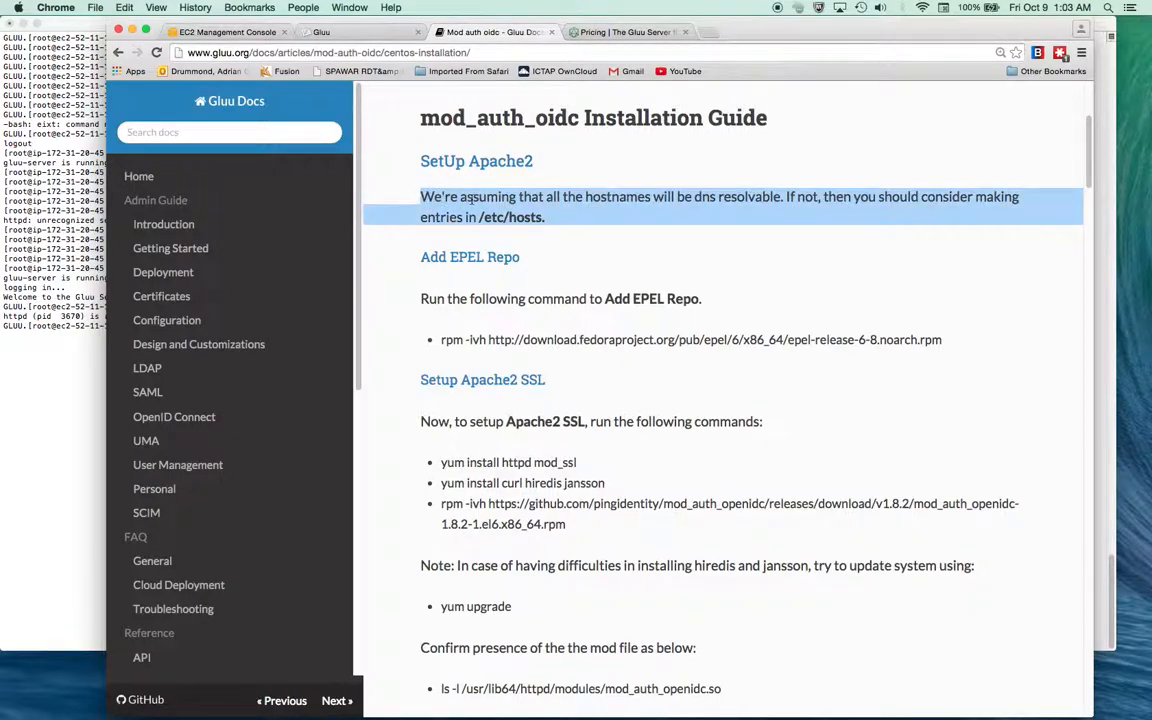
mouse_move(586, 214)
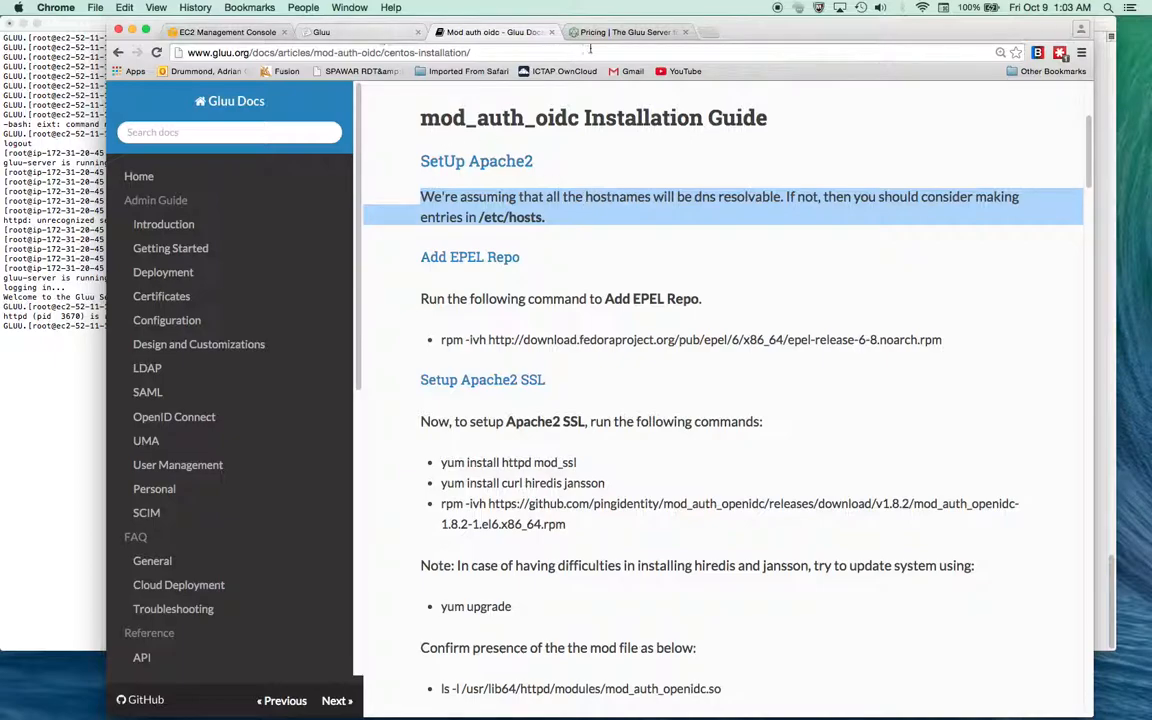
left_click(628, 32)
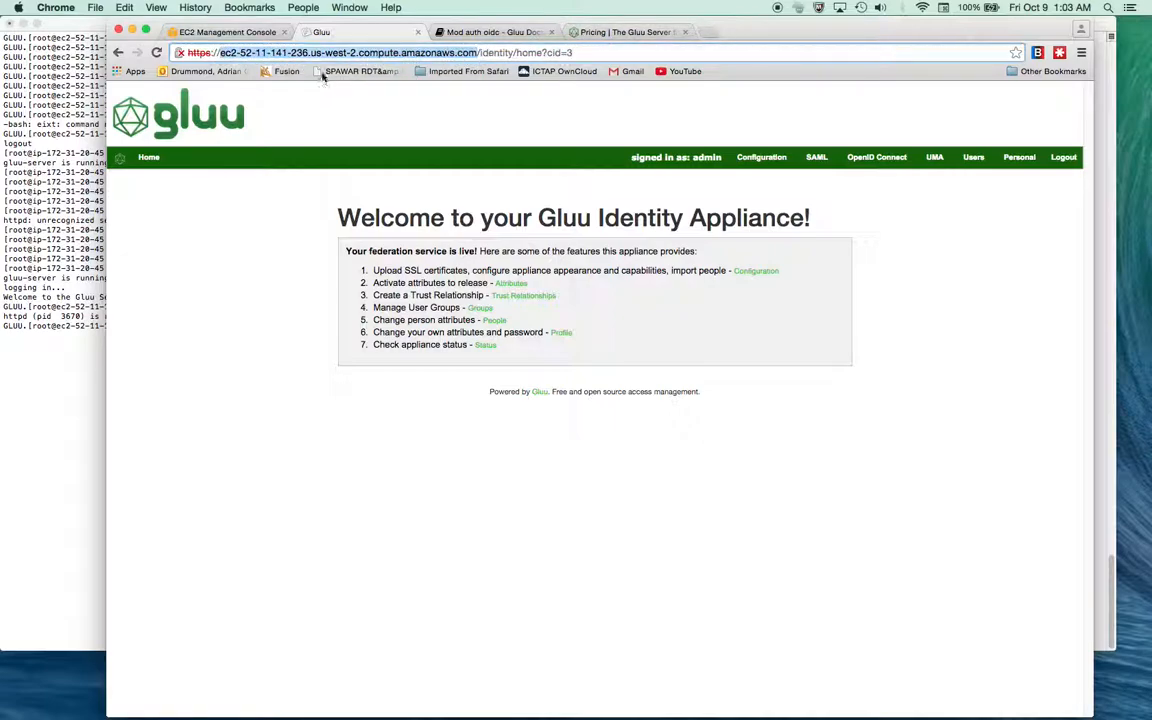
mouse_move(416, 92)
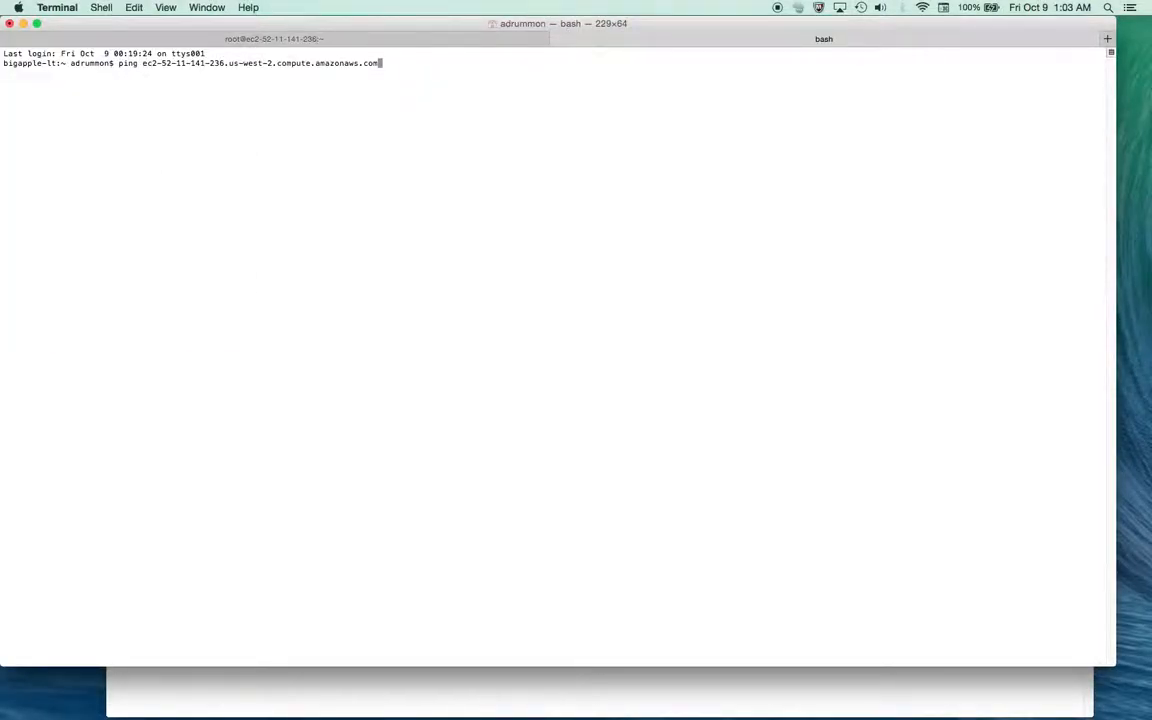
Ping the EC2 hostname (times out), then nslookup resolves it to 52.11.141.236
key("Return")
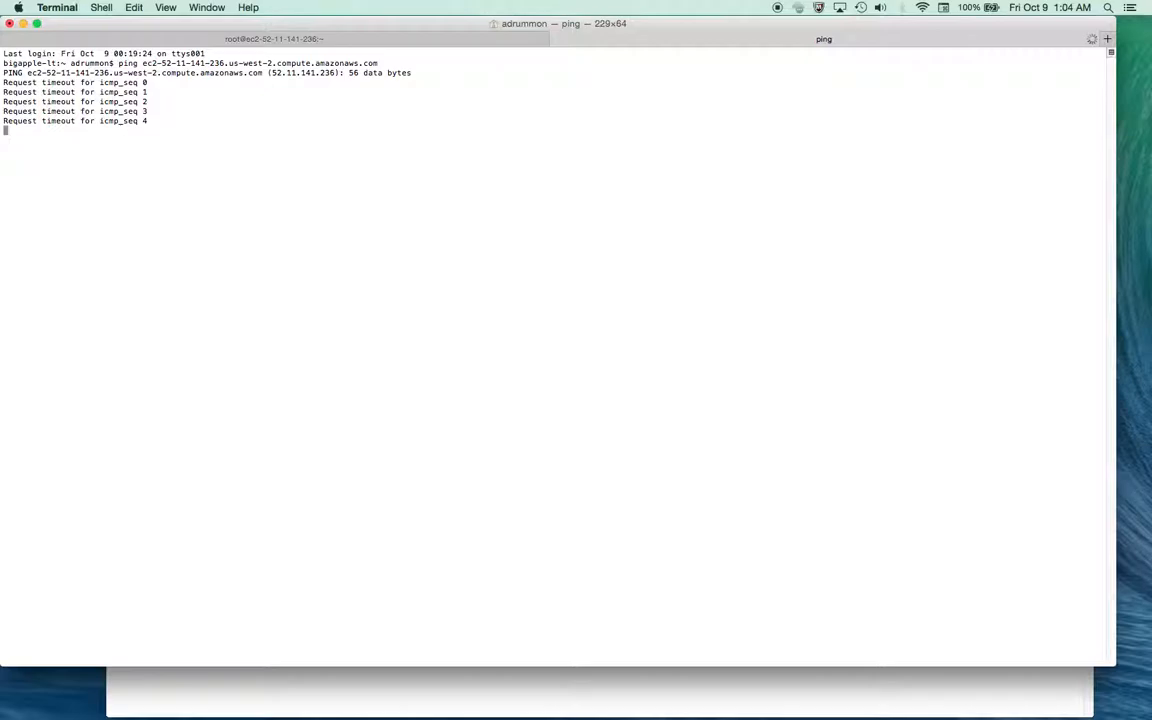
key("ctrl+c")
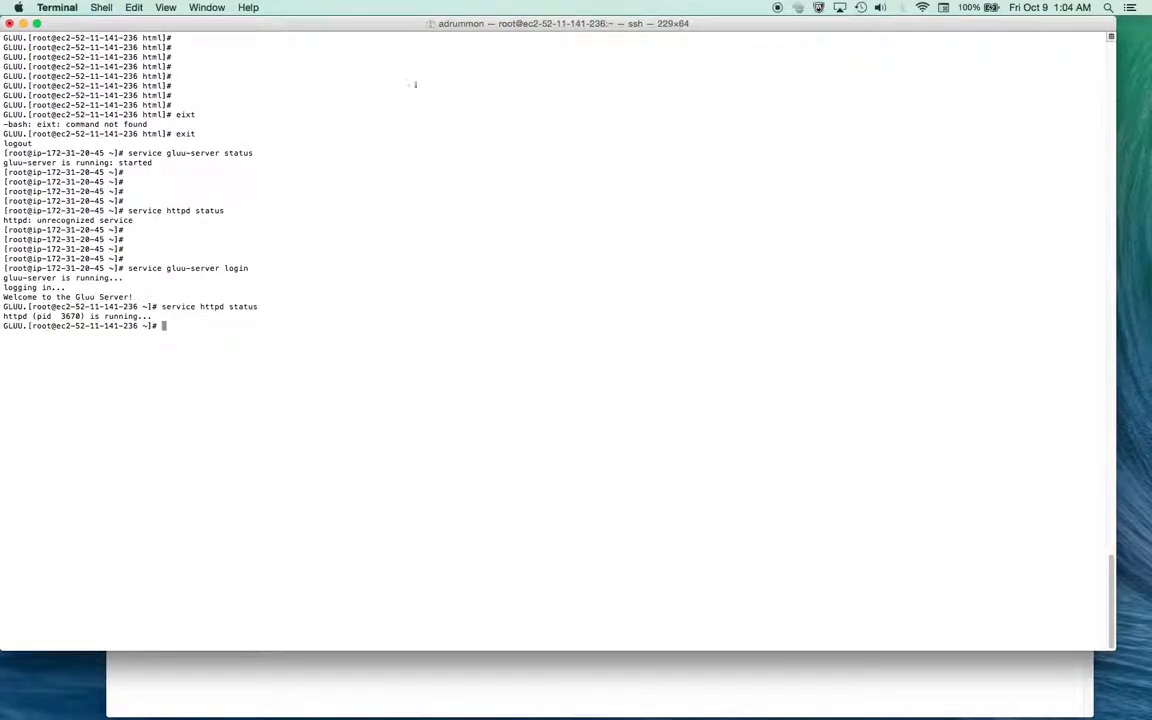
mouse_move(368, 252)
type("n")
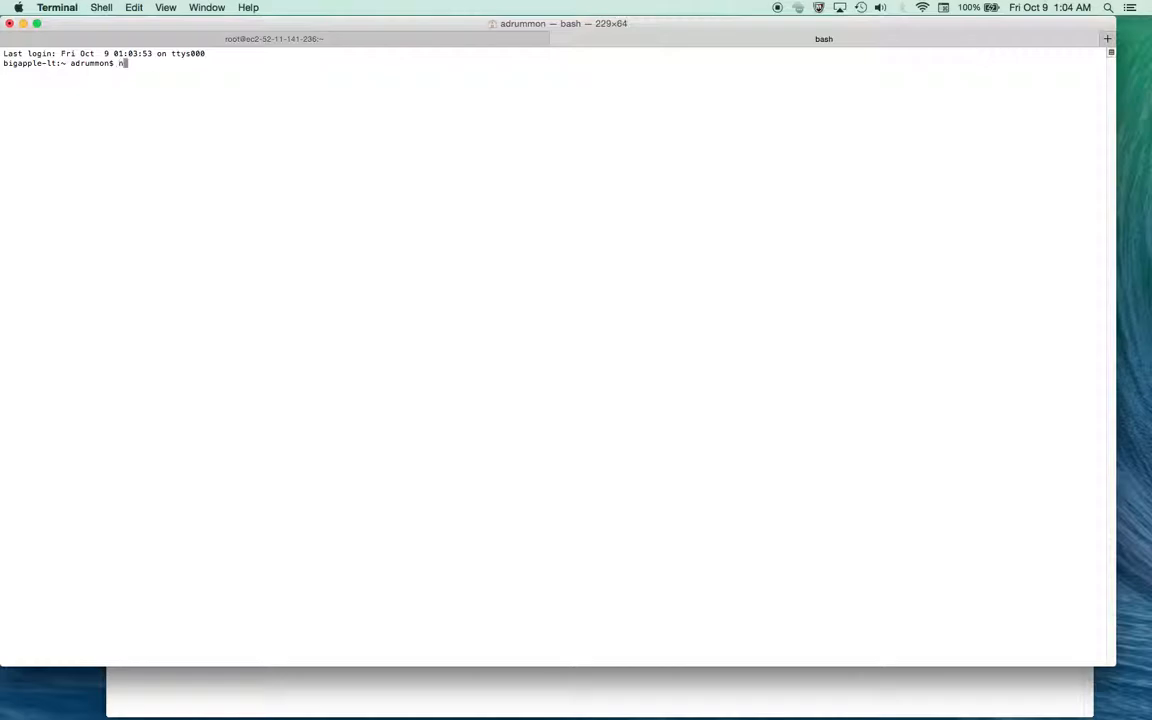
type("slook")
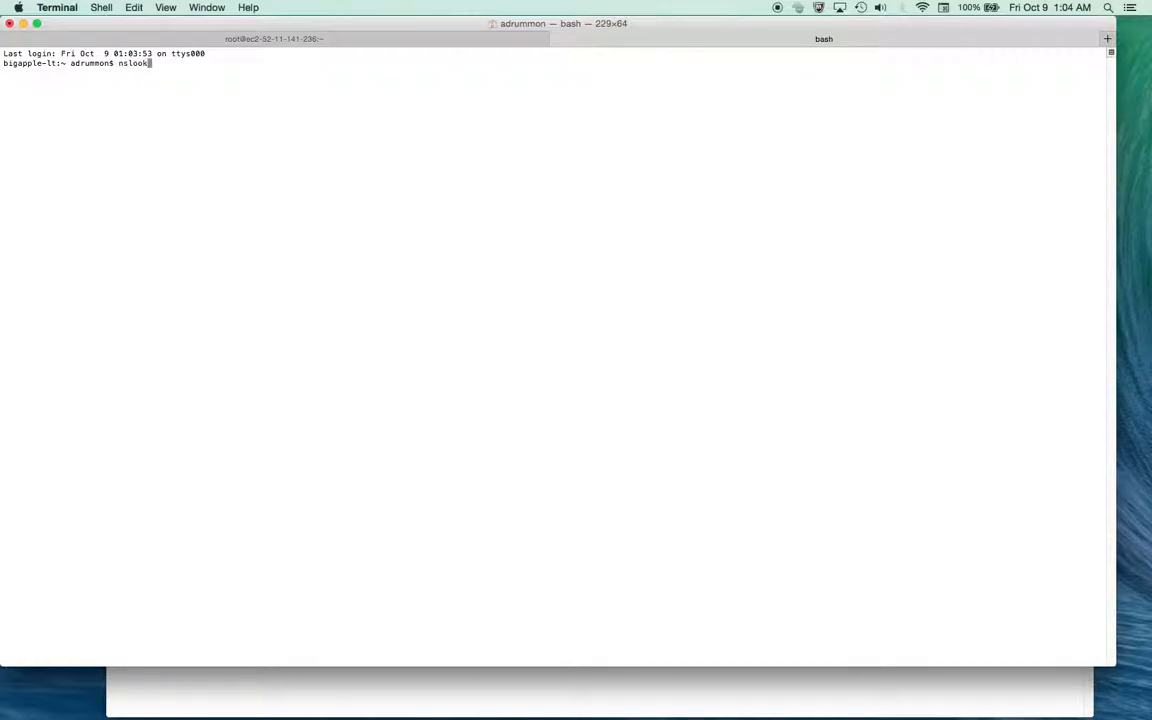
key("Return")
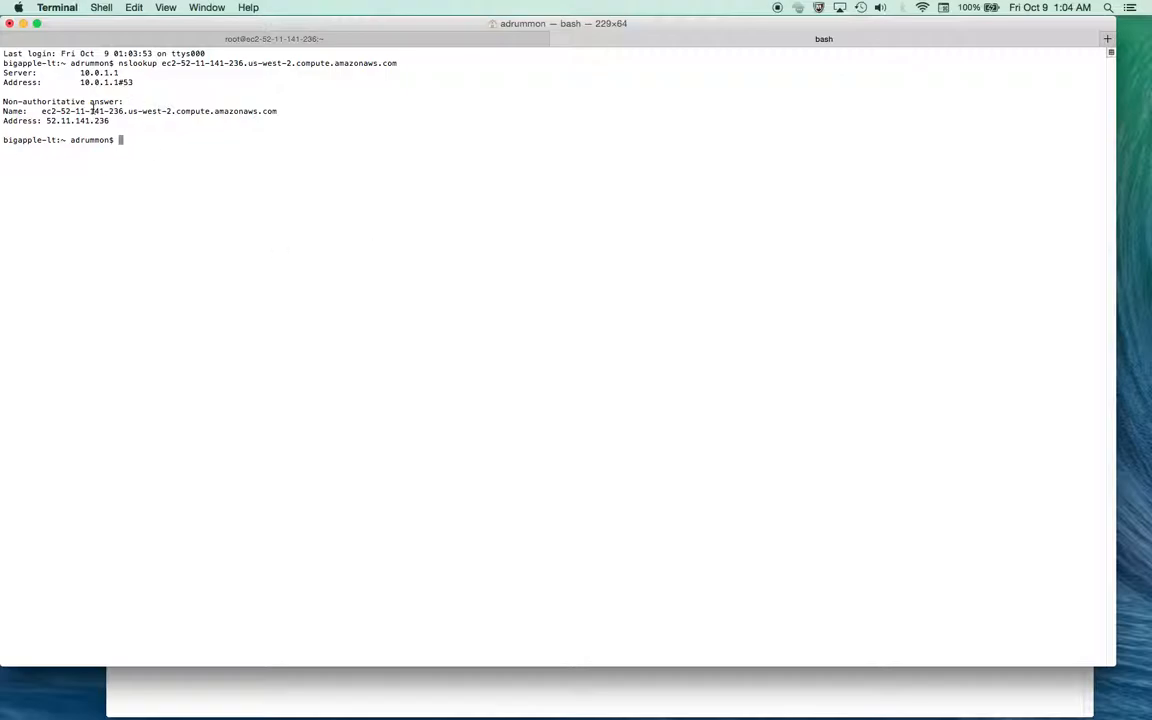
left_click_drag(0, 100, 138, 120)
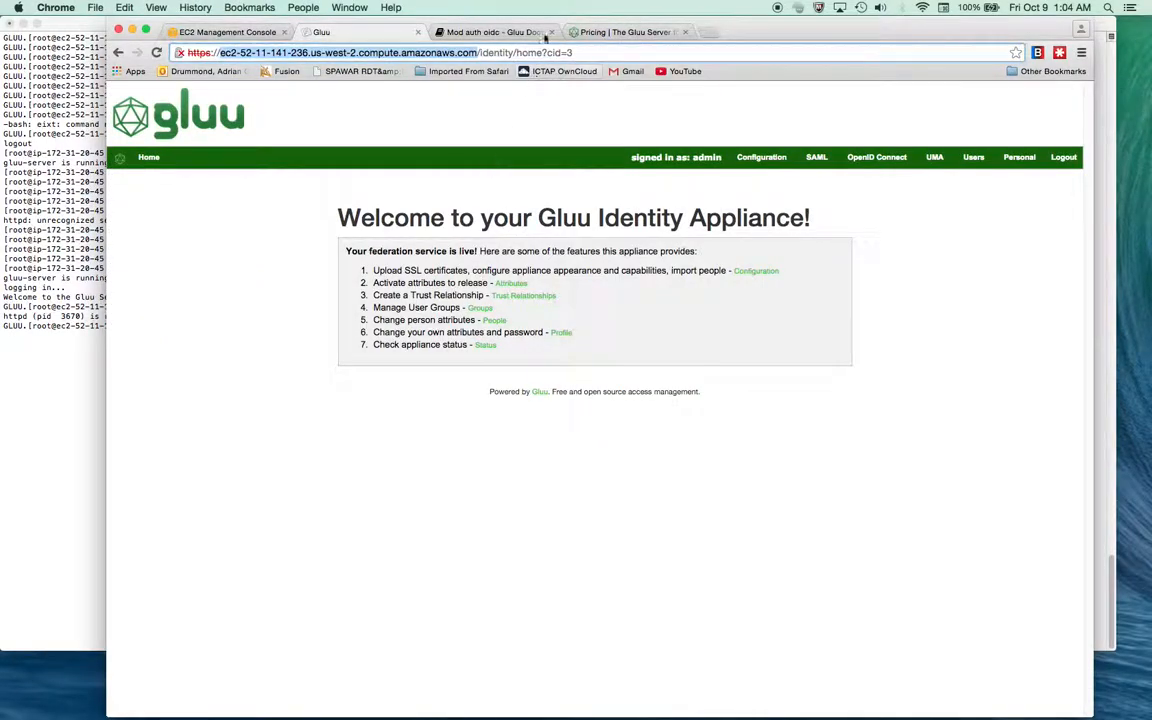
Run the guide's EPEL rpm install (already installed), then 'yum install httpd mod_ssl'
left_click(490, 32)
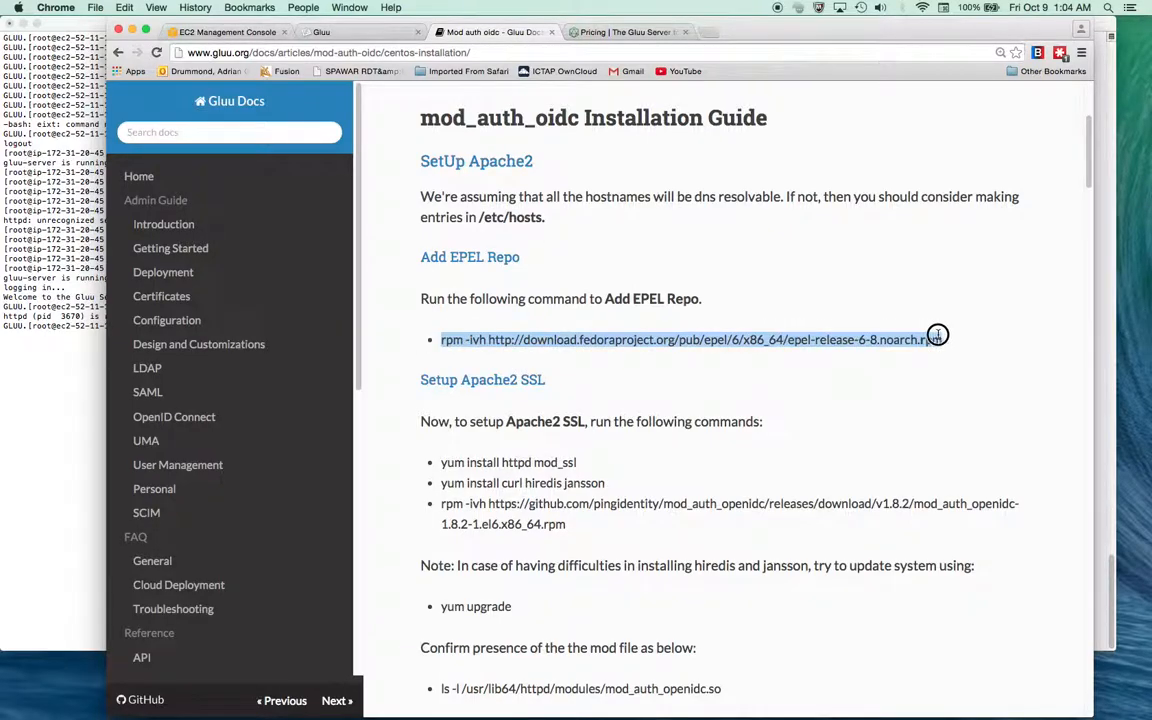
mouse_move(34, 424)
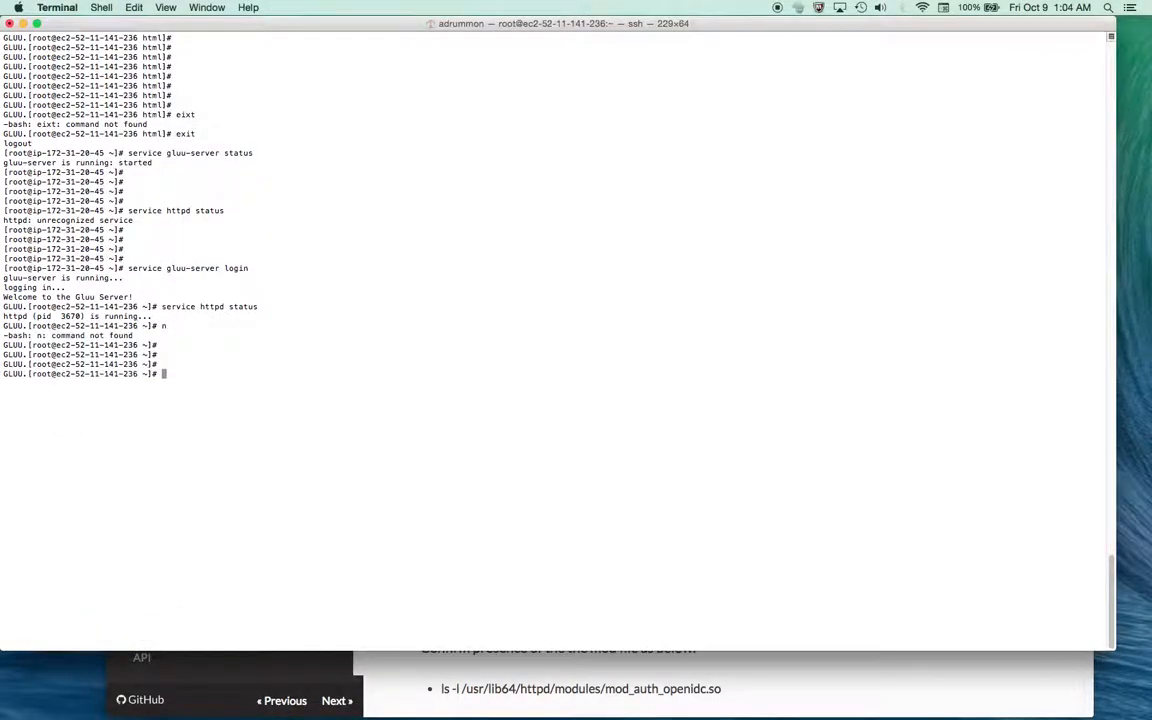
type("rpm -ivh http://download.fedoraproject.org/pub/epel/6/x86_64/epel-release-6-8.noarch.rpm")
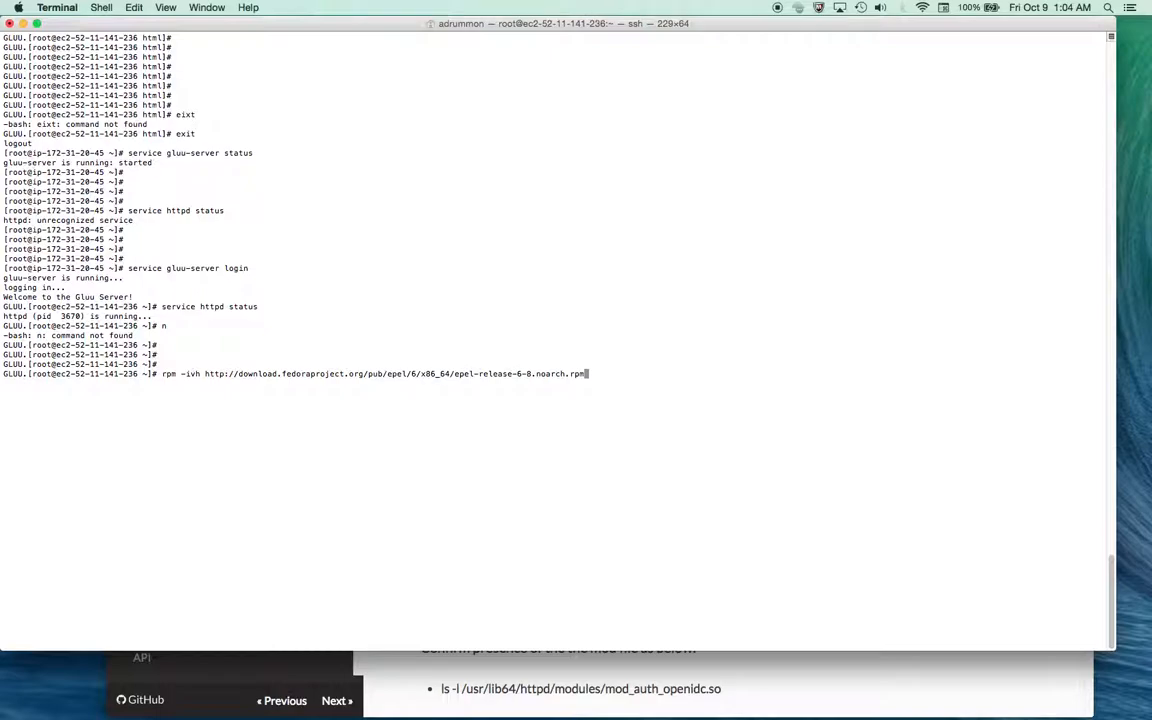
key("Return")
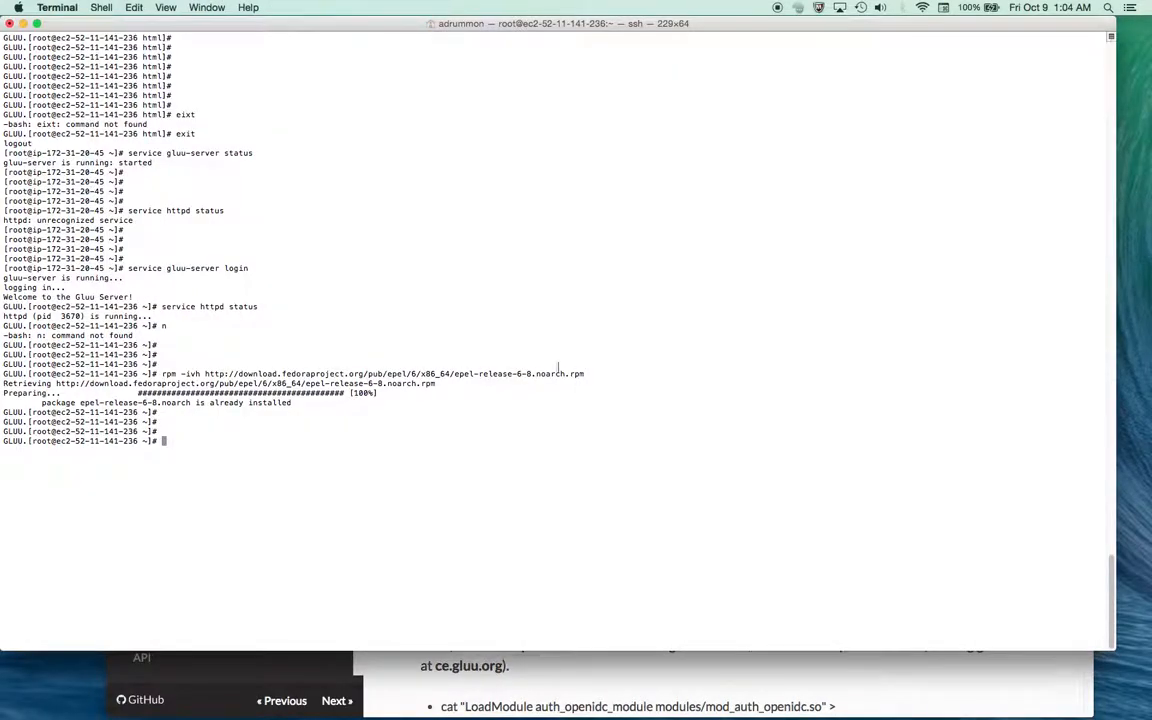
type("yum install httpd mod_ssl")
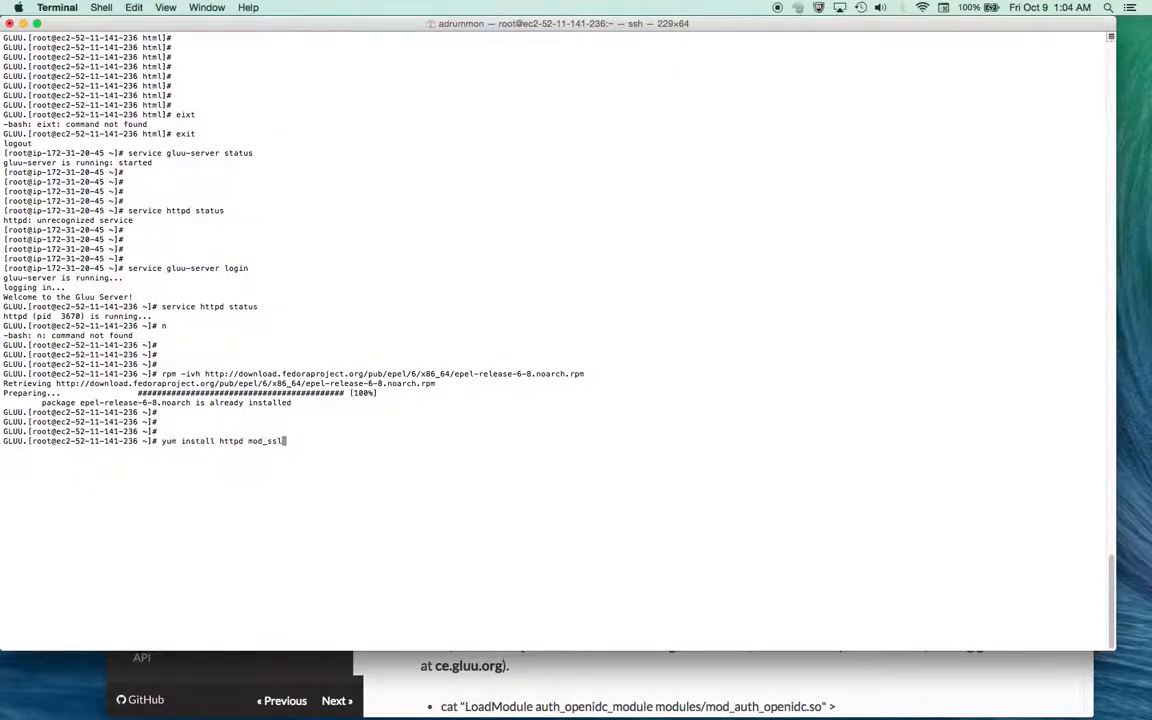
key("Return")
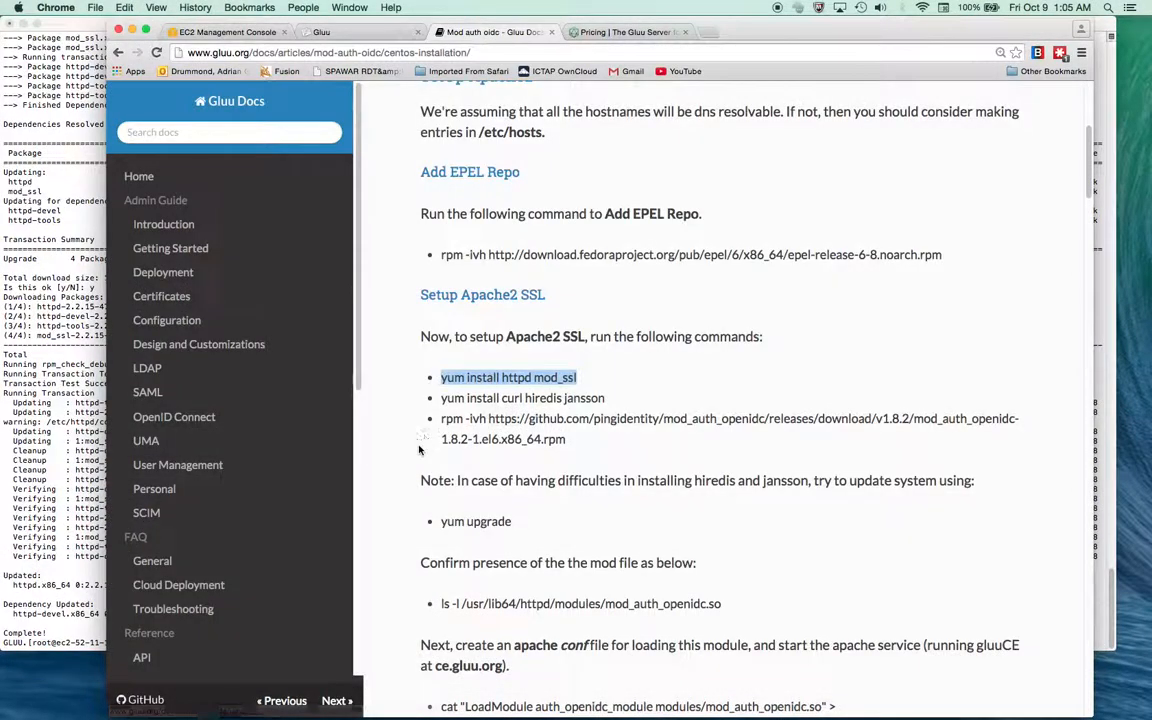
Answer 'y' to the yum transaction installing 2 and upgrading 87 packages
double_click(522, 398)
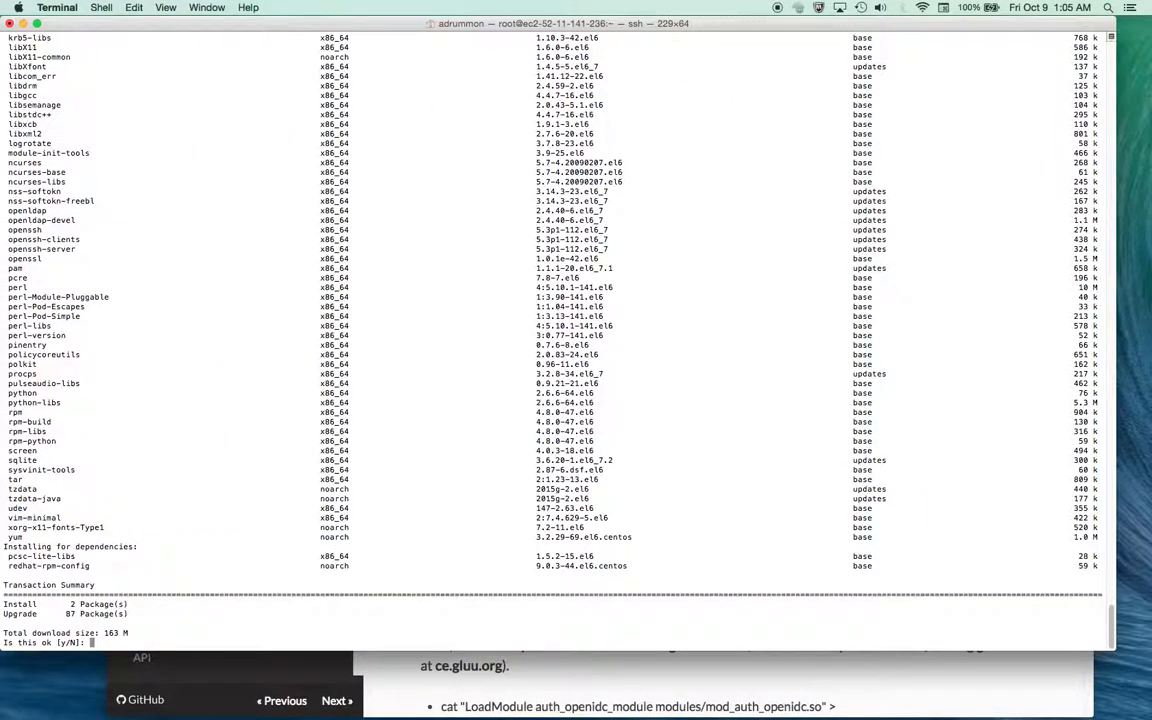
type("y")
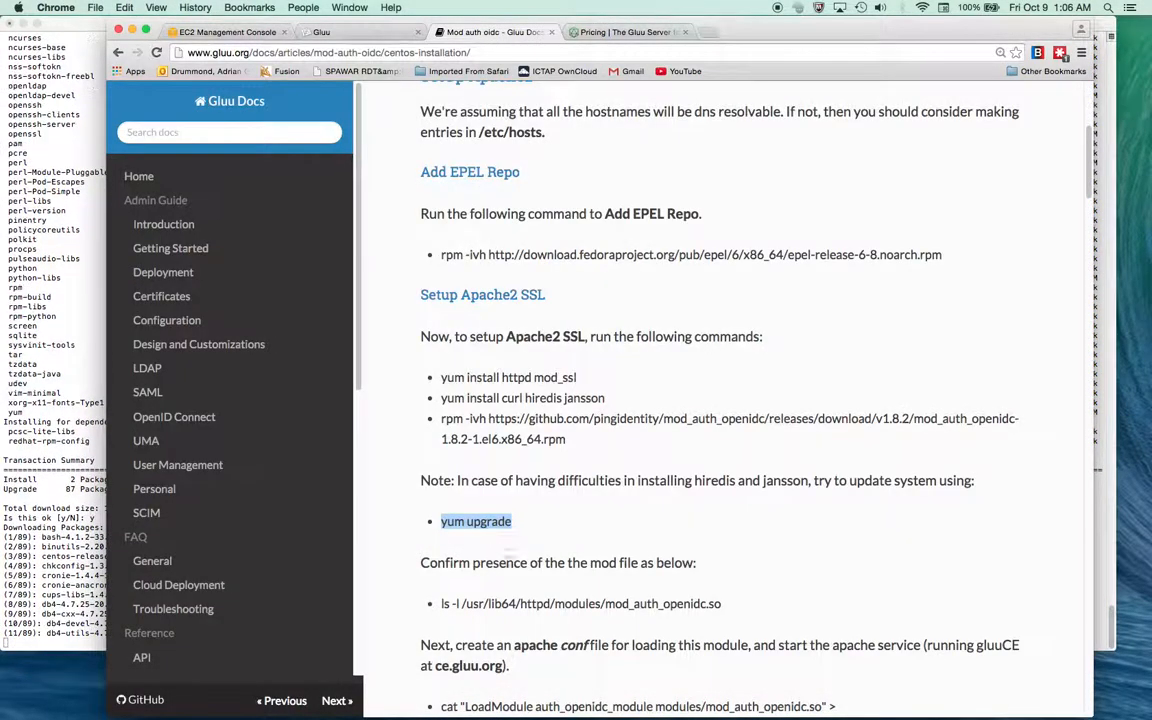
Scroll the mod_auth_oidc guide down past the mod file check to Client Registration
scroll("down", 3)
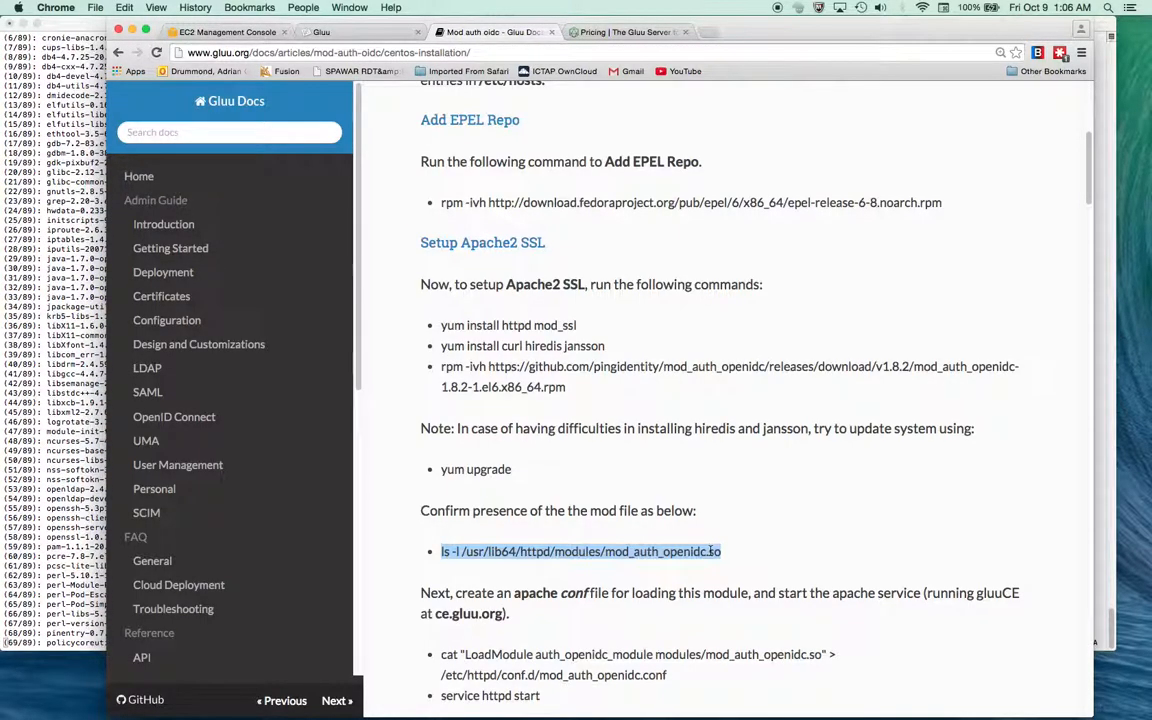
scroll("down", 3)
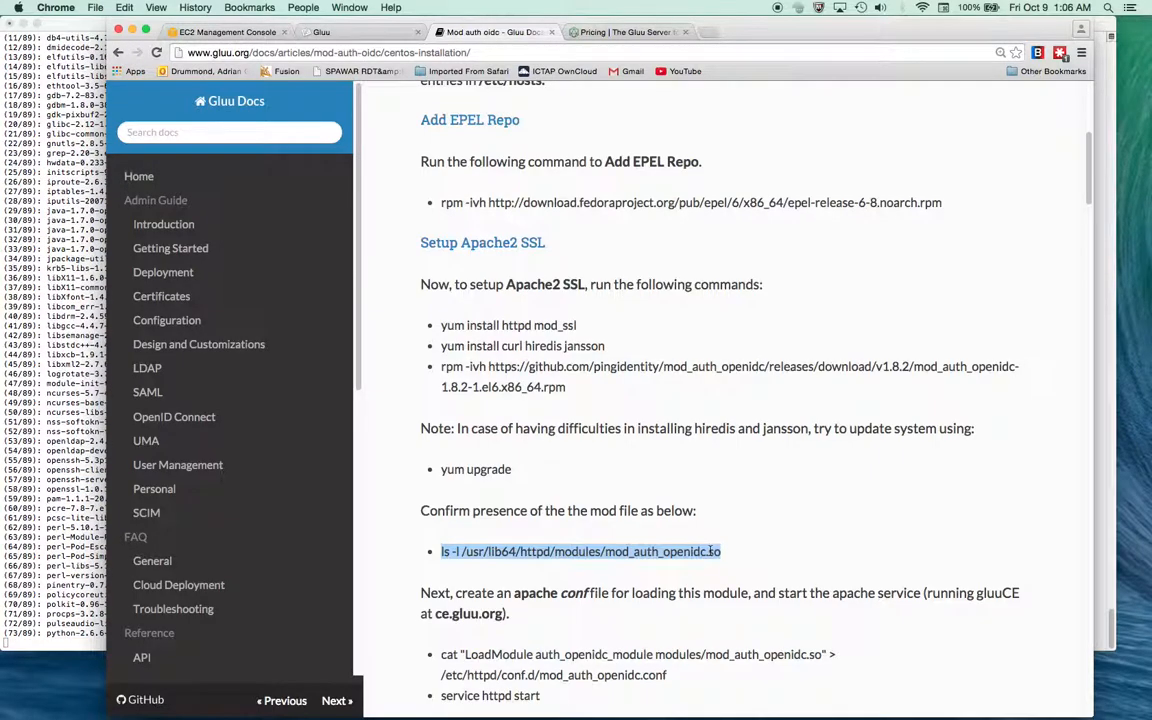
scroll("down", 3)
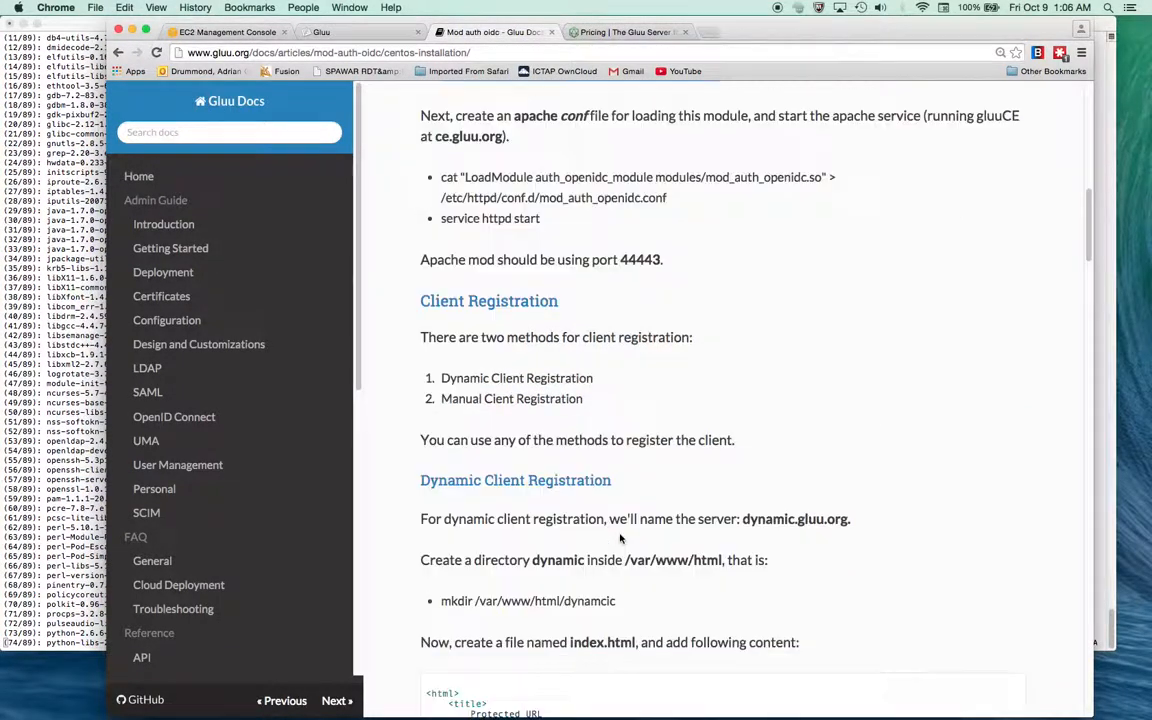
scroll("down", 3)
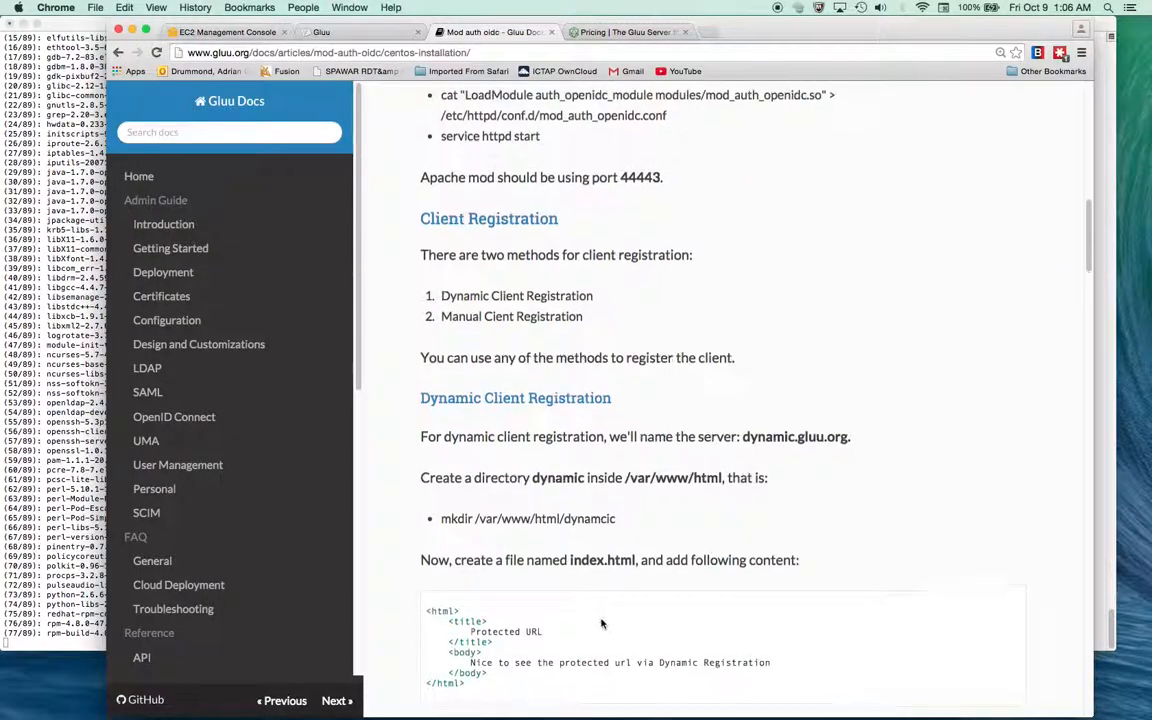
scroll("up", 3)
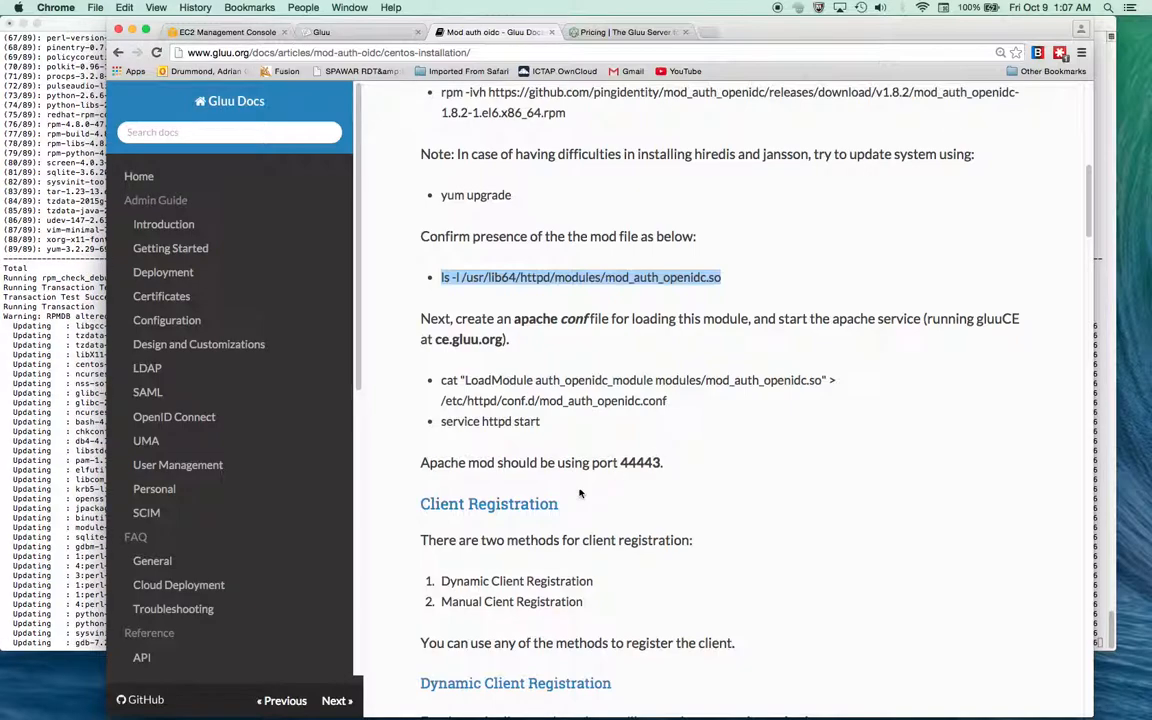
scroll("down", 3)
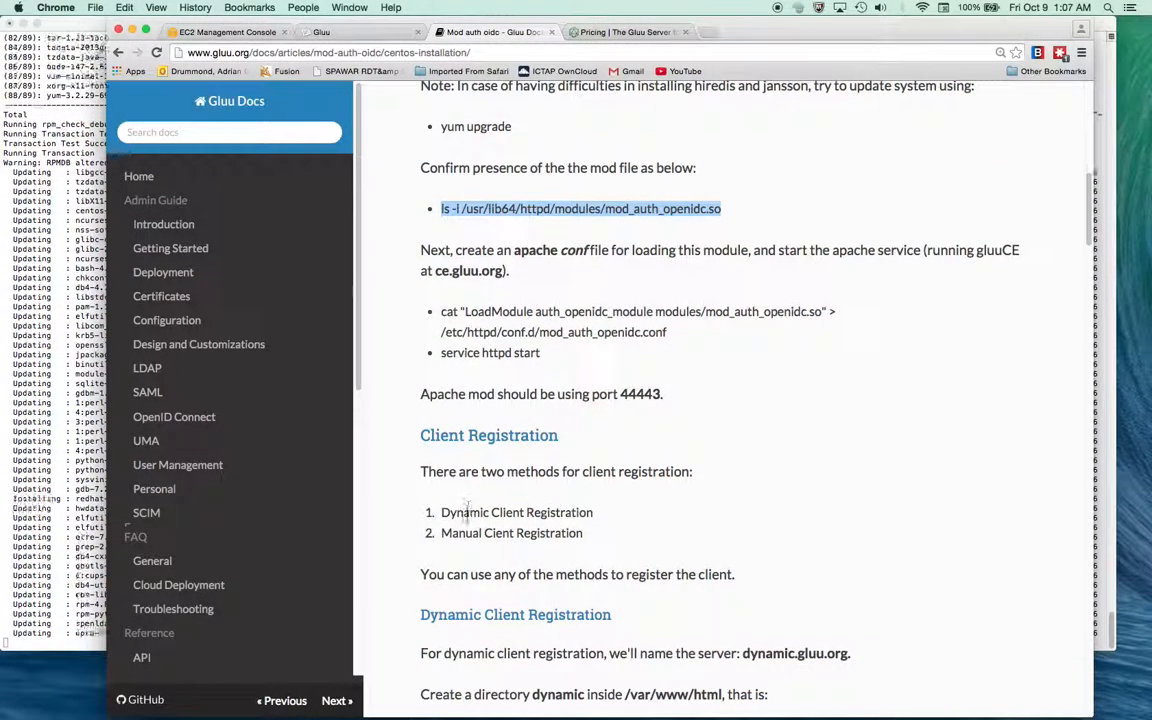
scroll("down", 3)
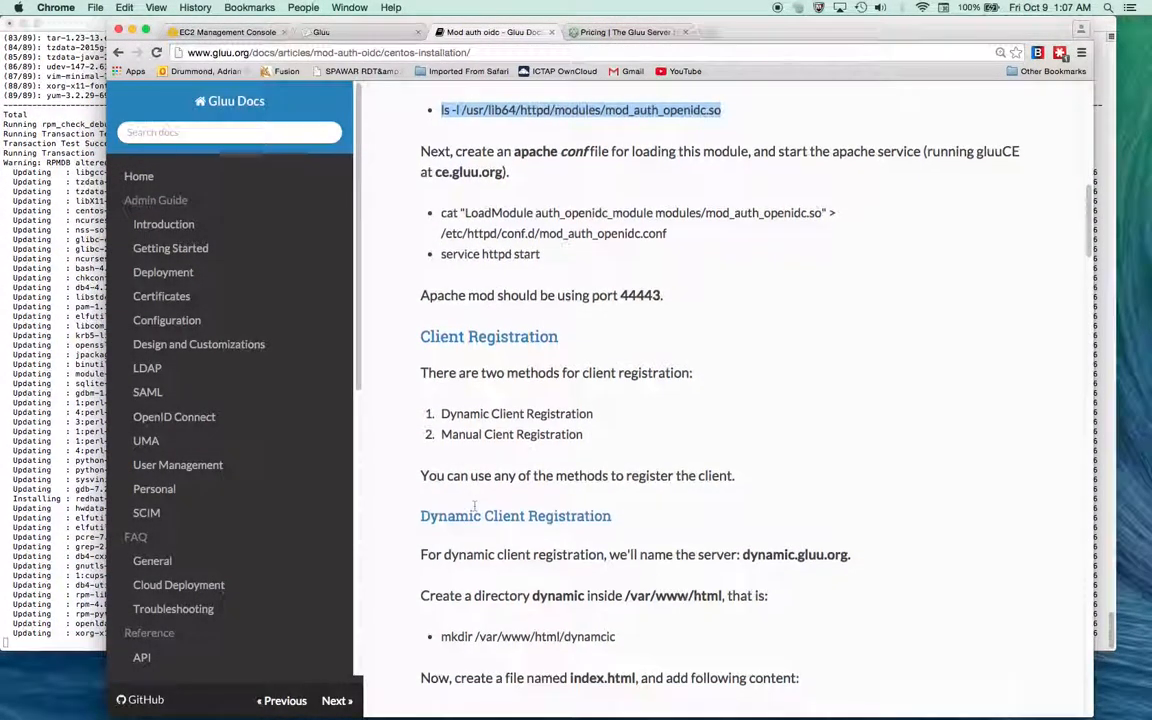
scroll("down", 3)
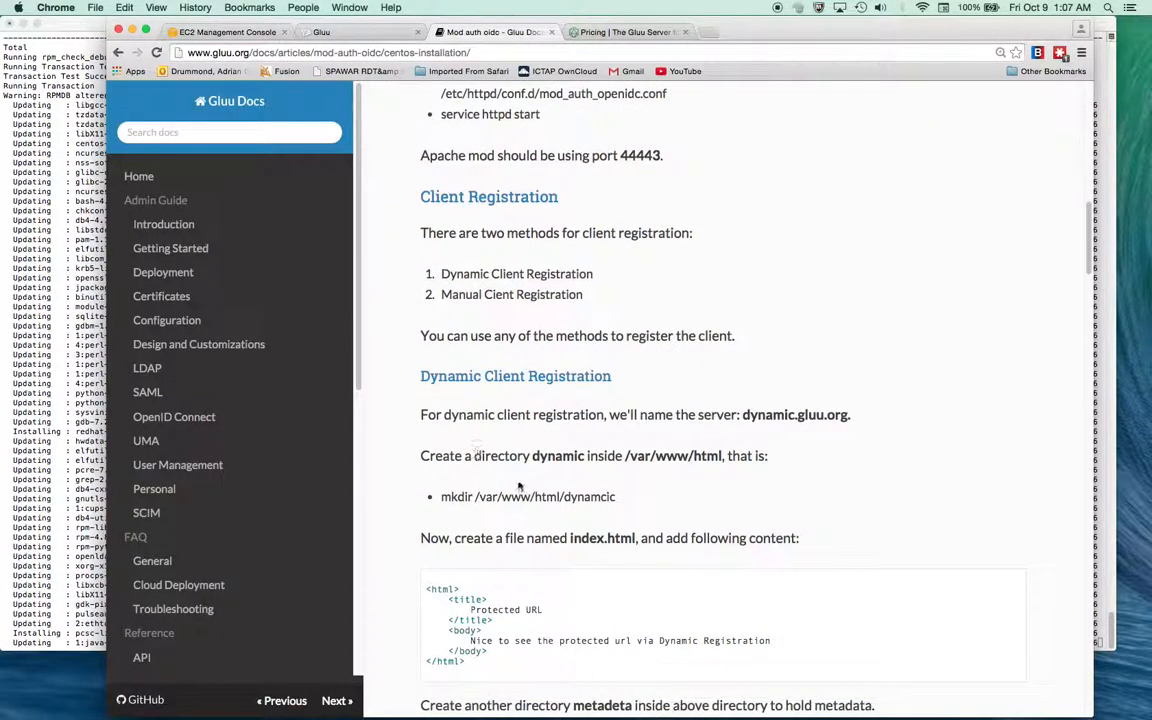
mouse_move(572, 476)
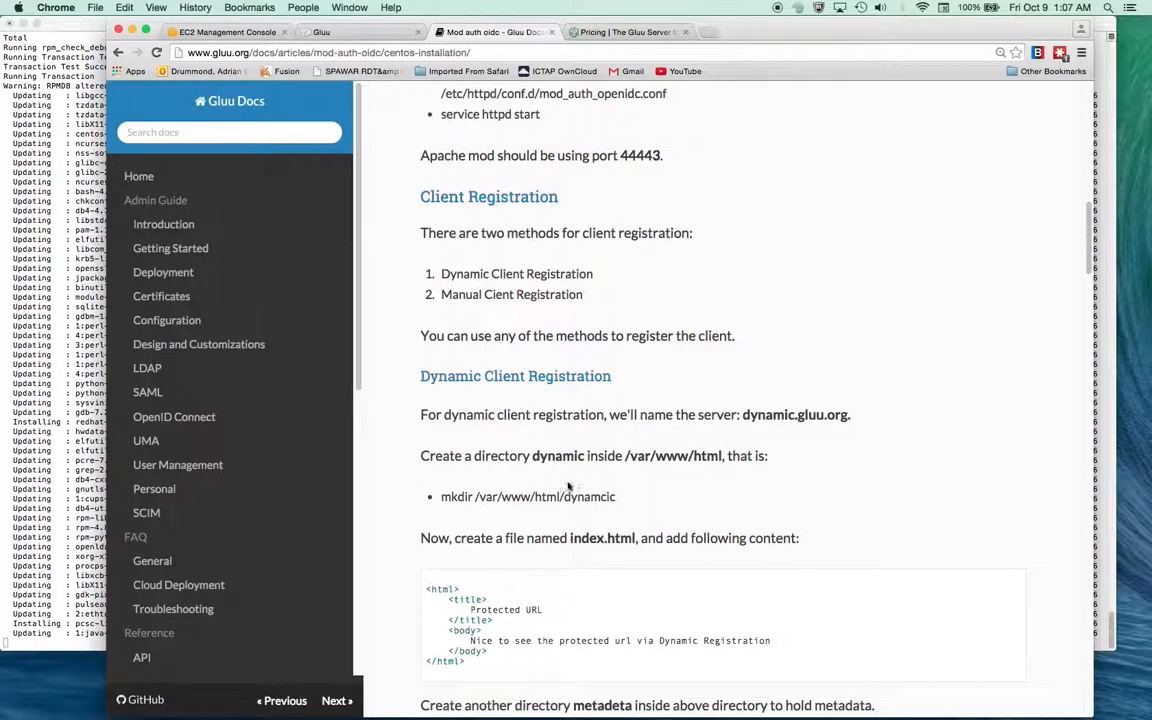
Select the chown ownership command, then the dynamic.conf VirtualHost block in the guide
scroll("down", 3)
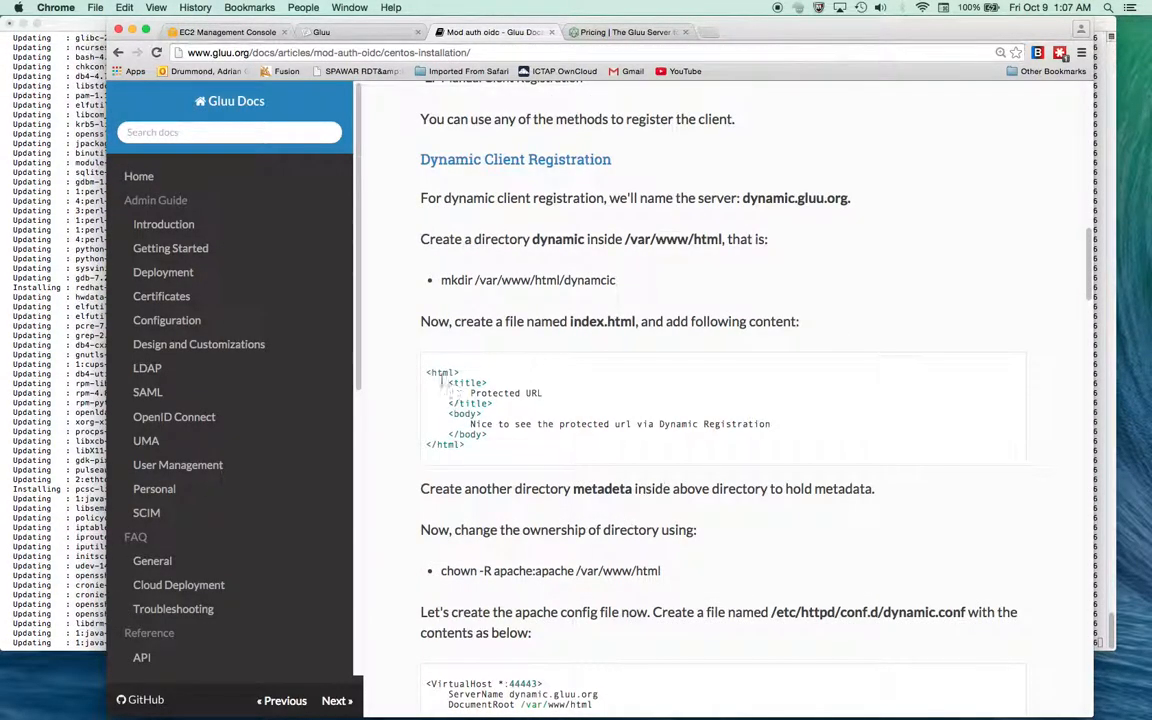
mouse_move(448, 362)
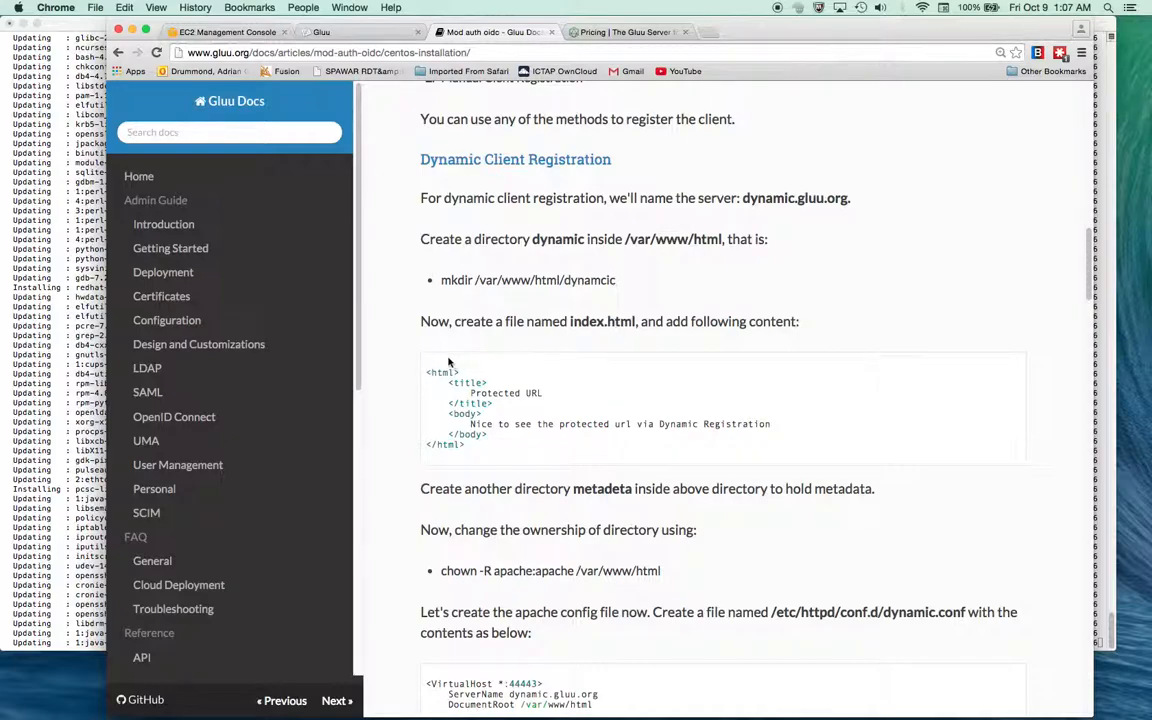
mouse_move(514, 448)
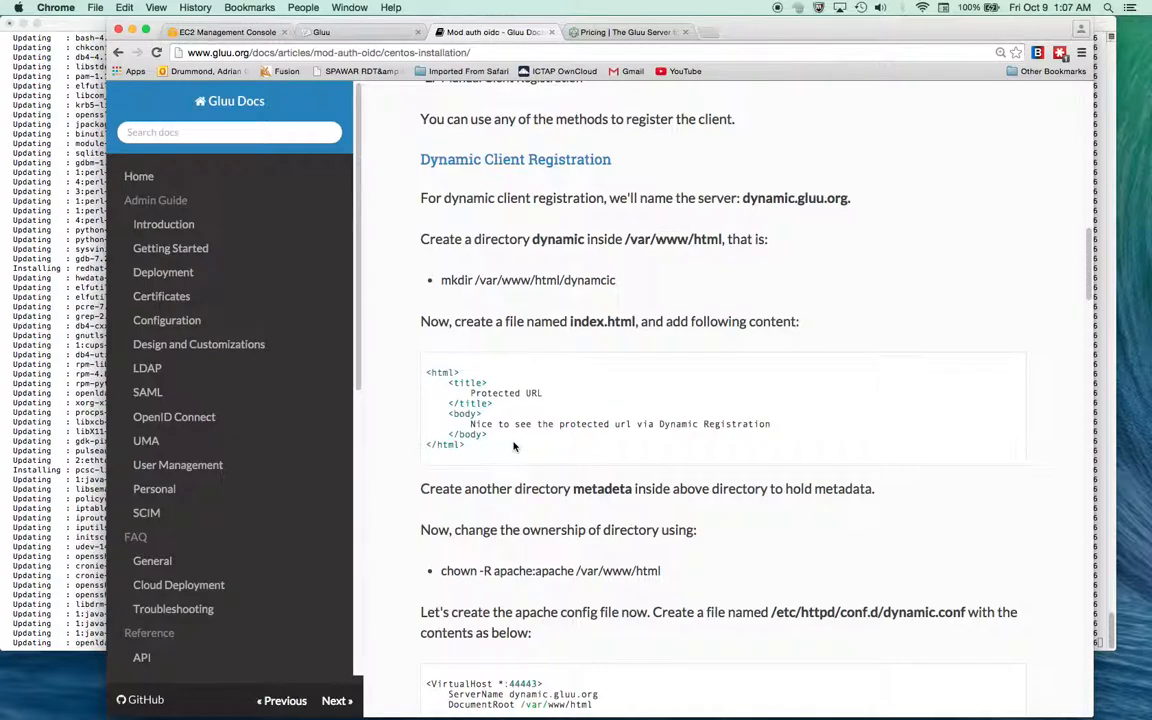
scroll("down", 3)
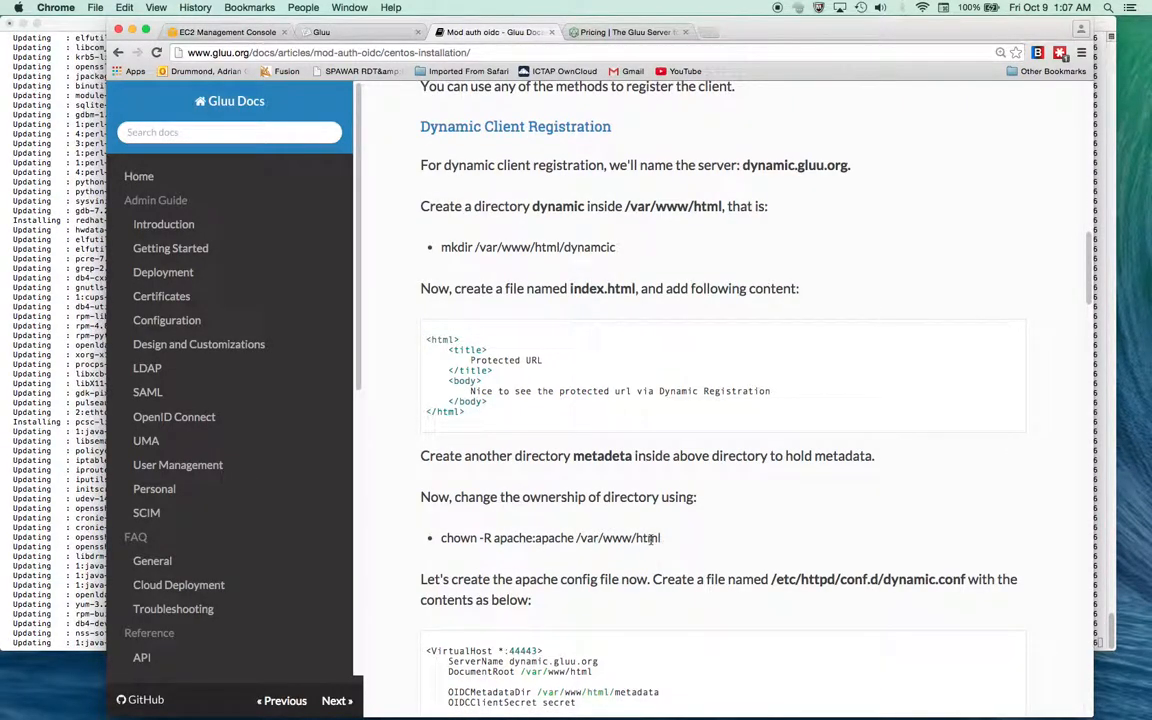
triple_click(550, 538)
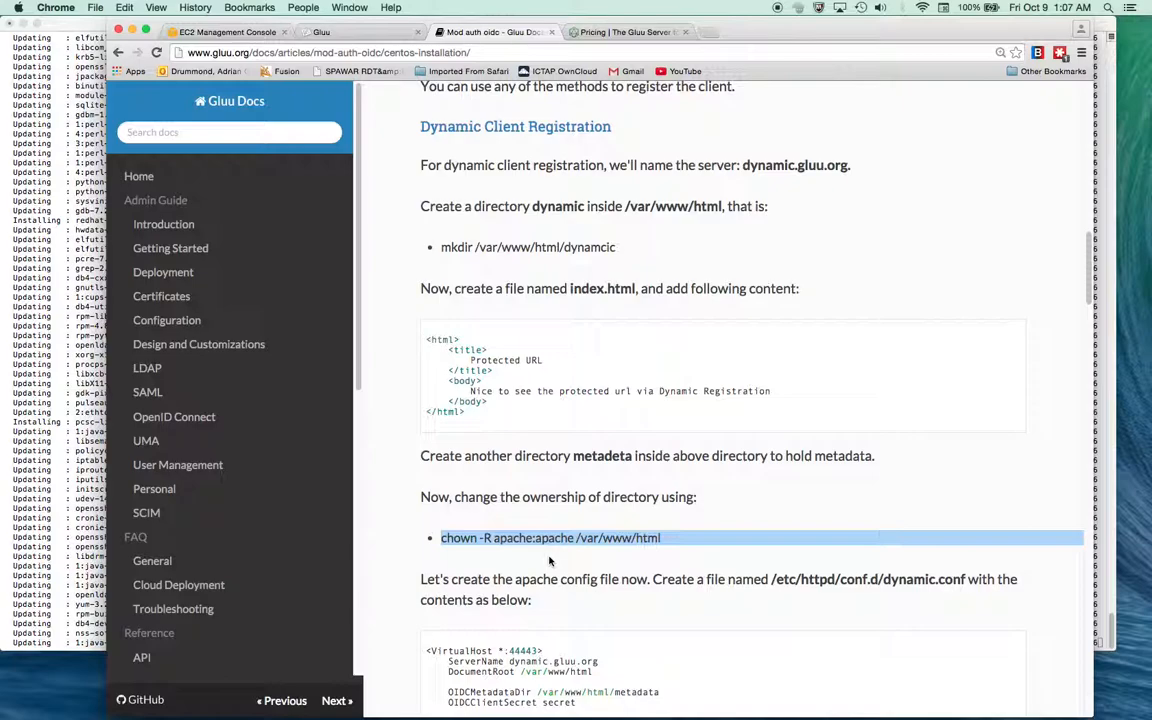
scroll("down", 3)
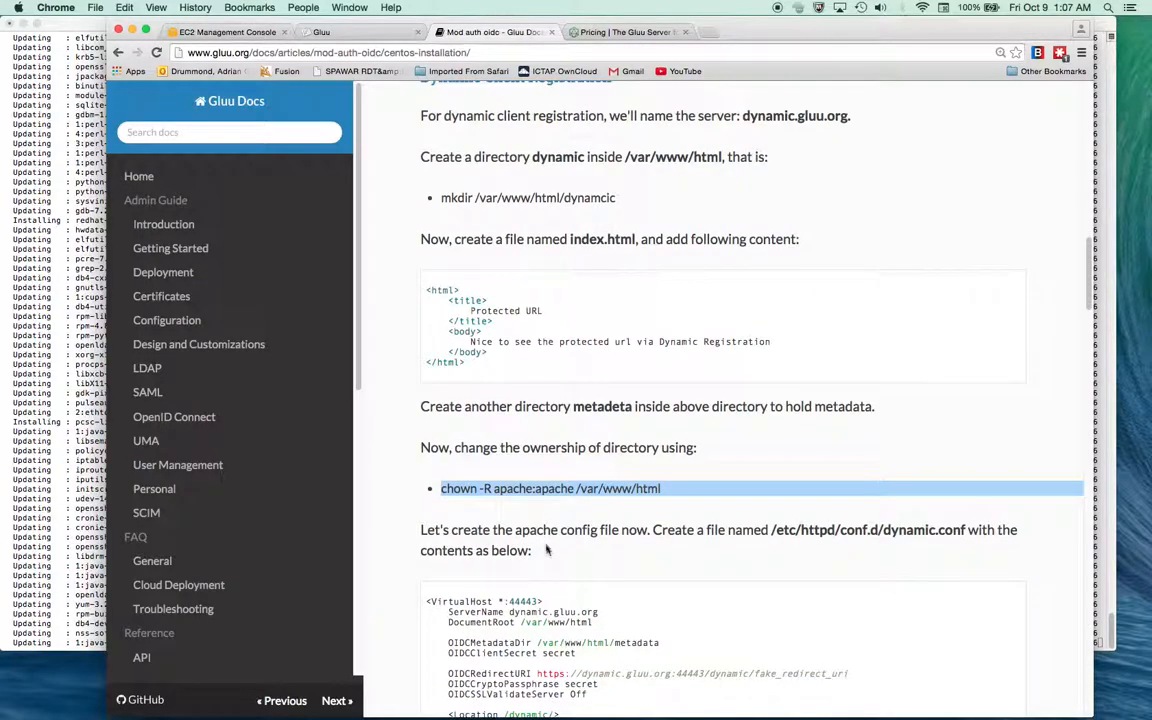
scroll("down", 3)
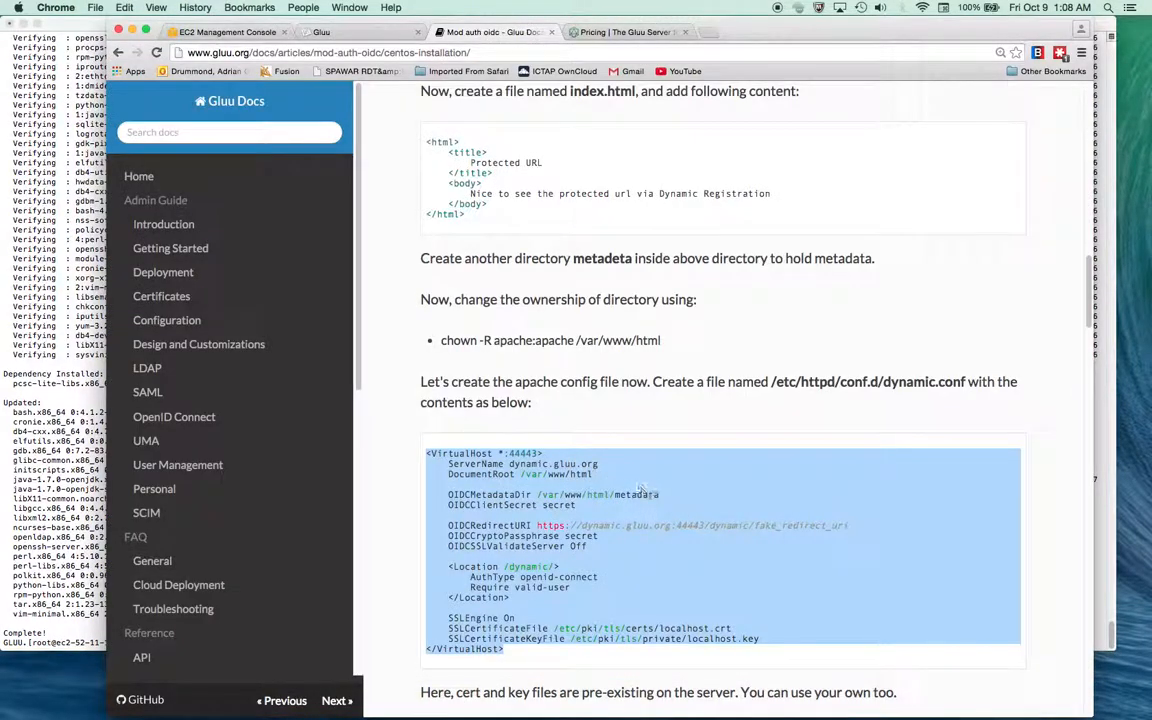
Select the 'ls -l mod_auth_openidc.so' check and /etc/httpd/conf.d/ path in the Apache2 setup section
scroll("up", 3)
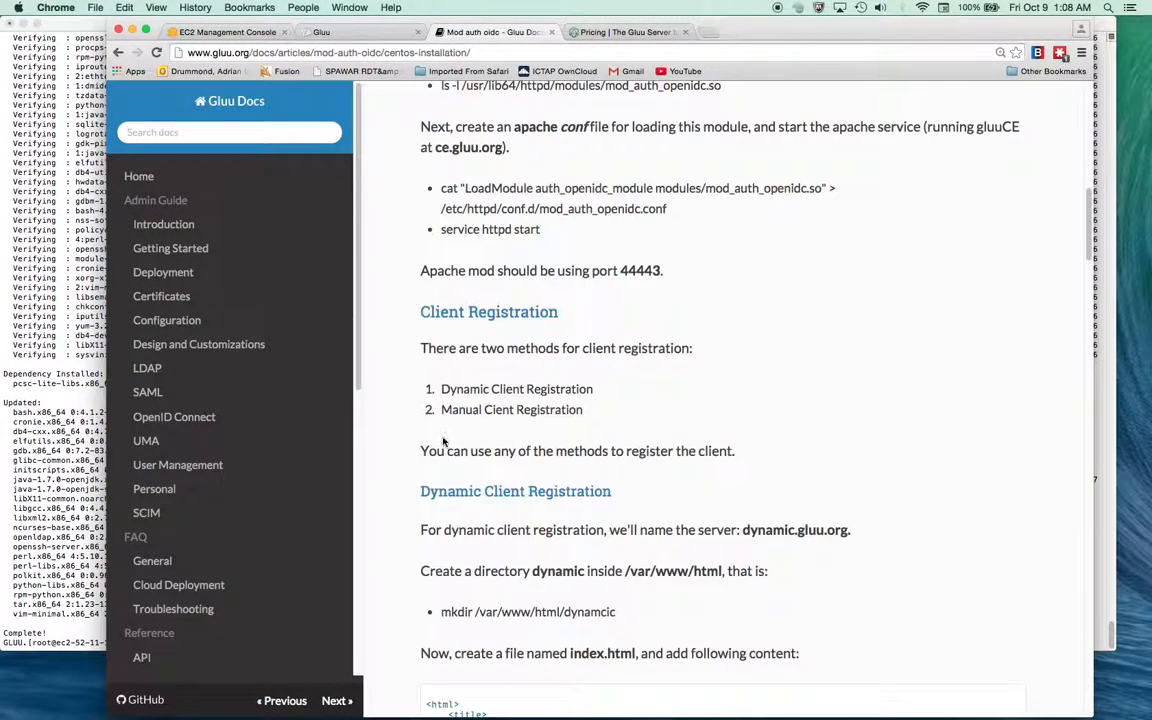
scroll("up", 3)
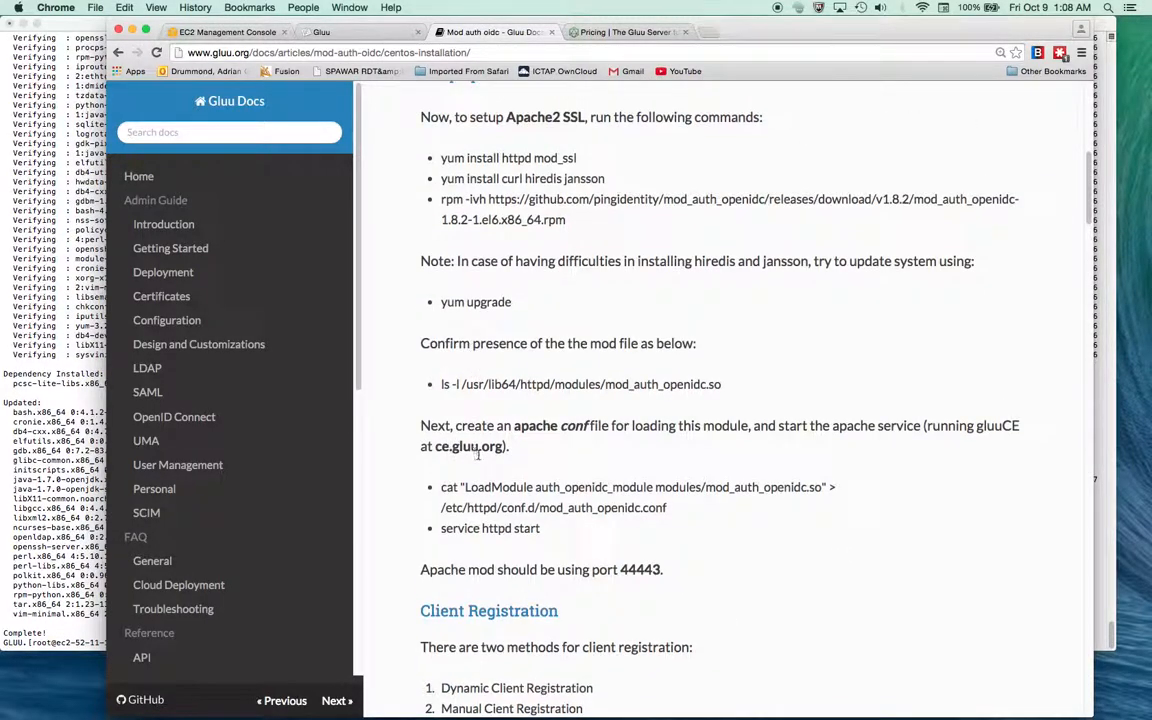
scroll("up", 3)
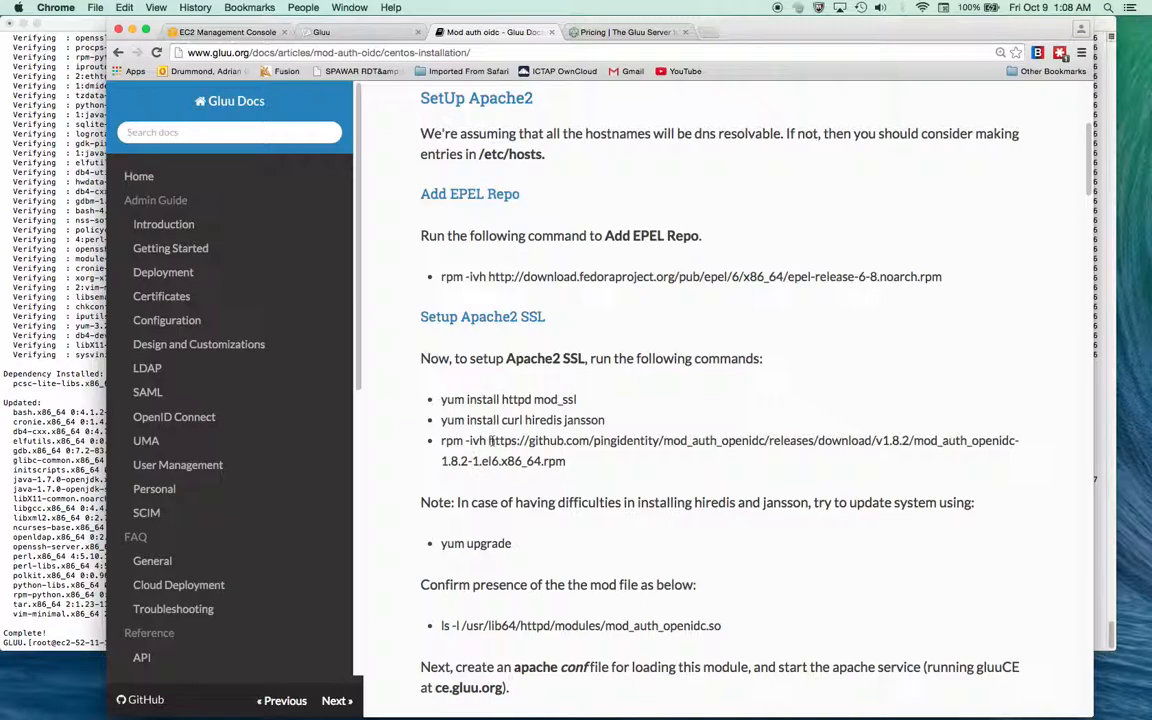
double_click(476, 544)
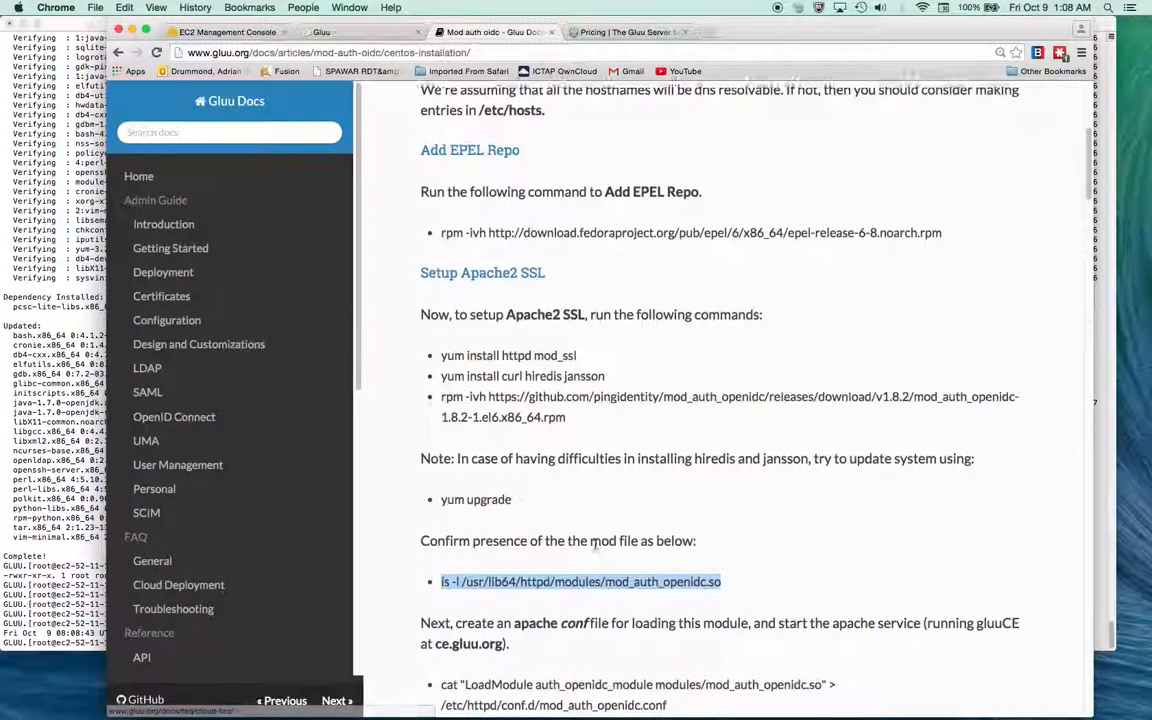
scroll("down", 3)
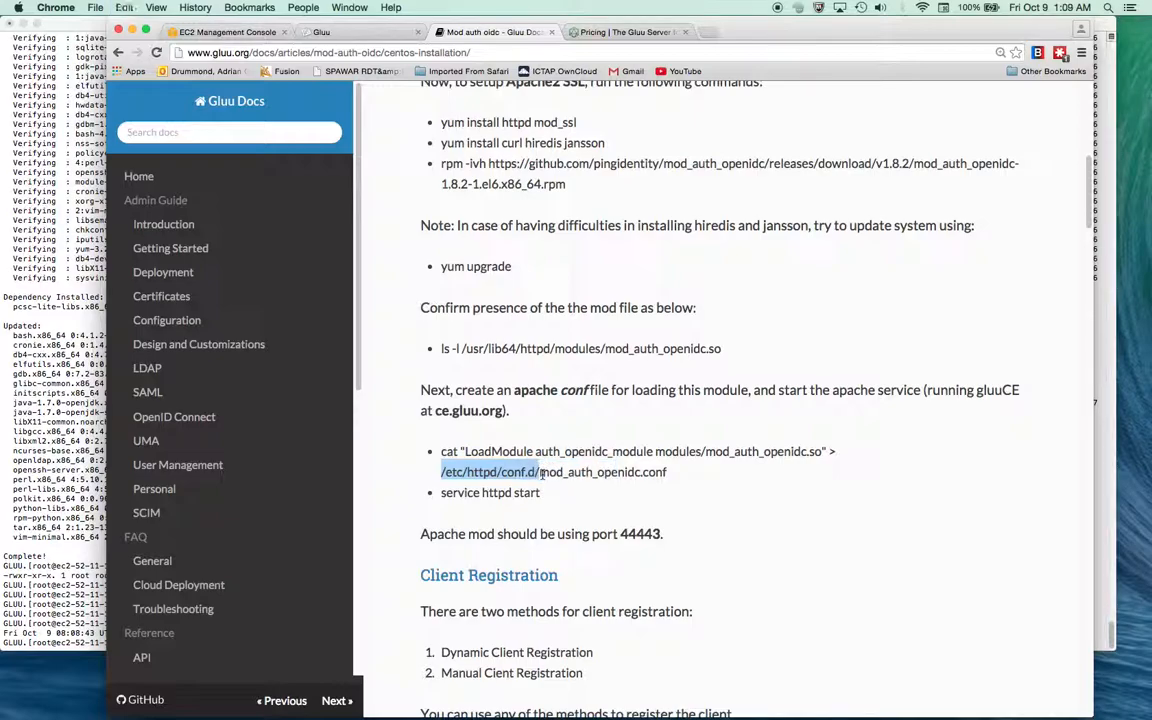
mouse_move(770, 480)
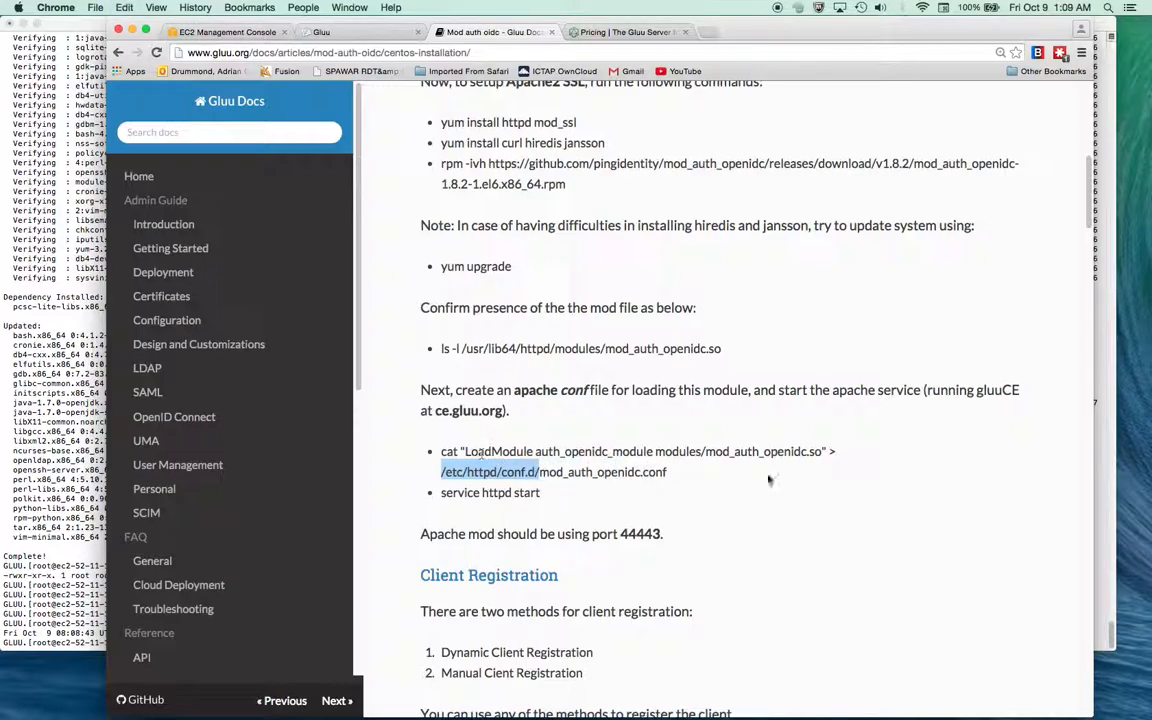
mouse_move(146, 512)
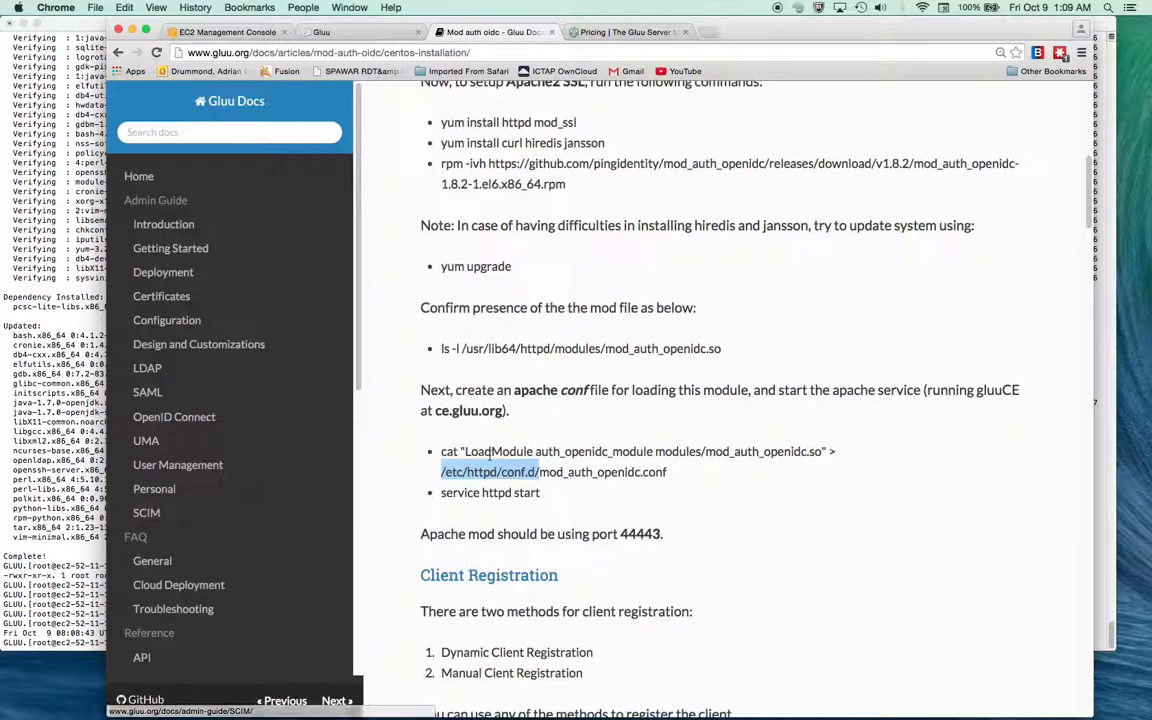
mouse_move(146, 512)
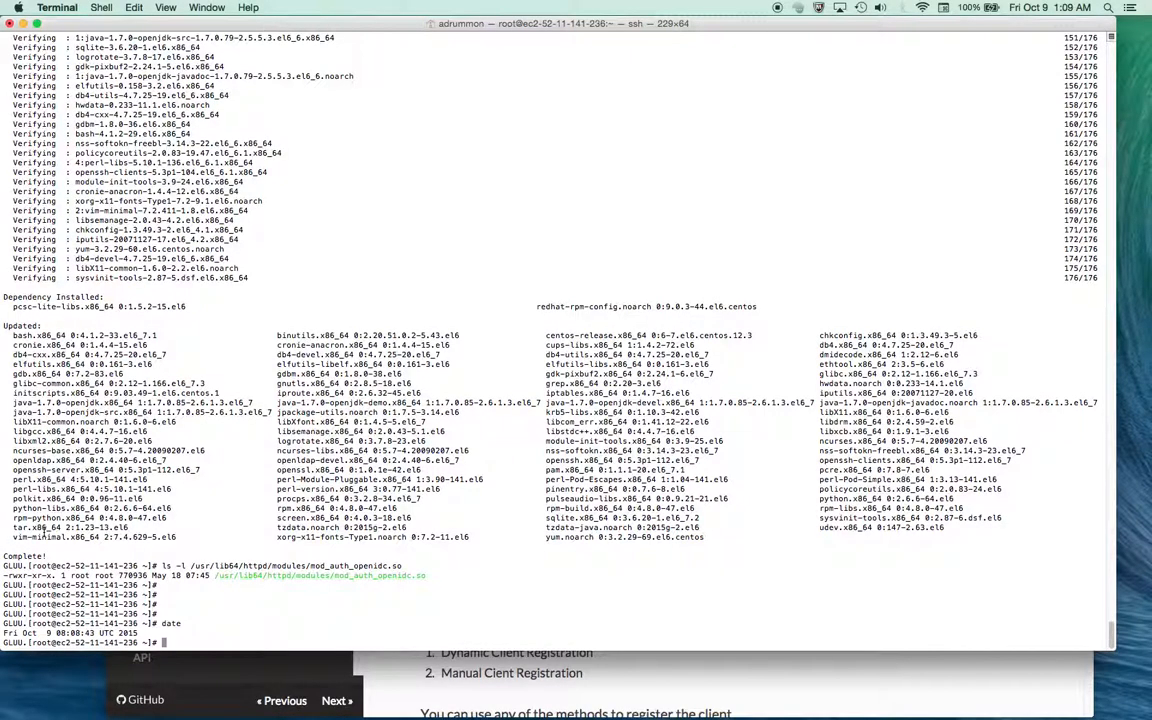
In /etc/httpd/conf.d, create mod_auth_openidc.conf and open it in vi
type("cd /etc/httpd/conf.d/")
type("ll")
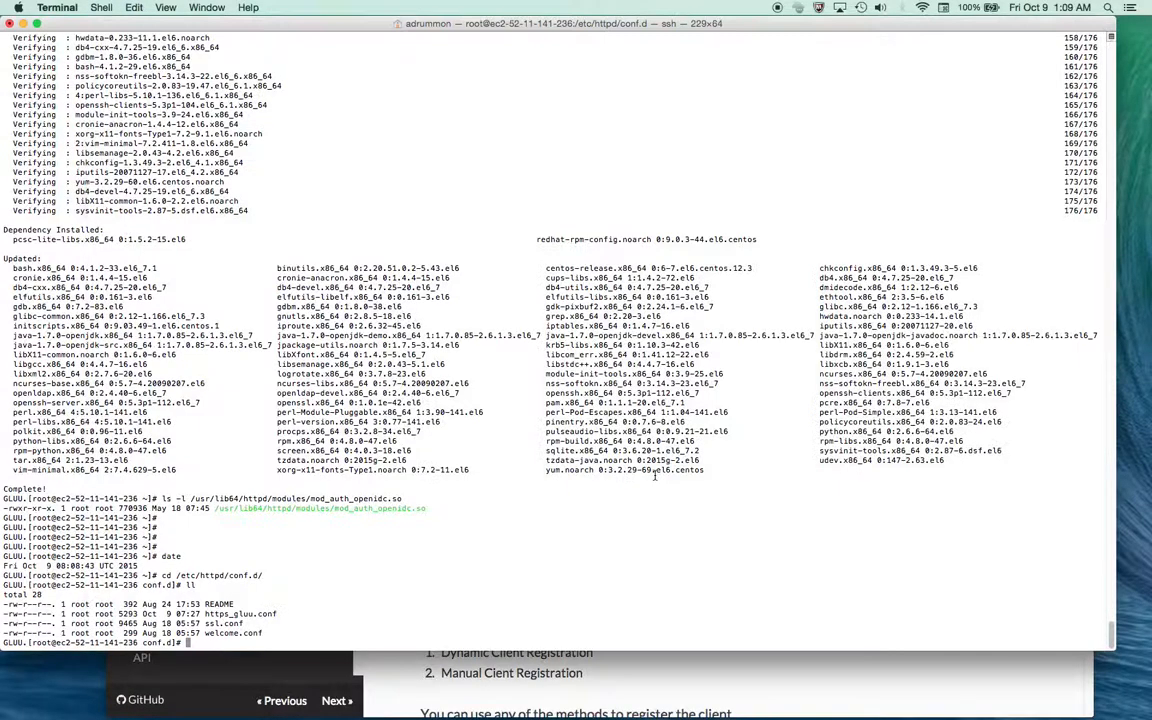
type("touch mod_auth_openidc.conf")
type("ll")
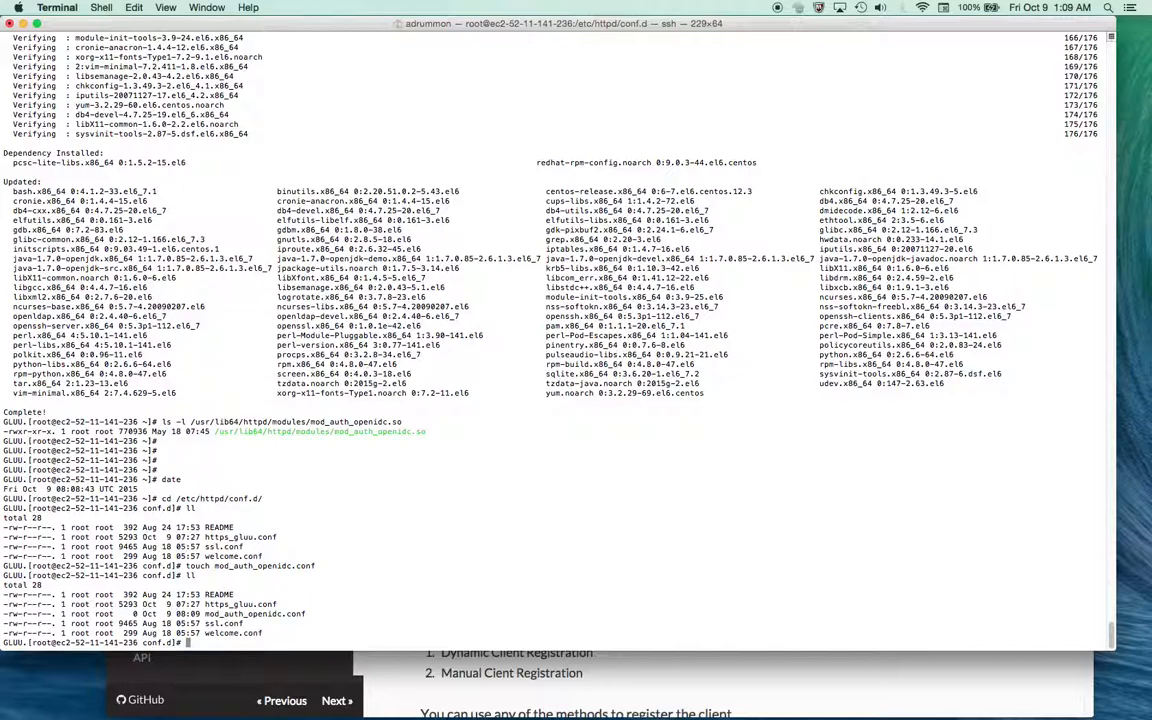
type("vi mod_auth_openidc.conf")
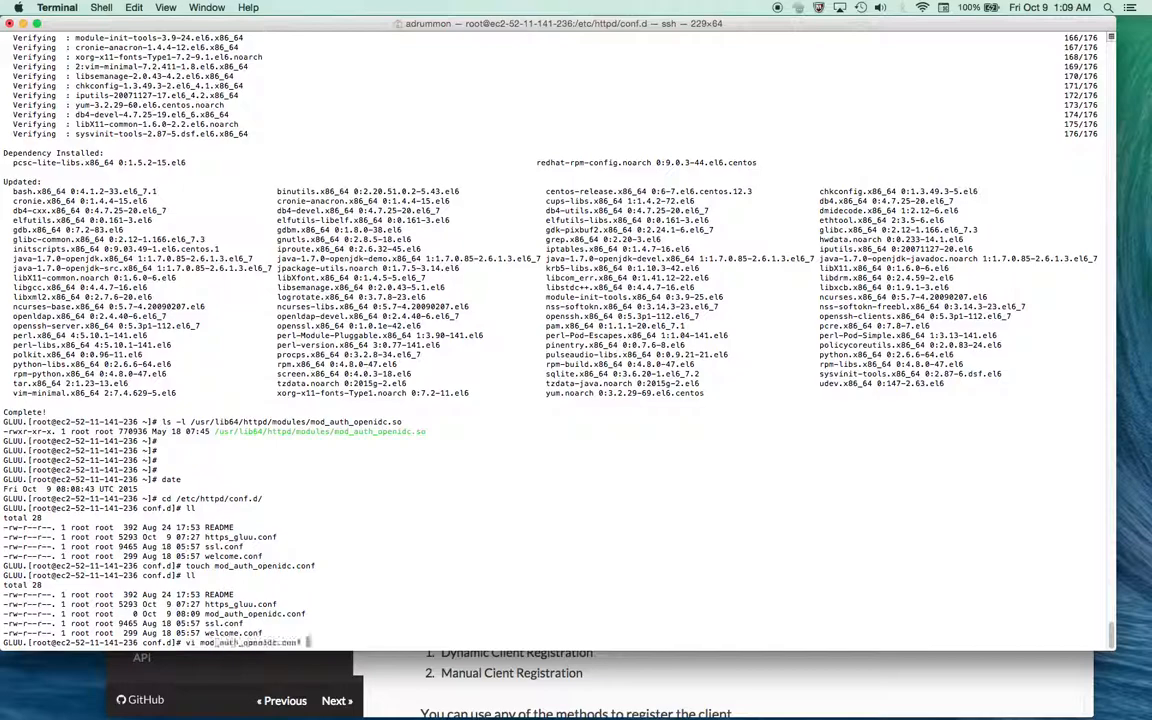
key("Return")
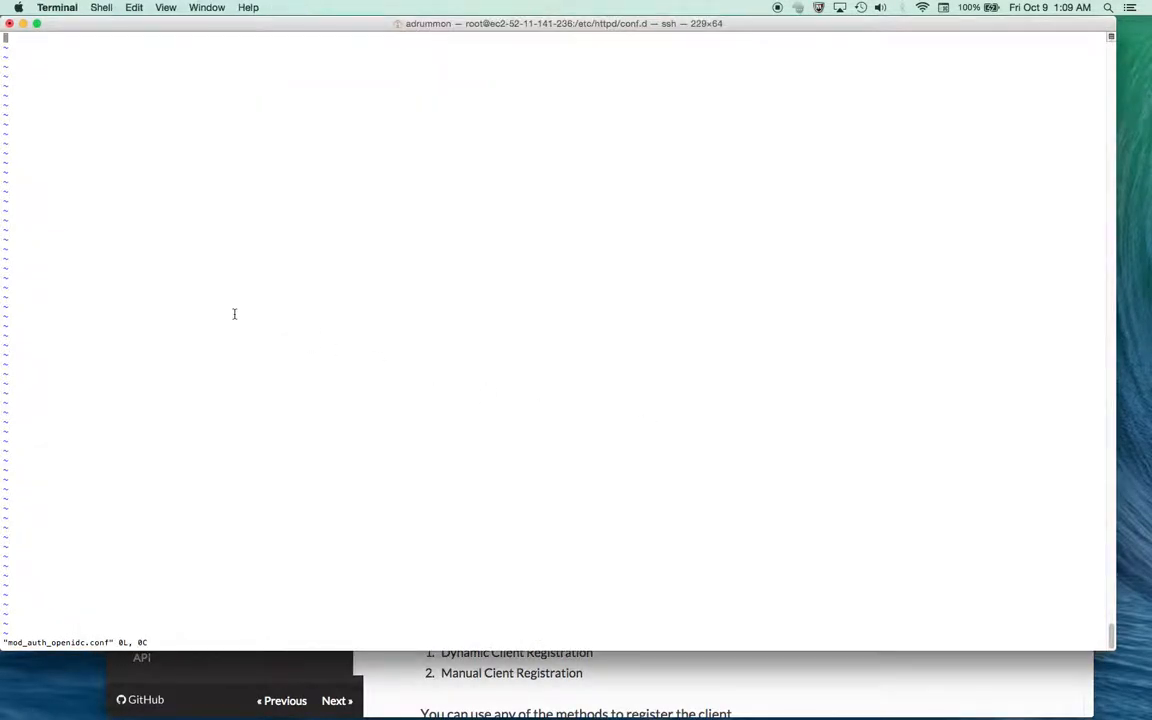
Insert the LoadModule auth_openidc_module line, save the file and cat it
key("i")
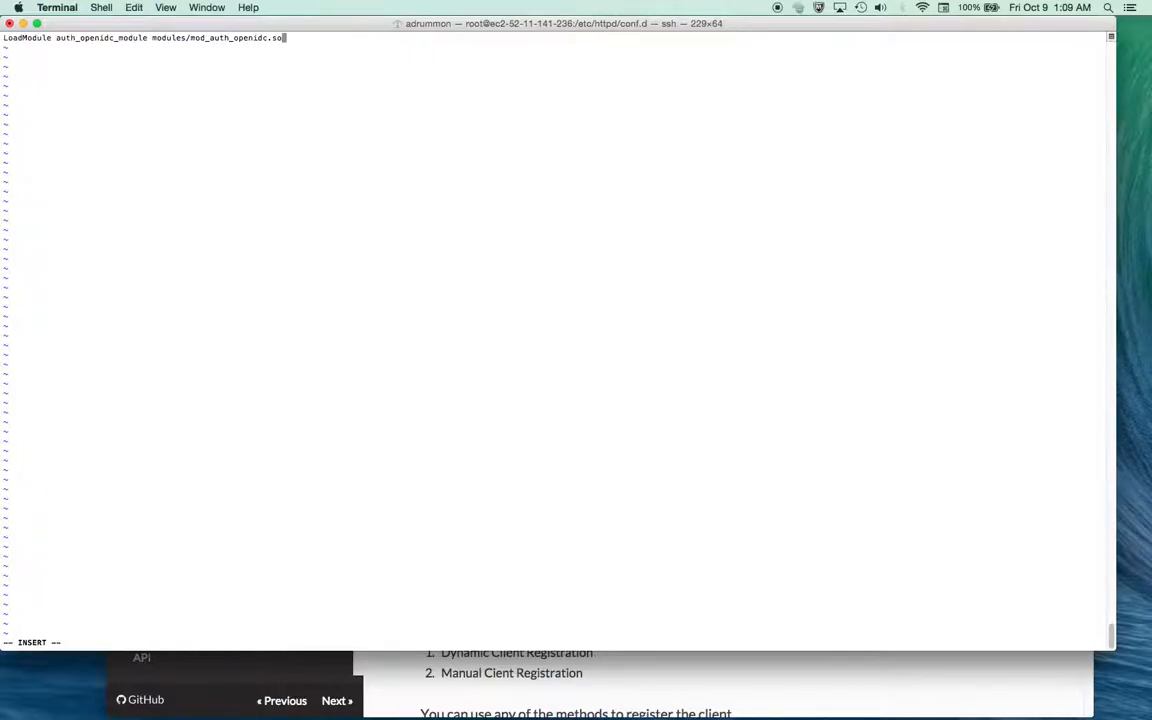
key("Backspace")
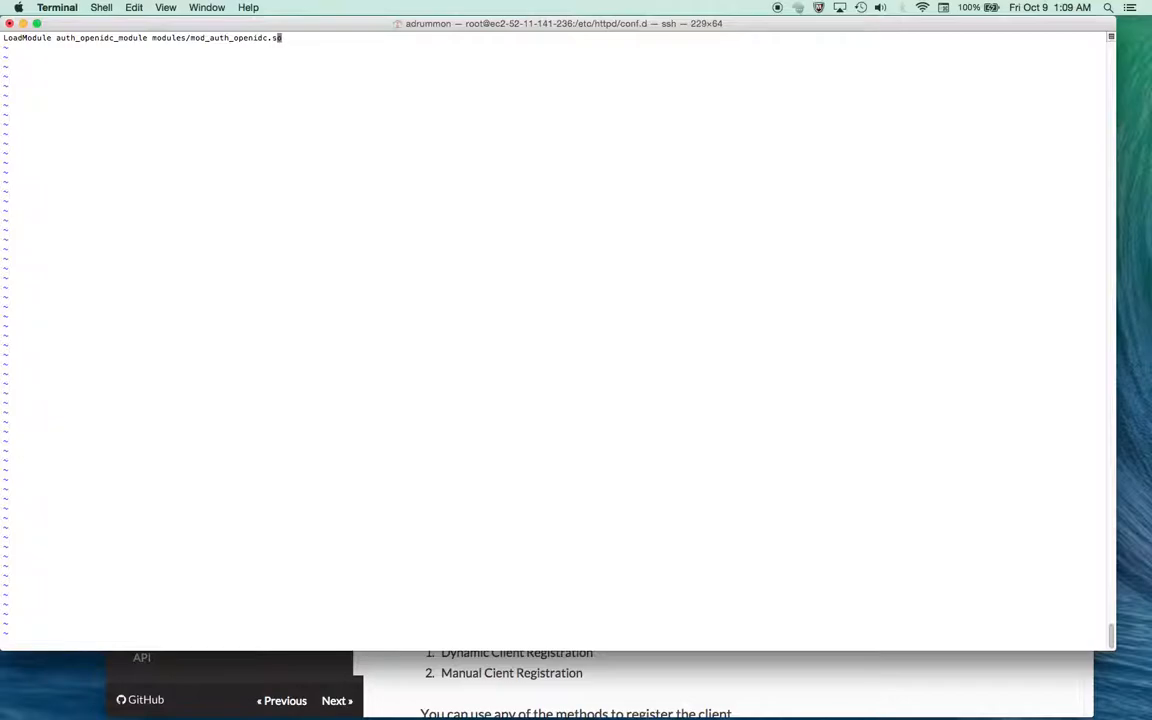
type("o")
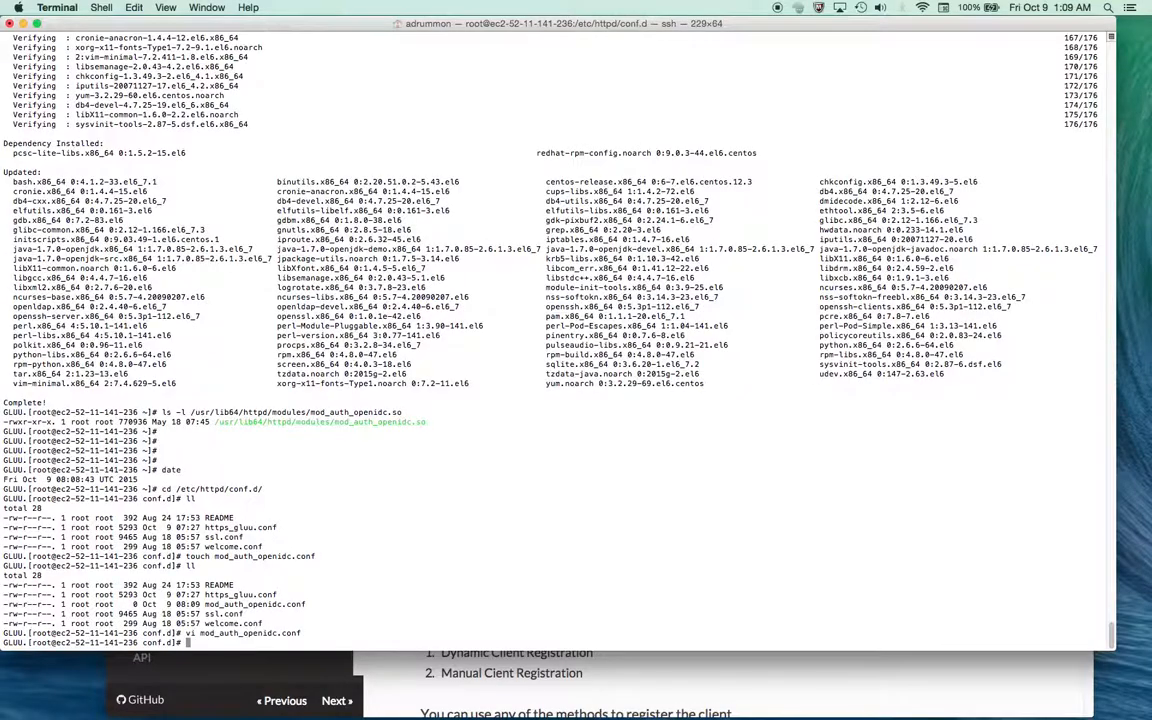
type("cat")
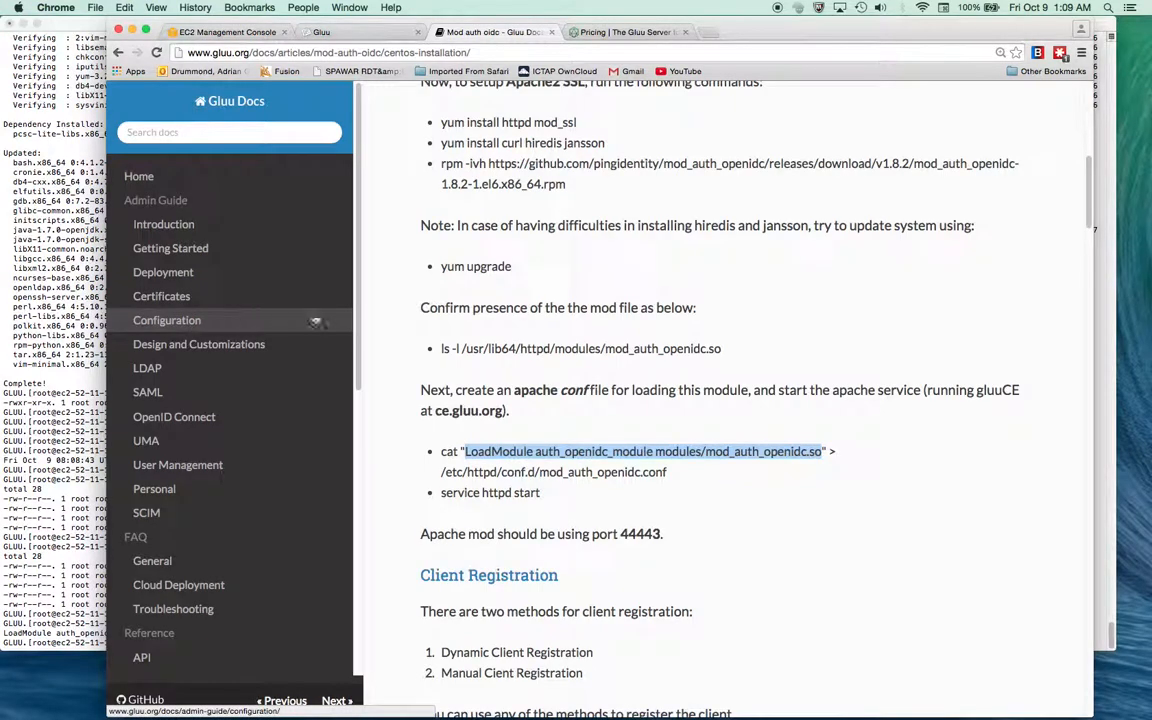
Copy the docs' service httpd start command and run it on a fresh Terminal line
double_click(488, 492)
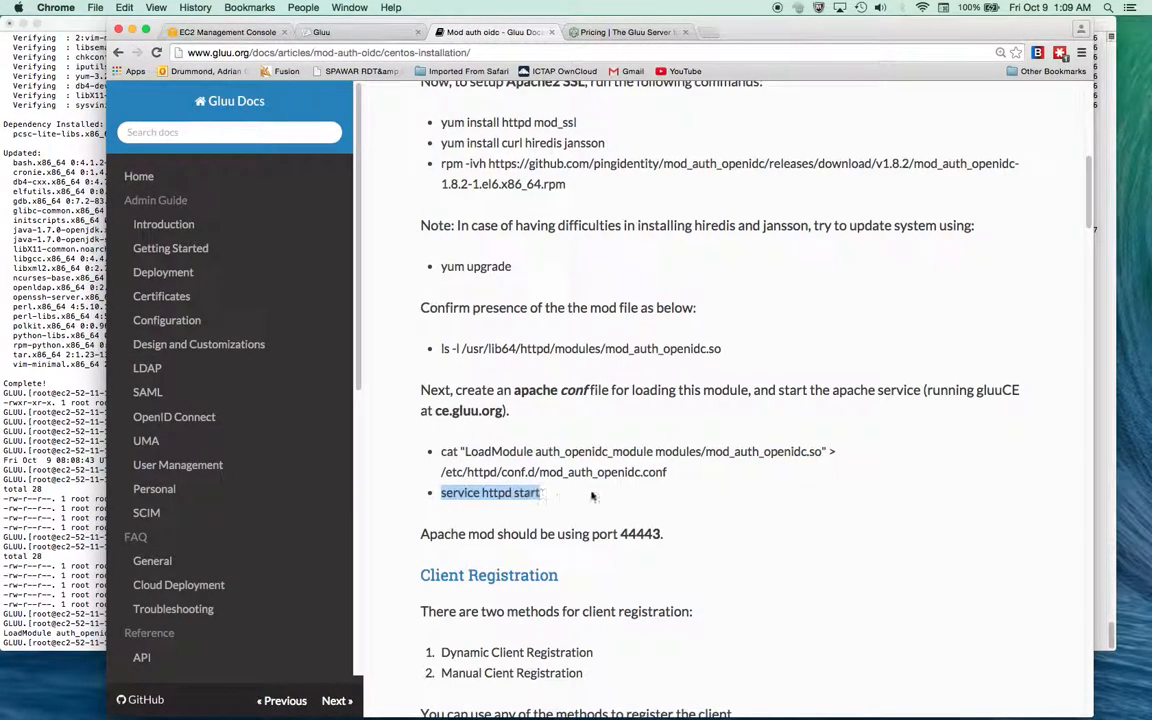
mouse_move(616, 492)
type("cat mod_auth_openidc.conf")
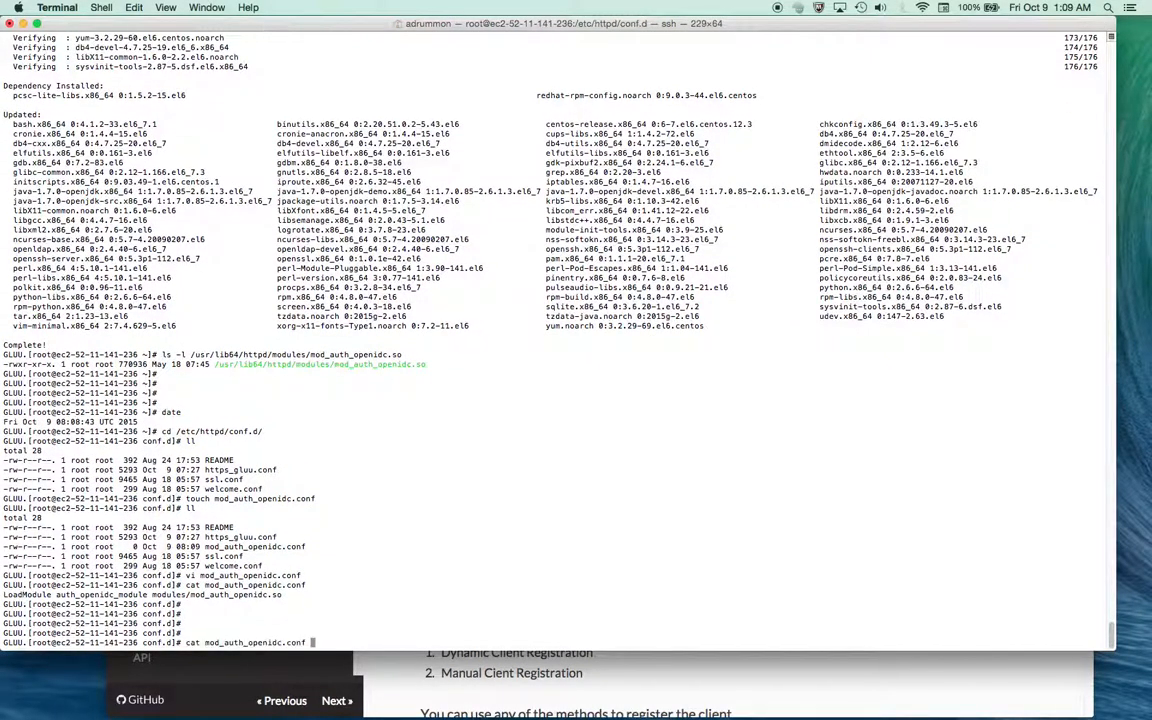
key("Return")
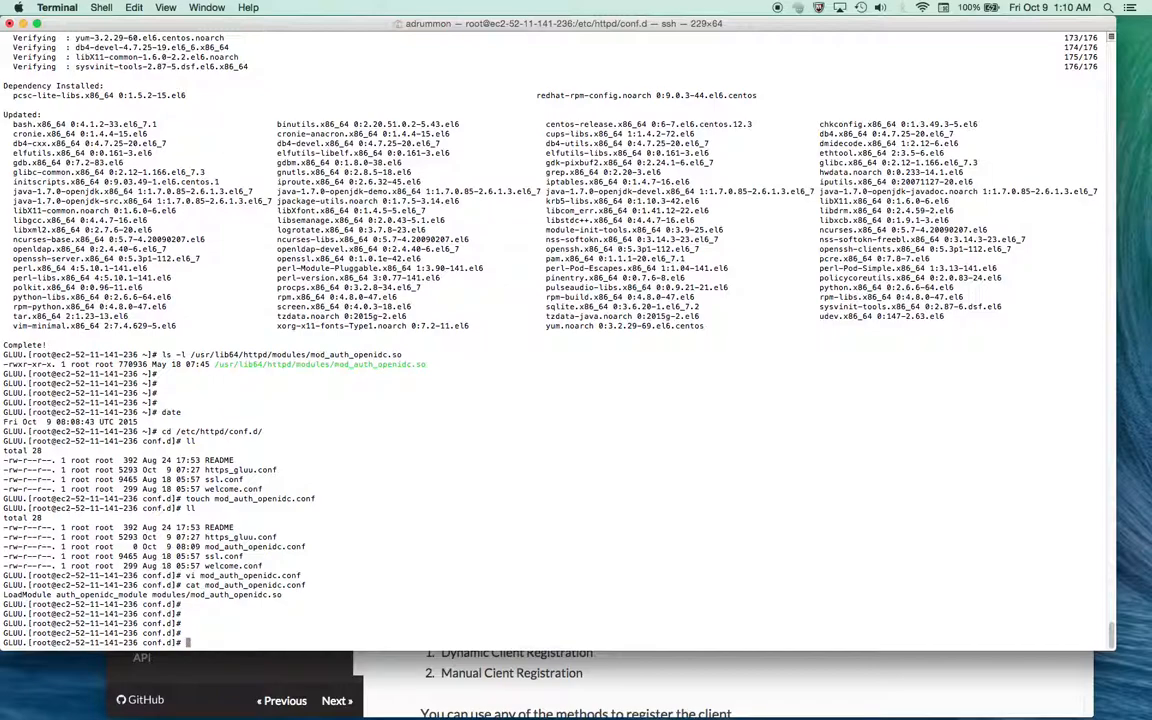
type("service httpd start")
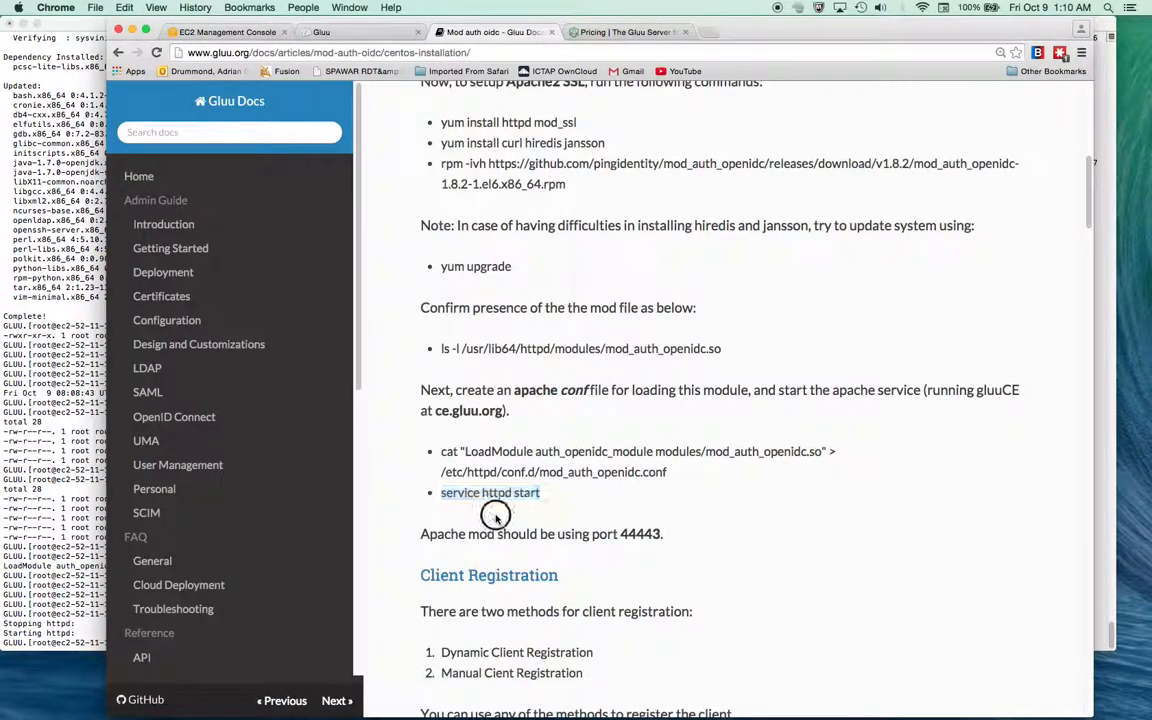
Scroll to Dynamic Client Registration and copy the mkdir command for the dynamic directory
scroll("down", 3)
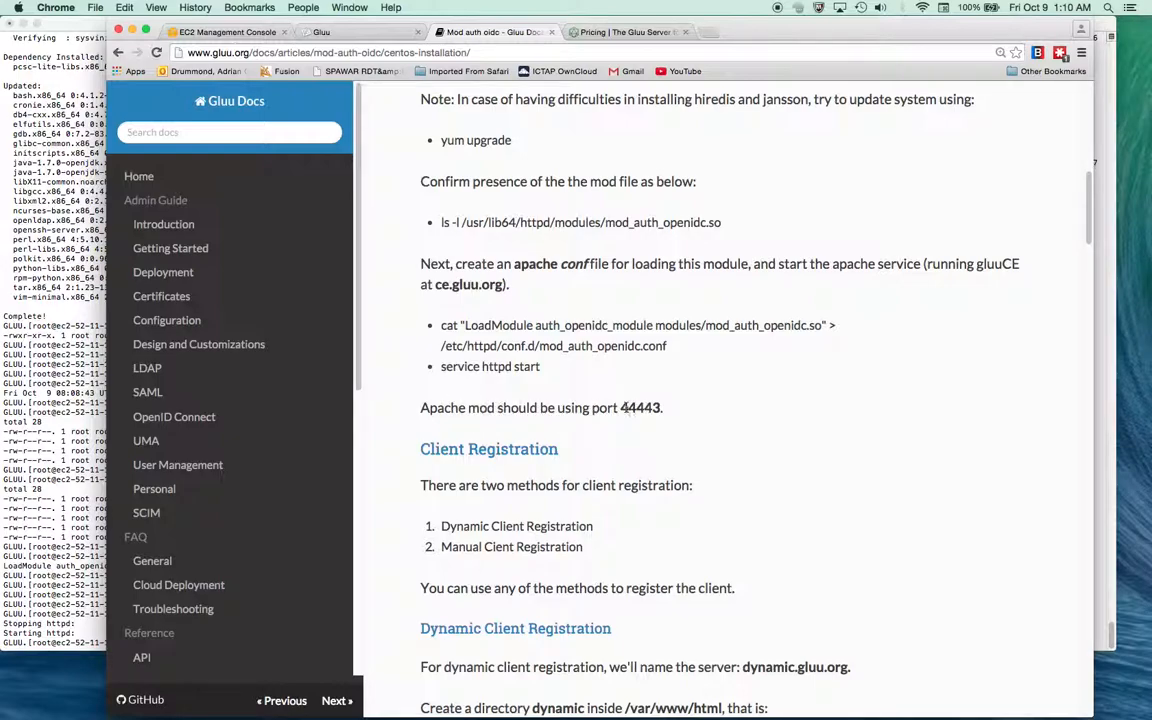
mouse_move(488, 506)
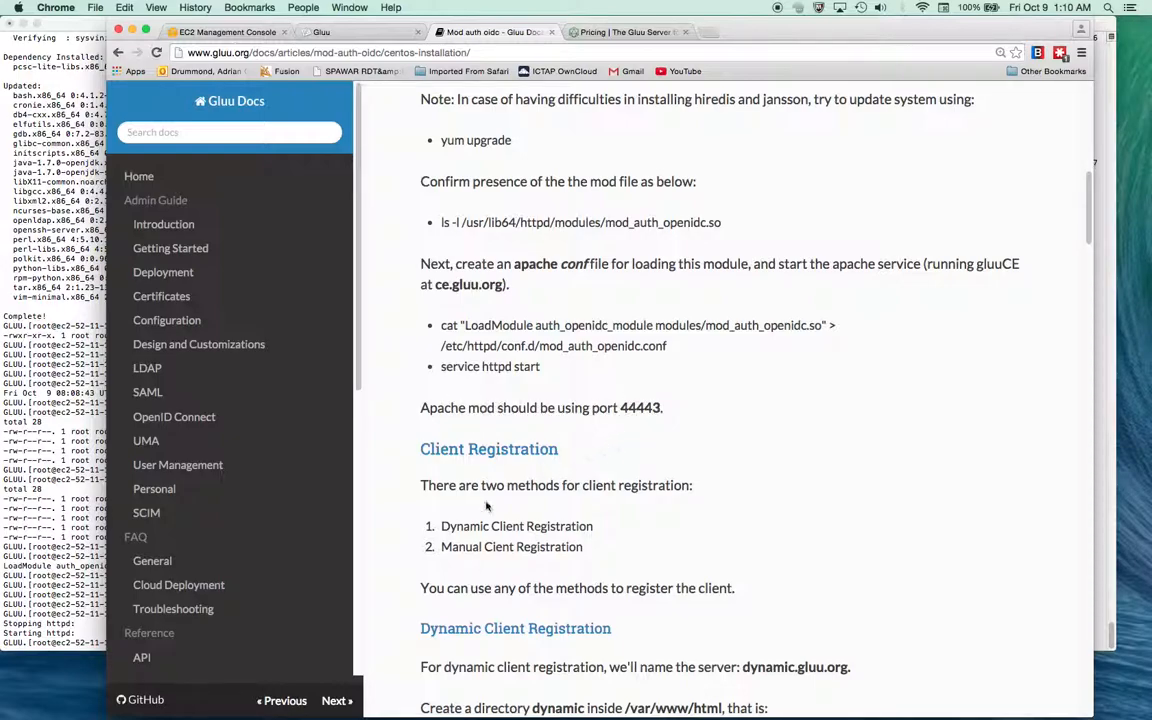
scroll("down", 3)
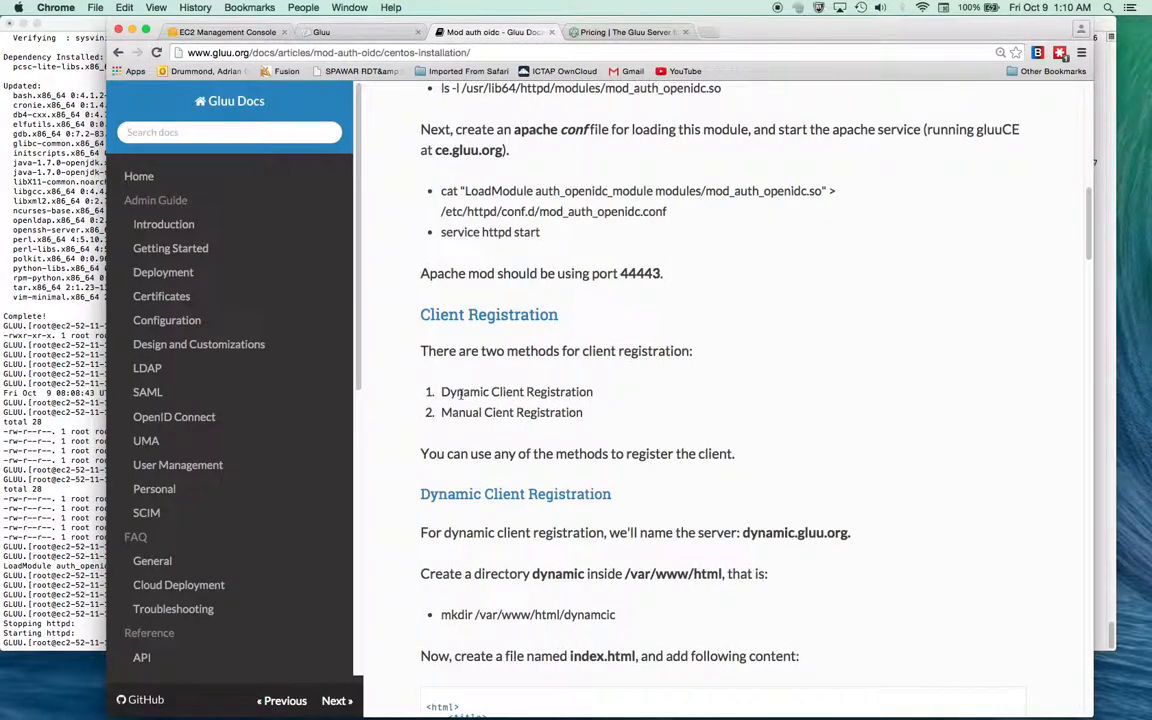
scroll("down", 3)
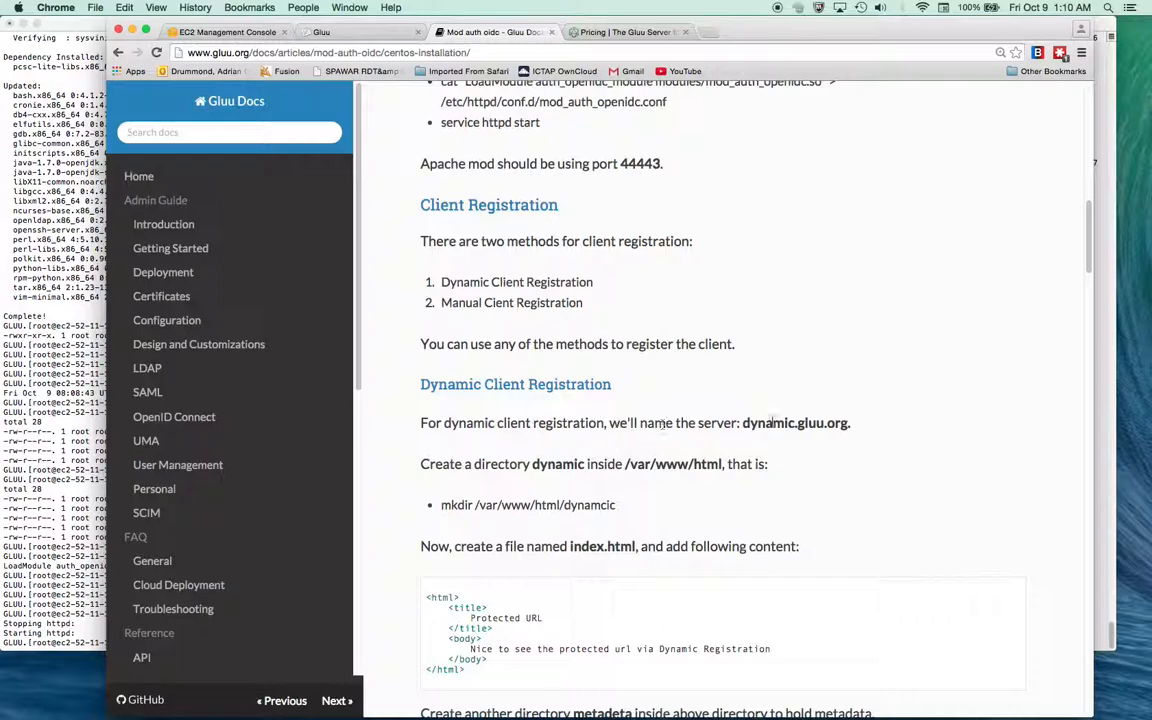
mouse_move(650, 414)
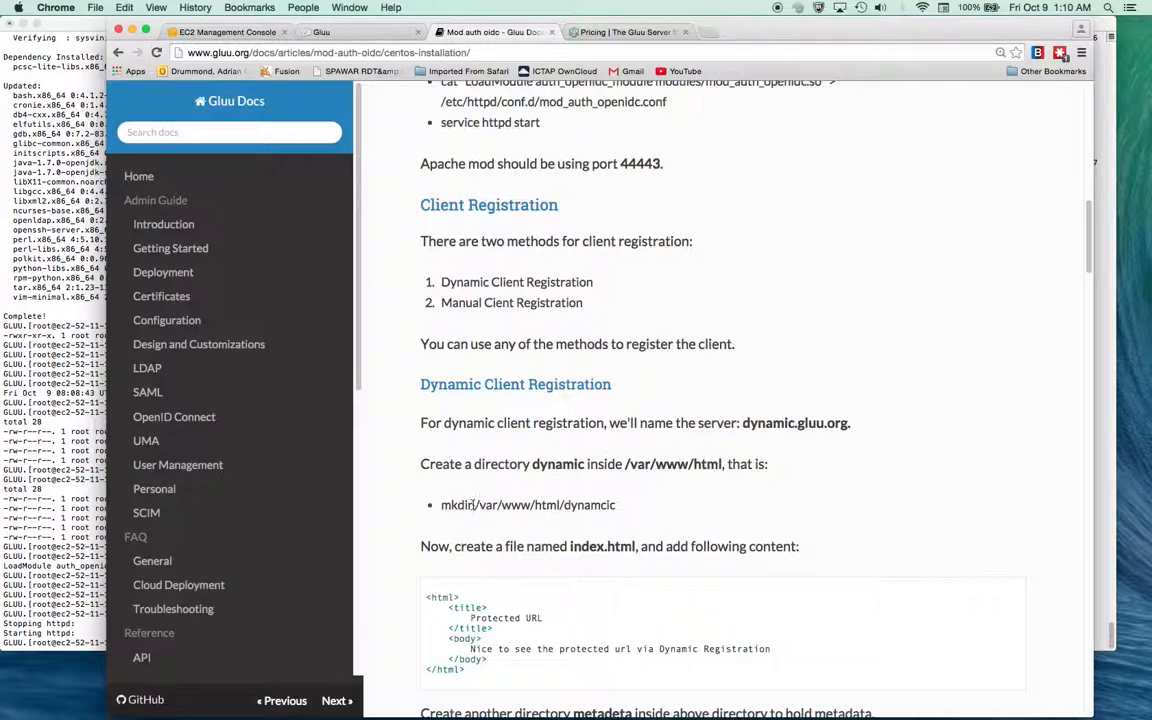
double_click(520, 504)
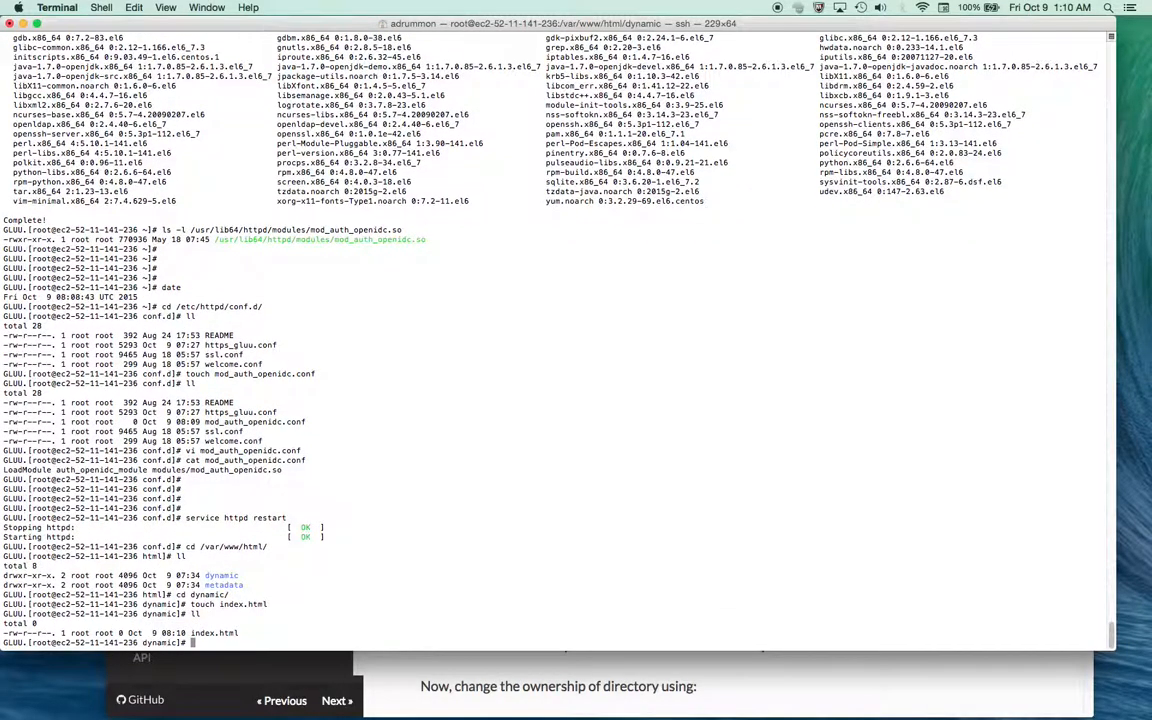
Edit index.html in vi with the Protected URL page content
type("vi index.html")
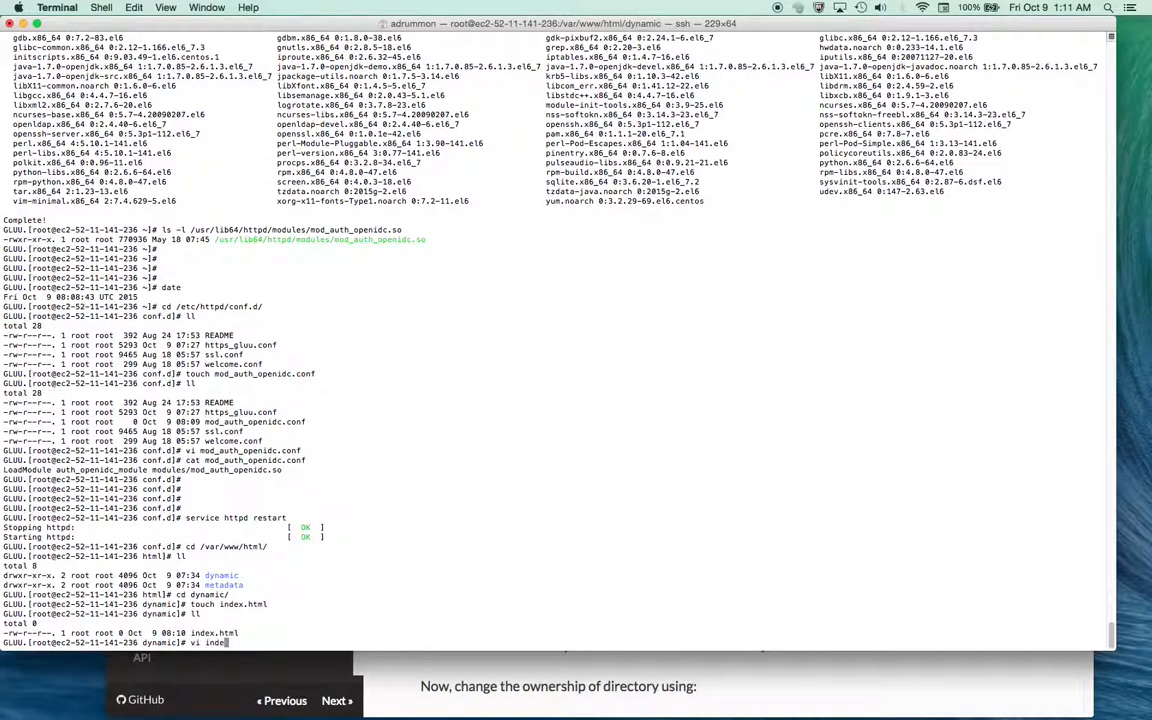
key("Return")
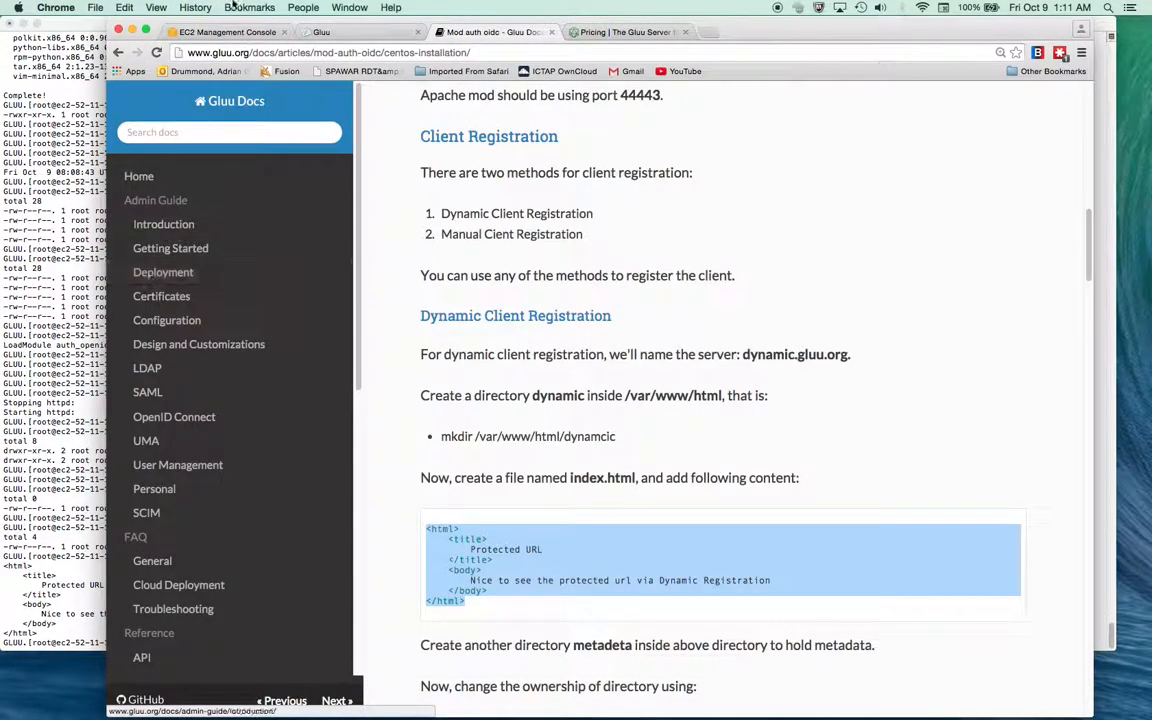
scroll("down", 3)
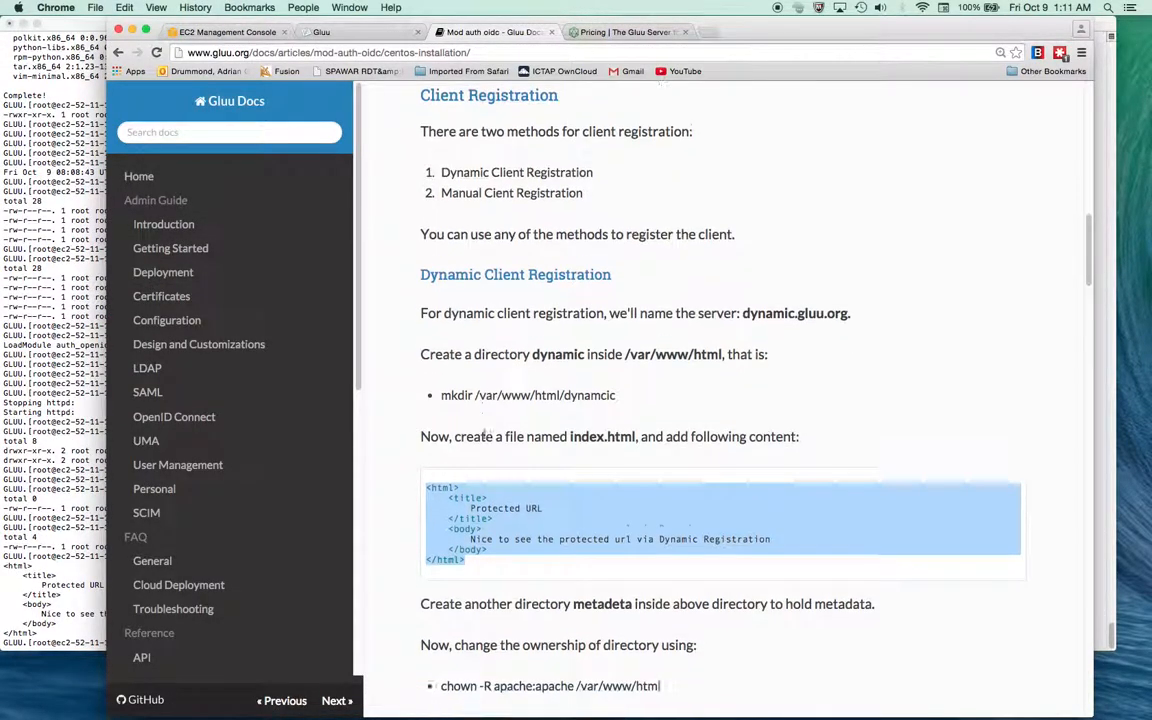
scroll("down", 3)
type("cd ..")
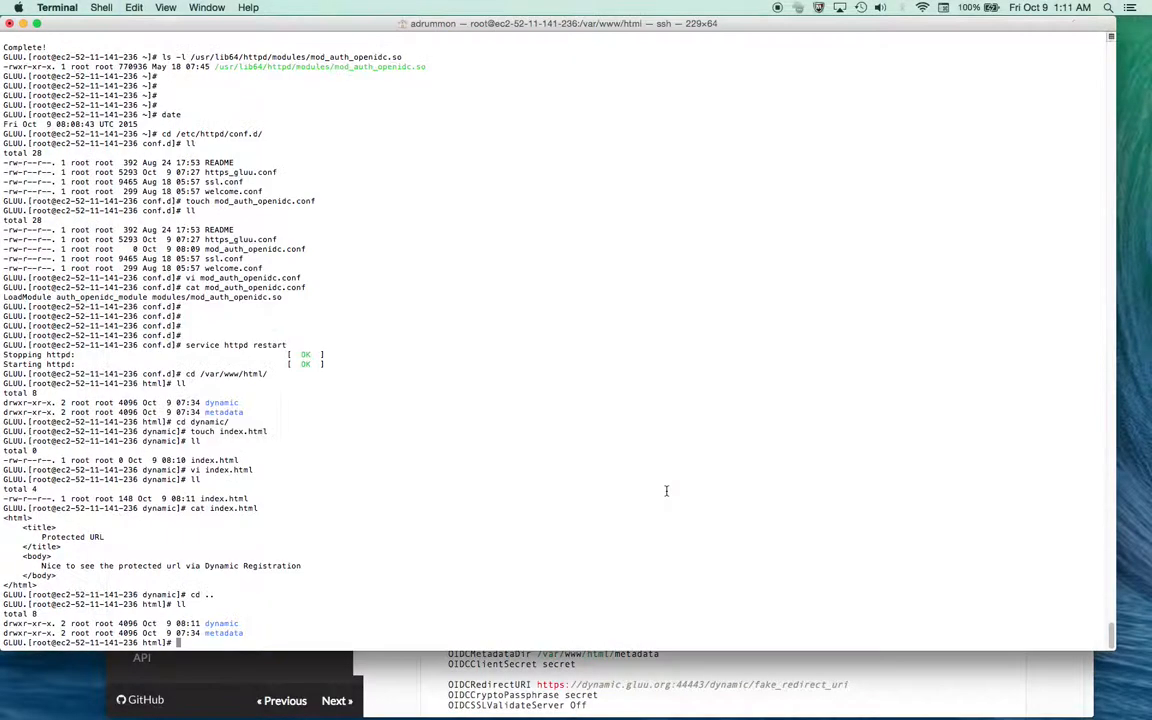
Run chown -R apache:apache /var/www/html to give Apache ownership
type("chown -R apache:apache /var/www/html")
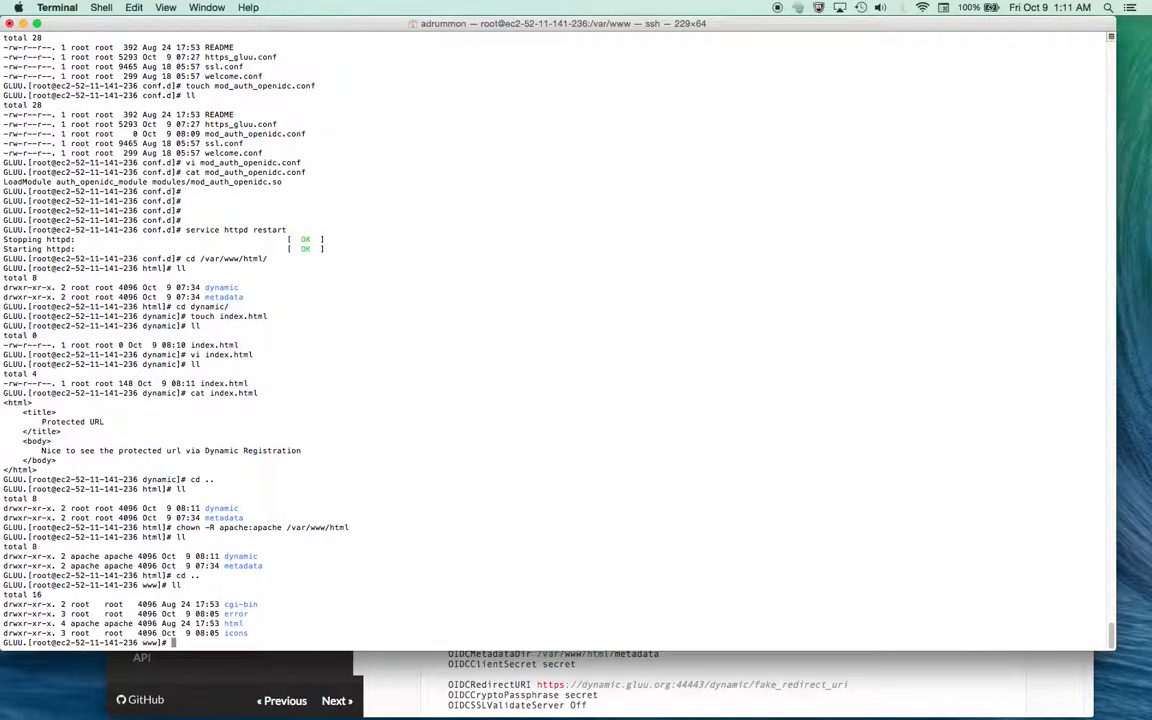
scroll("down", 3)
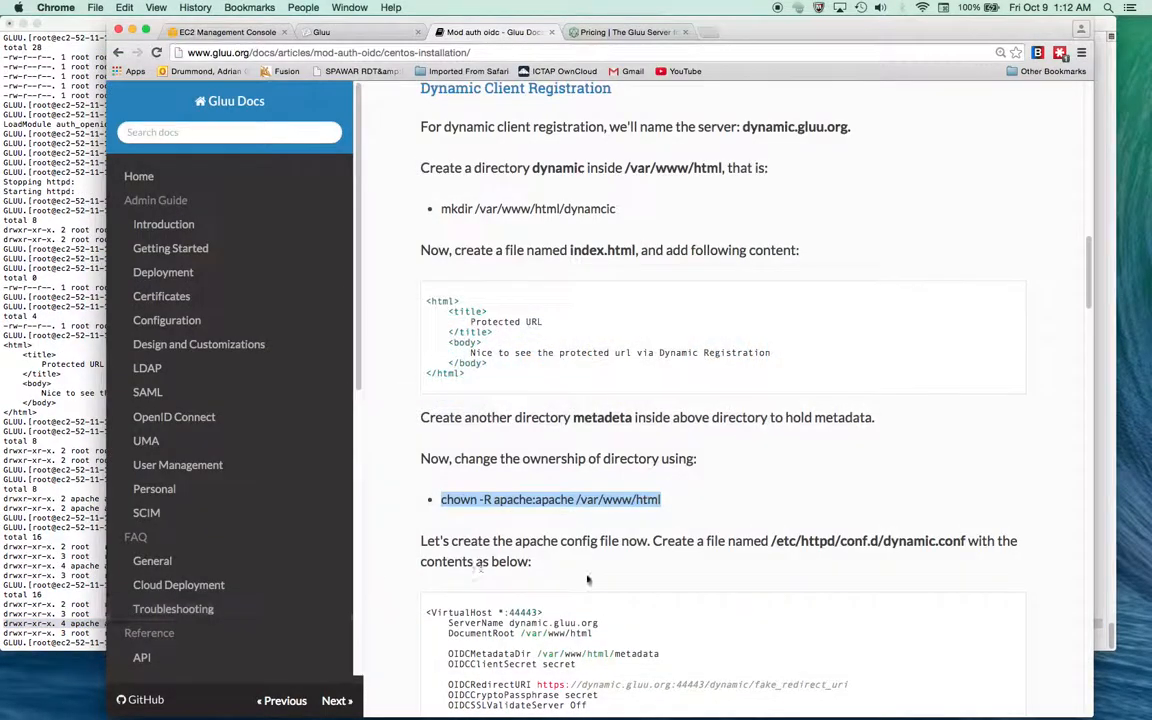
Create dynamic.conf in /etc/httpd/conf.d and edit it in vi
scroll("down", 3)
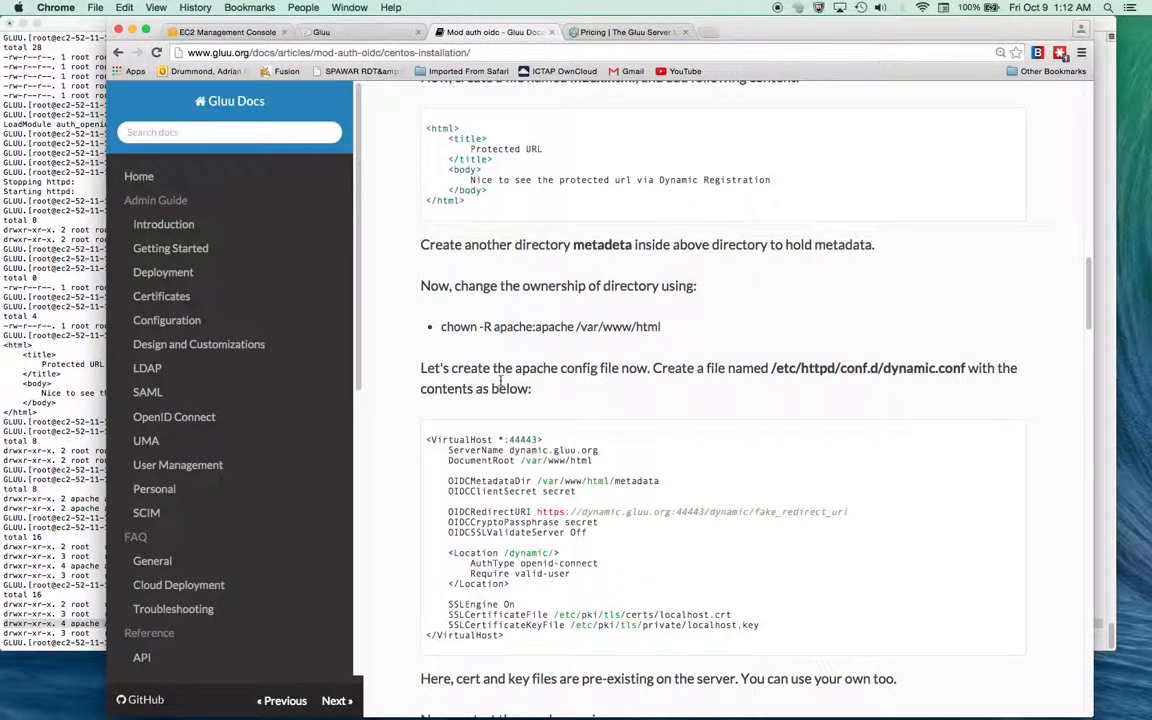
scroll("down", 3)
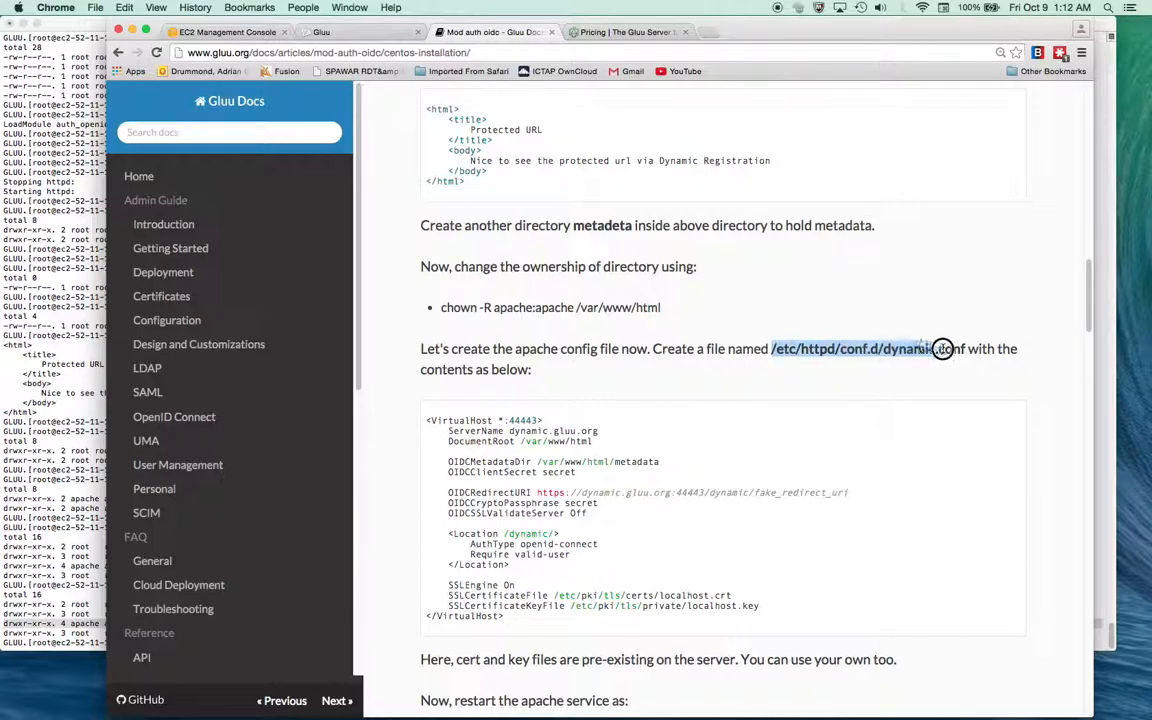
mouse_move(958, 348)
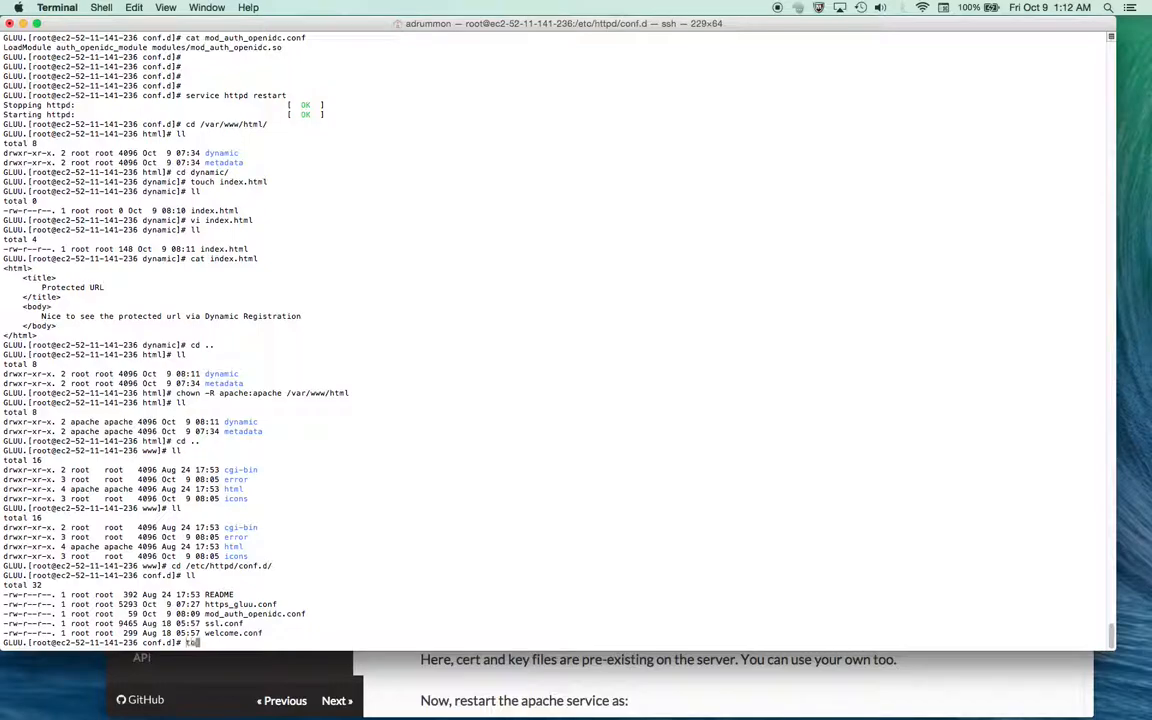
type("touch dynamic.")
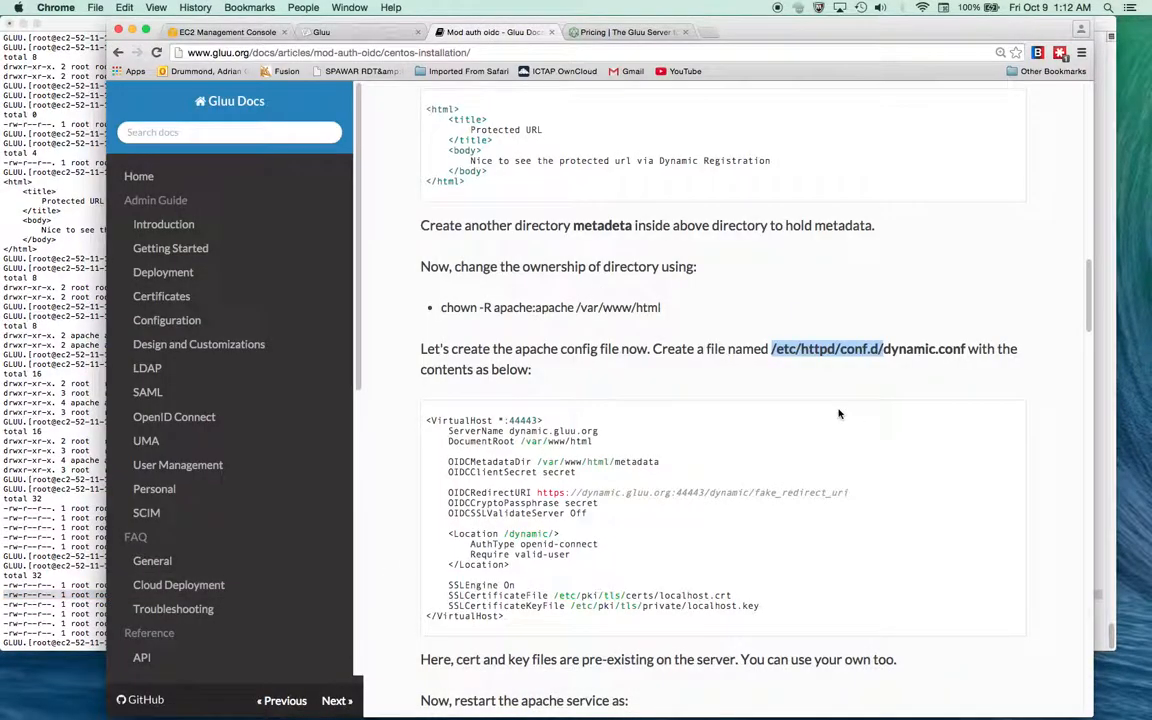
mouse_move(648, 464)
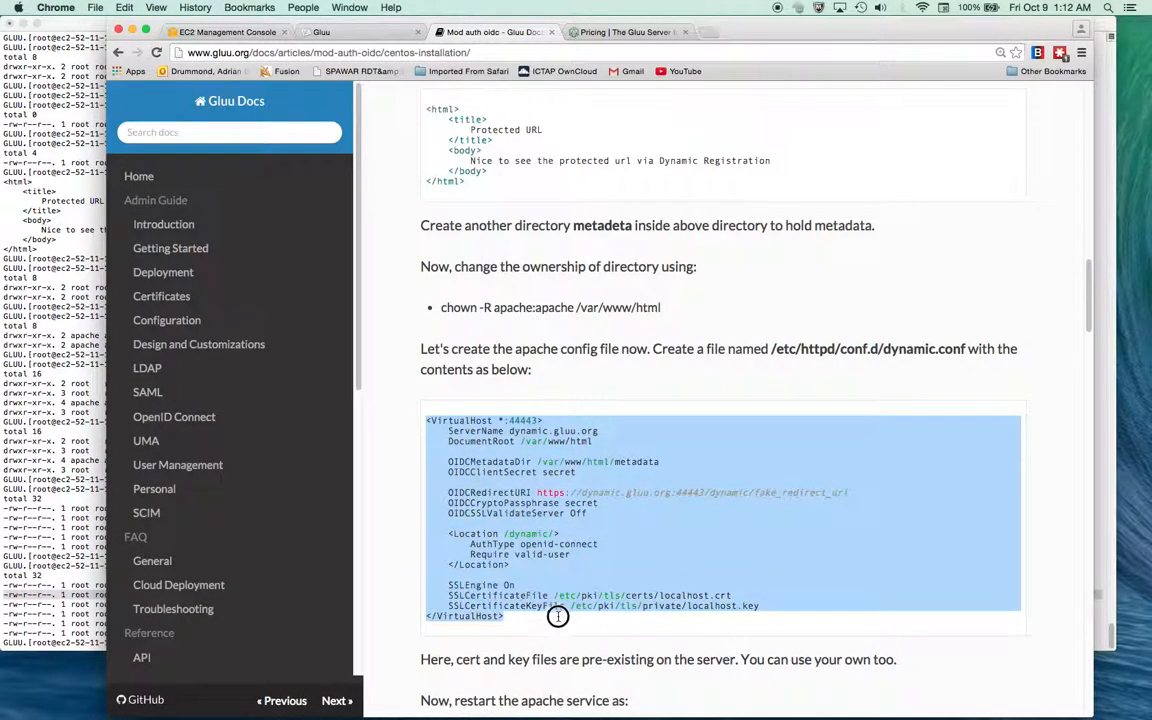
mouse_move(544, 556)
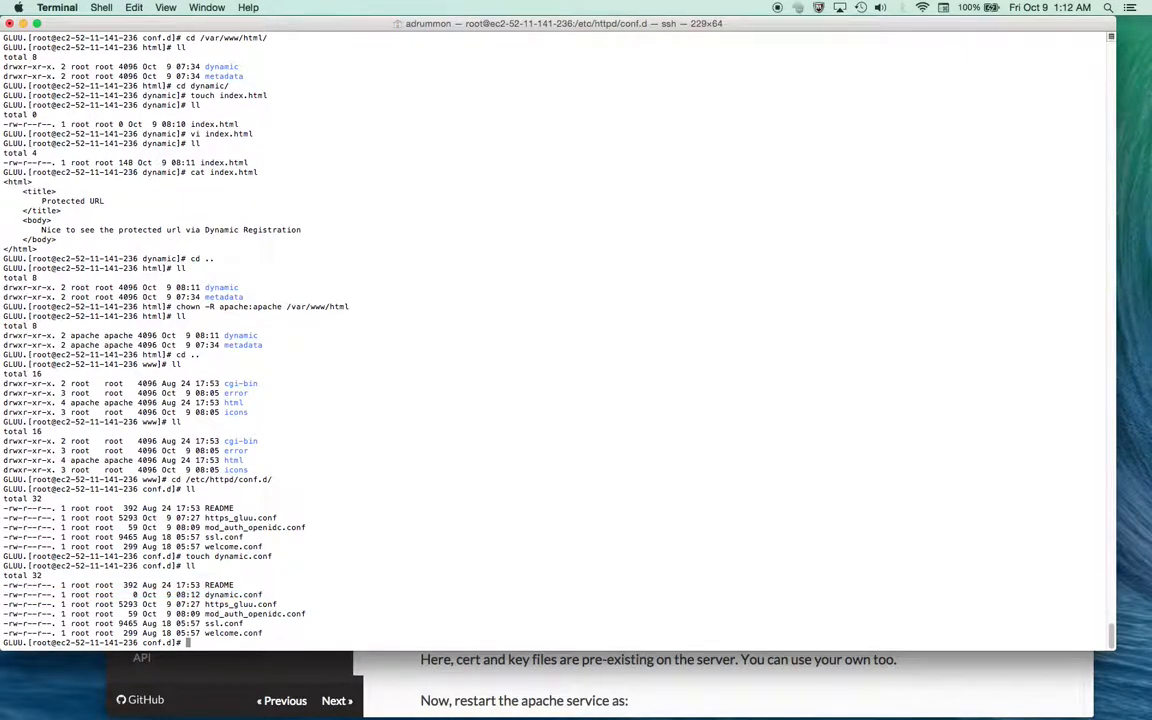
type("vi dy")
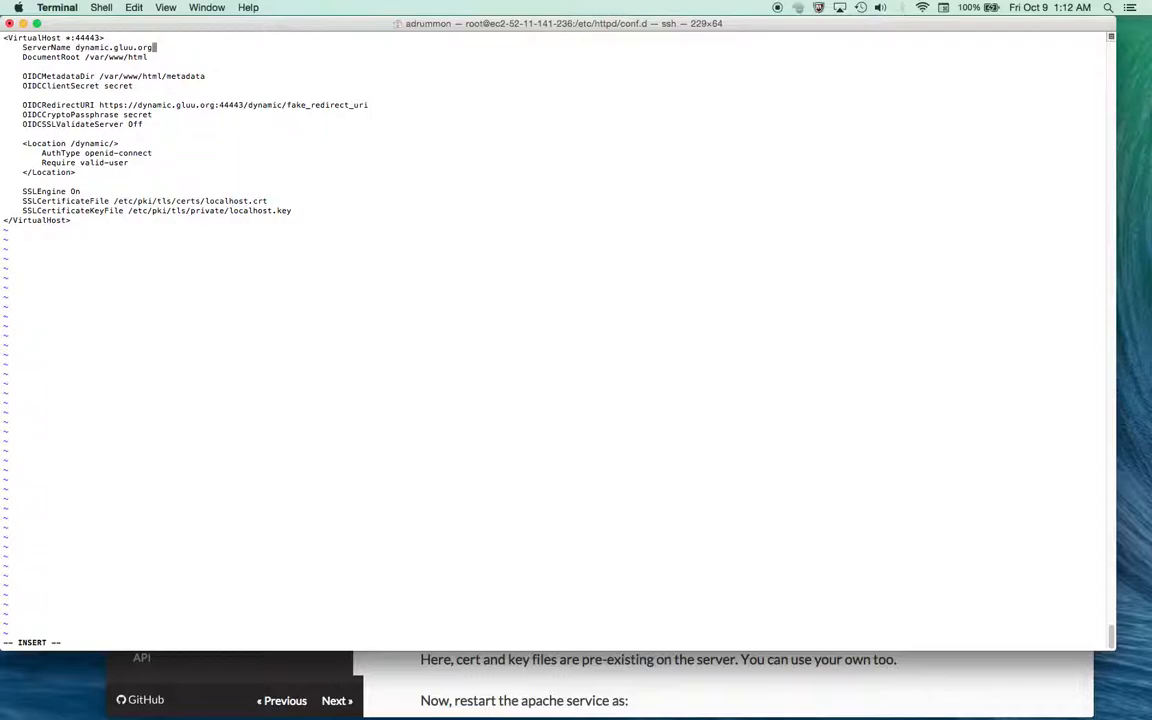
Replace dynamic.gluu.org with ec2-52-11-141-236.us-west-2.compute.amazonaws.com and save the file
key("Backspace")
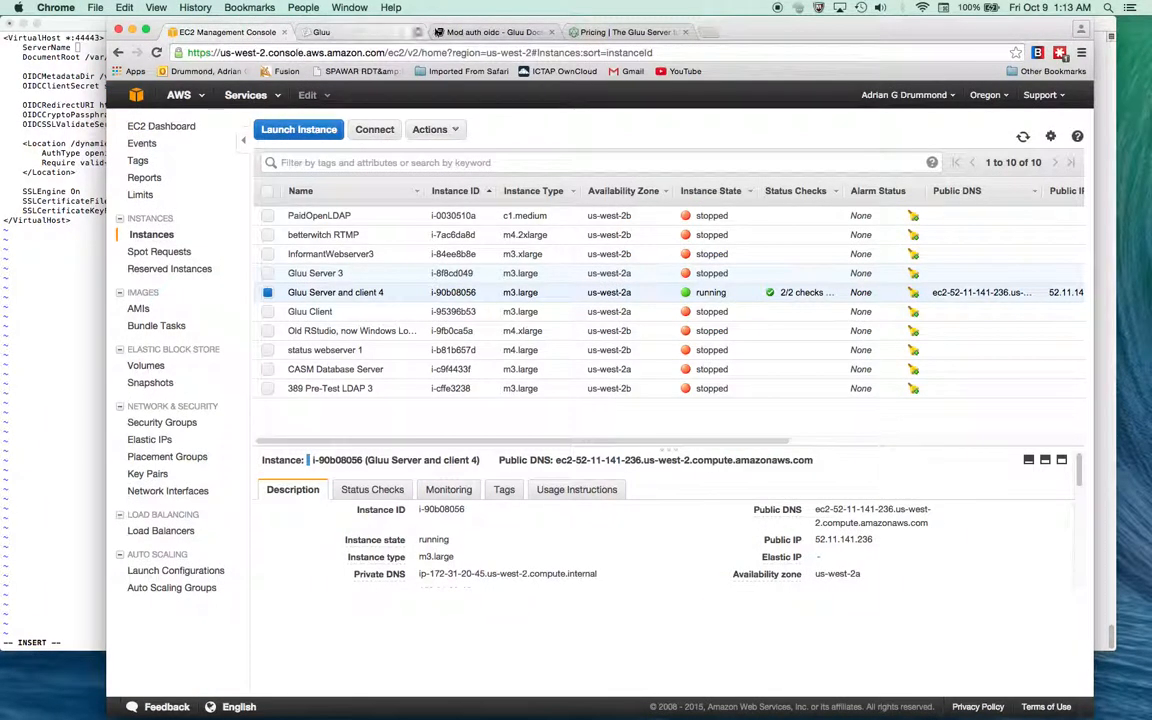
left_click(320, 32)
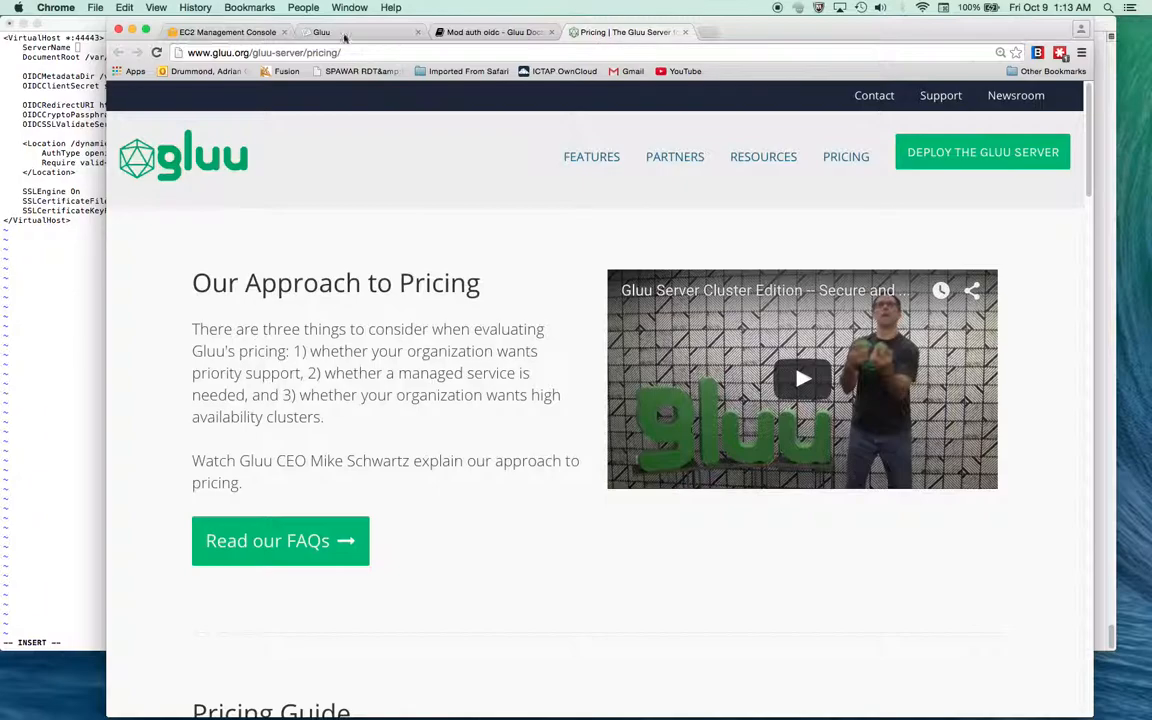
left_click(320, 32)
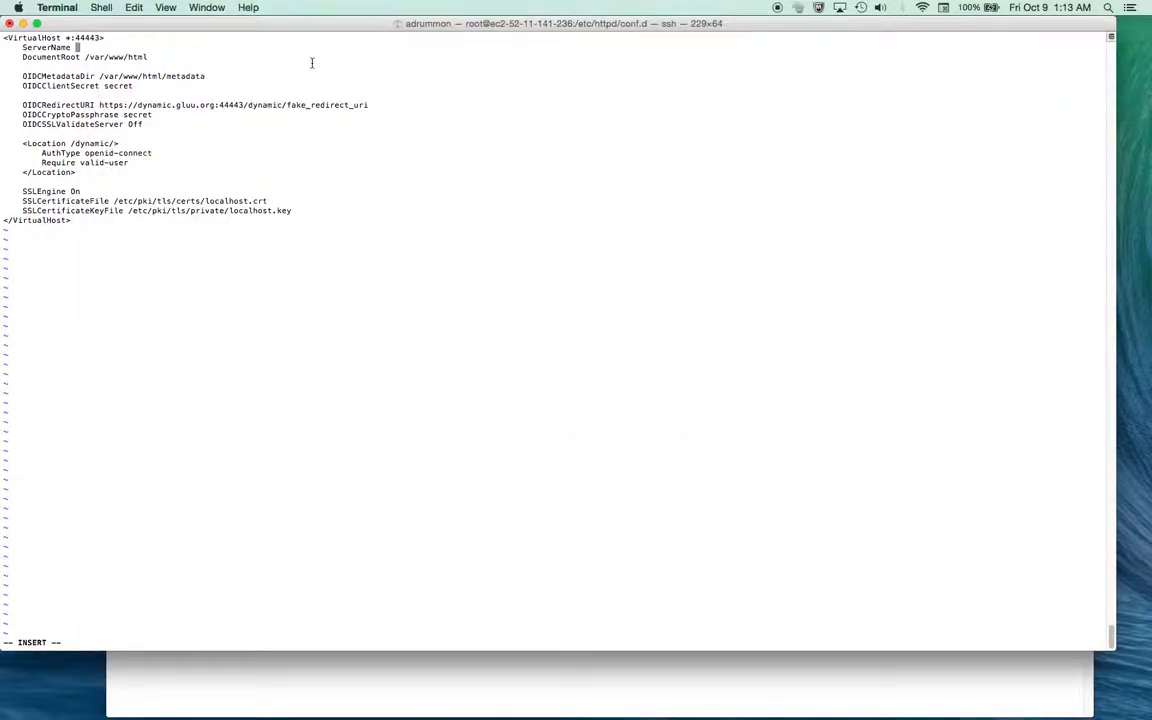
type("ec2-52-11-141-236.us-west-2.compute.amazonaws.com")
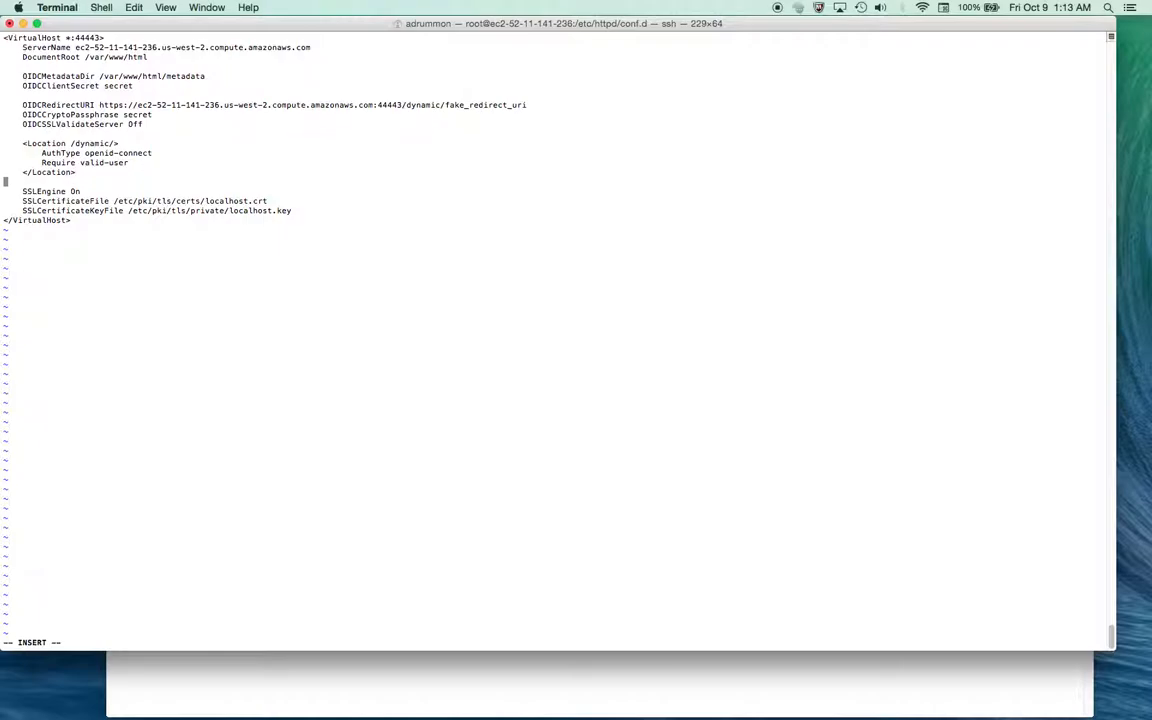
key("Escape")
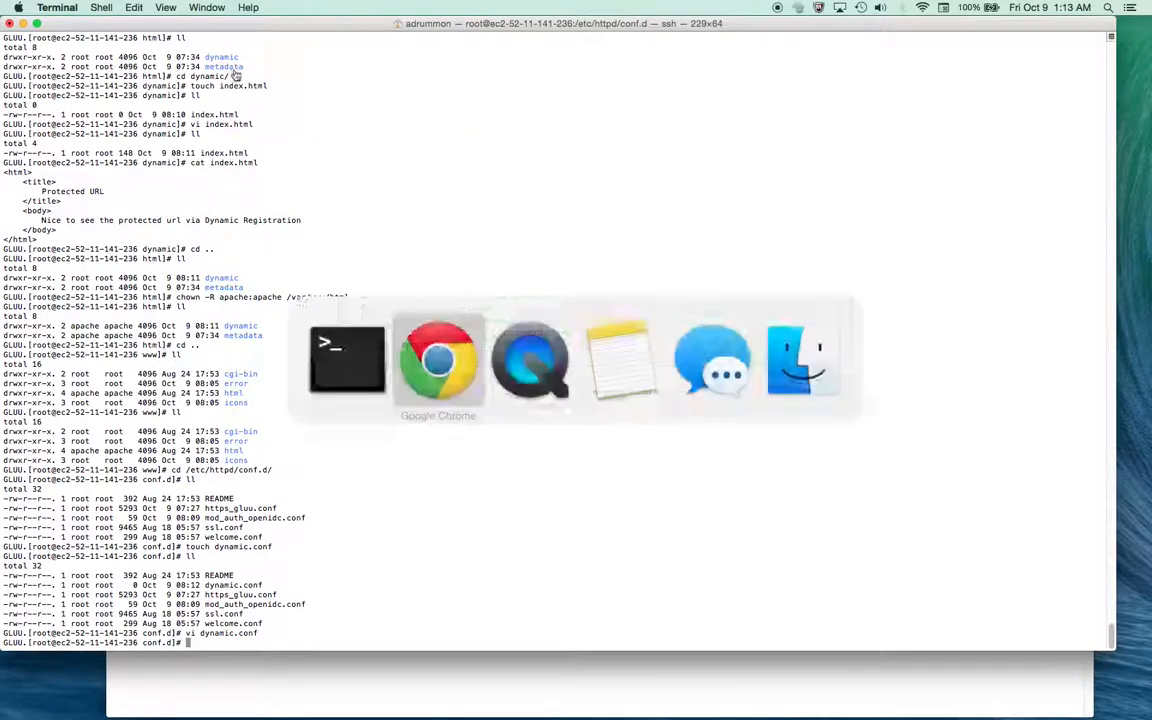
Find the restart step in the docs and run service httpd restart in Terminal
left_click(438, 360)
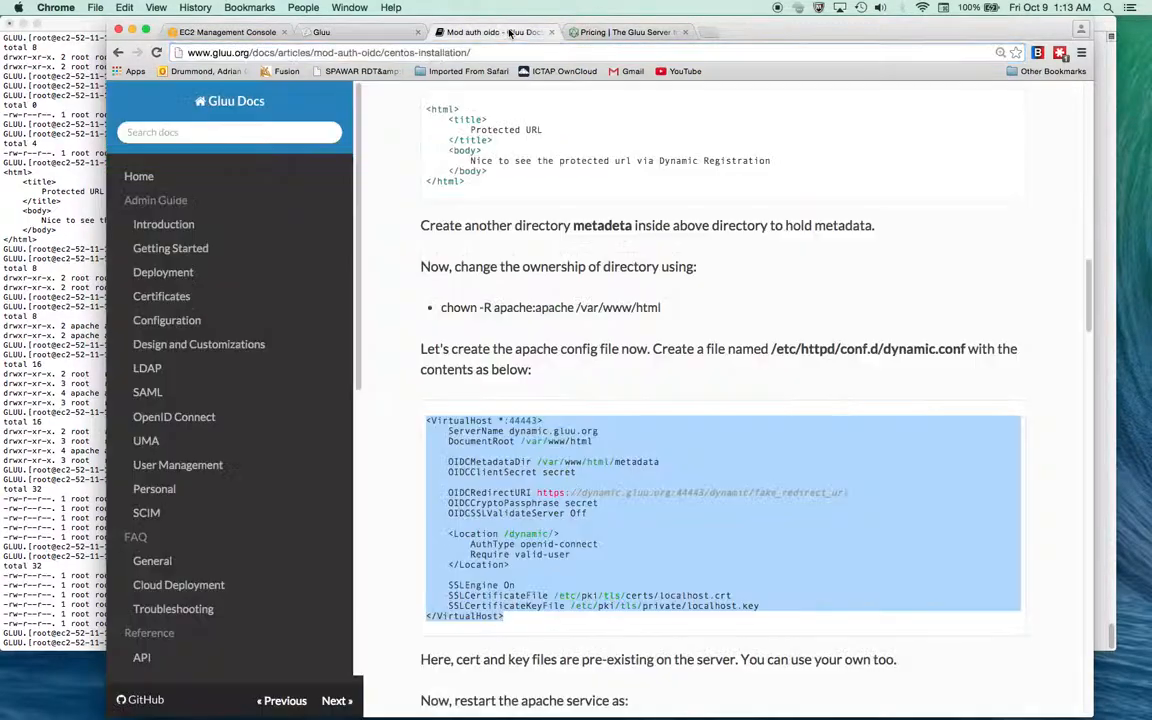
scroll("down", 3)
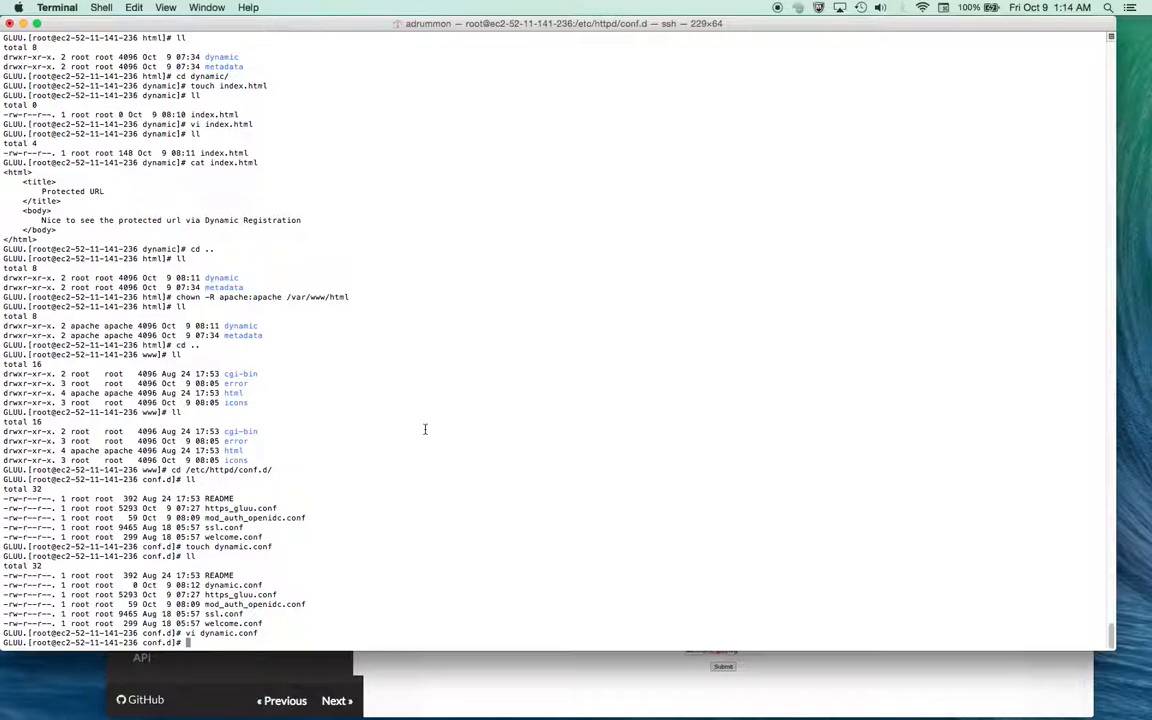
type("service httpd restart")
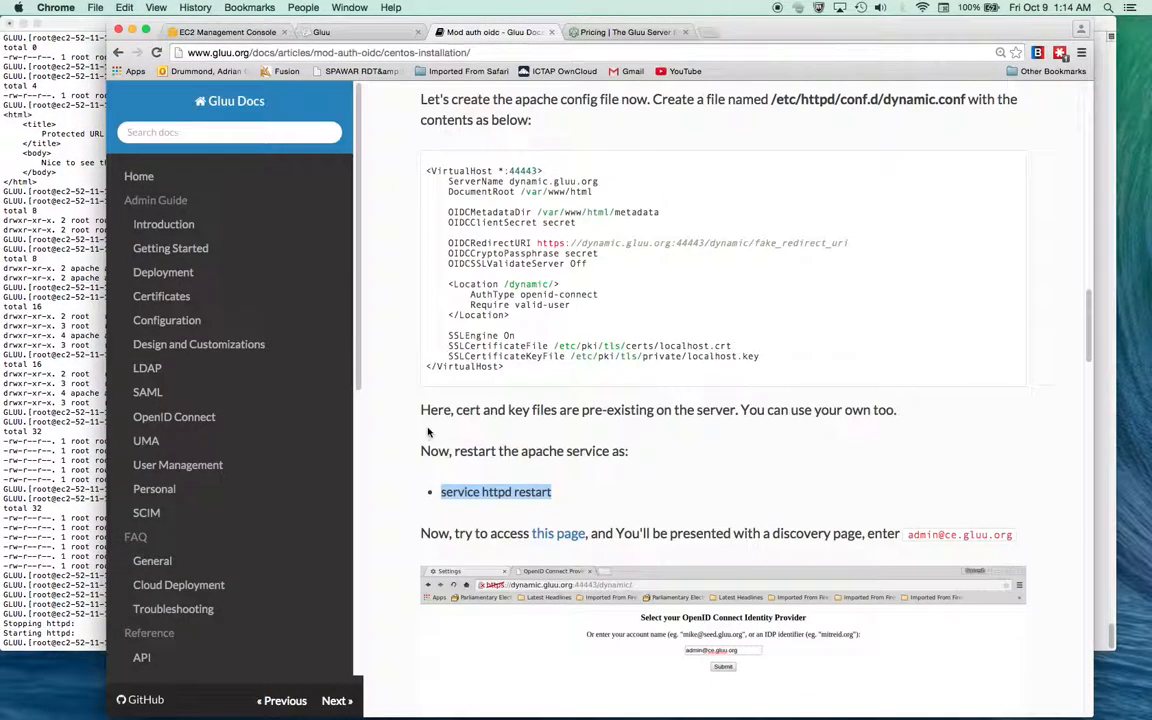
scroll("down", 3)
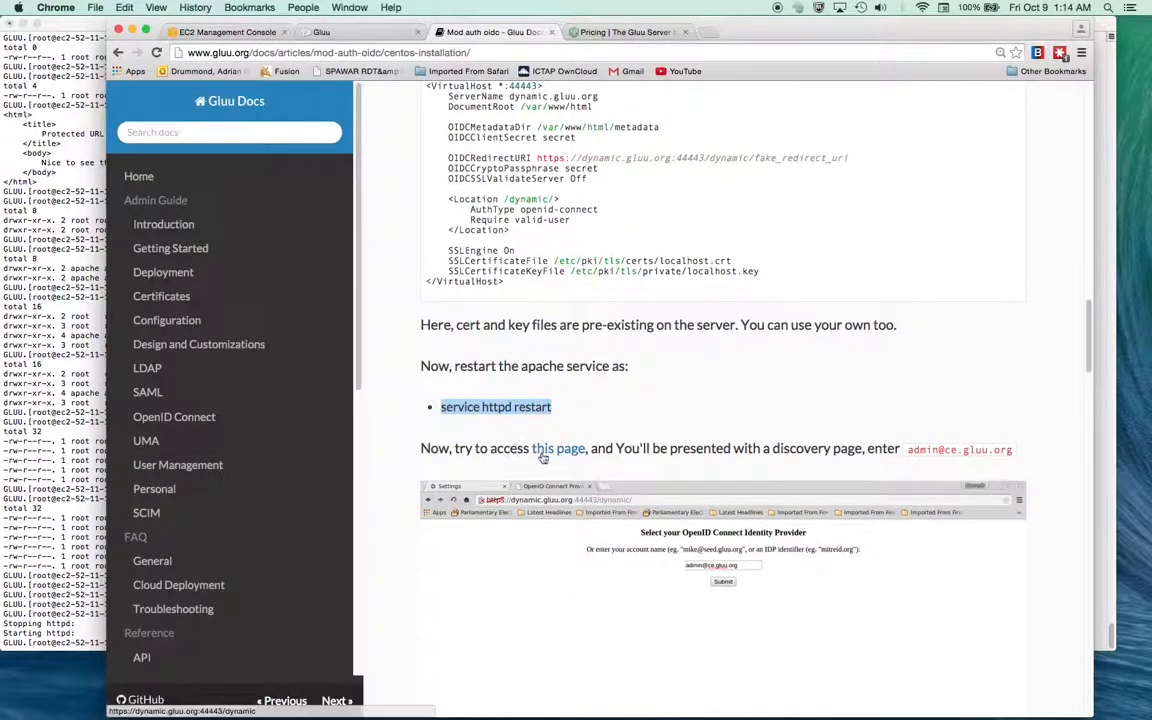
mouse_move(692, 488)
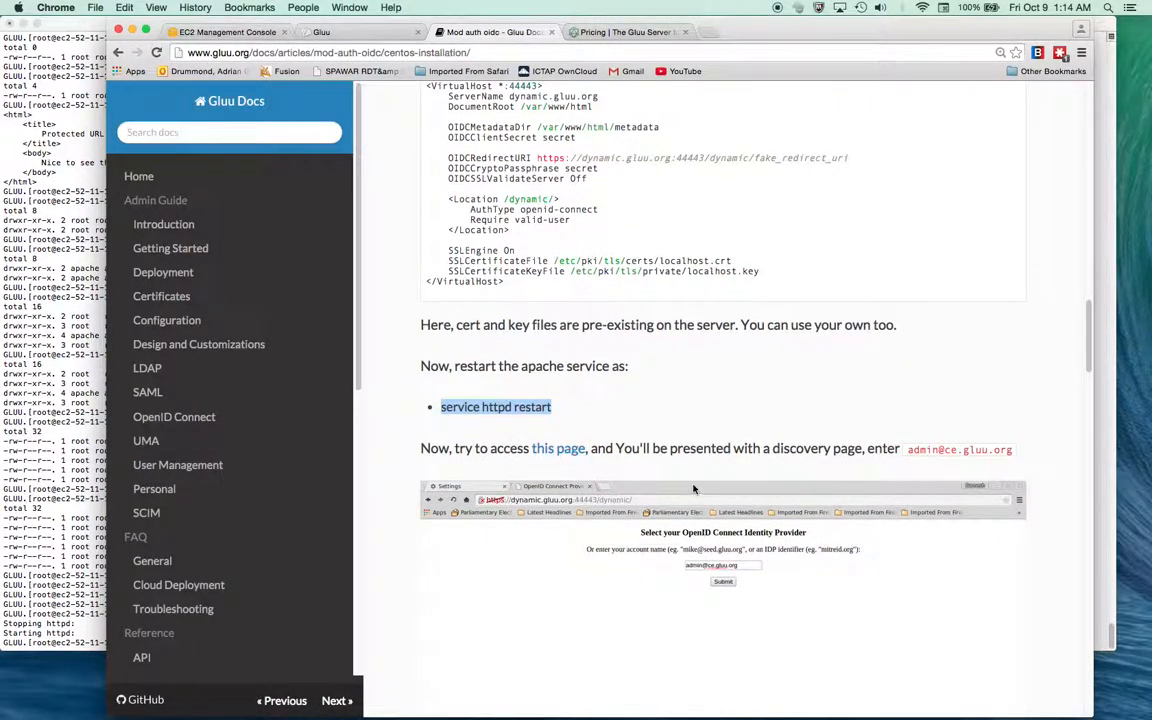
mouse_move(572, 512)
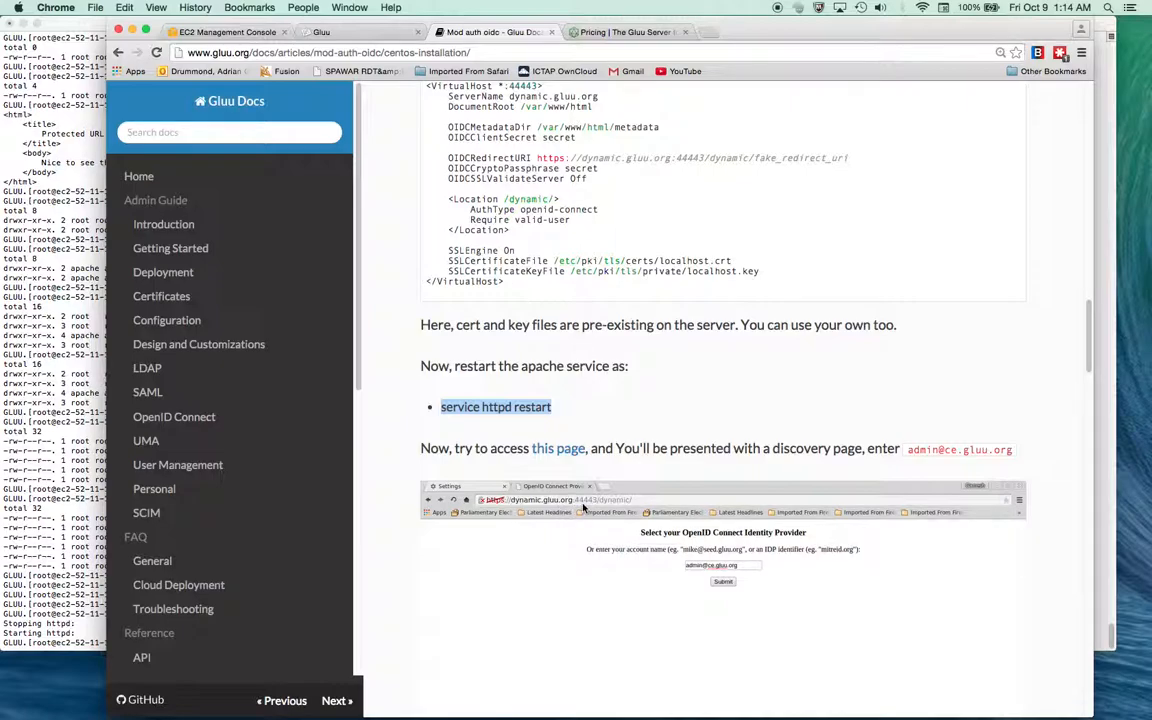
mouse_move(680, 520)
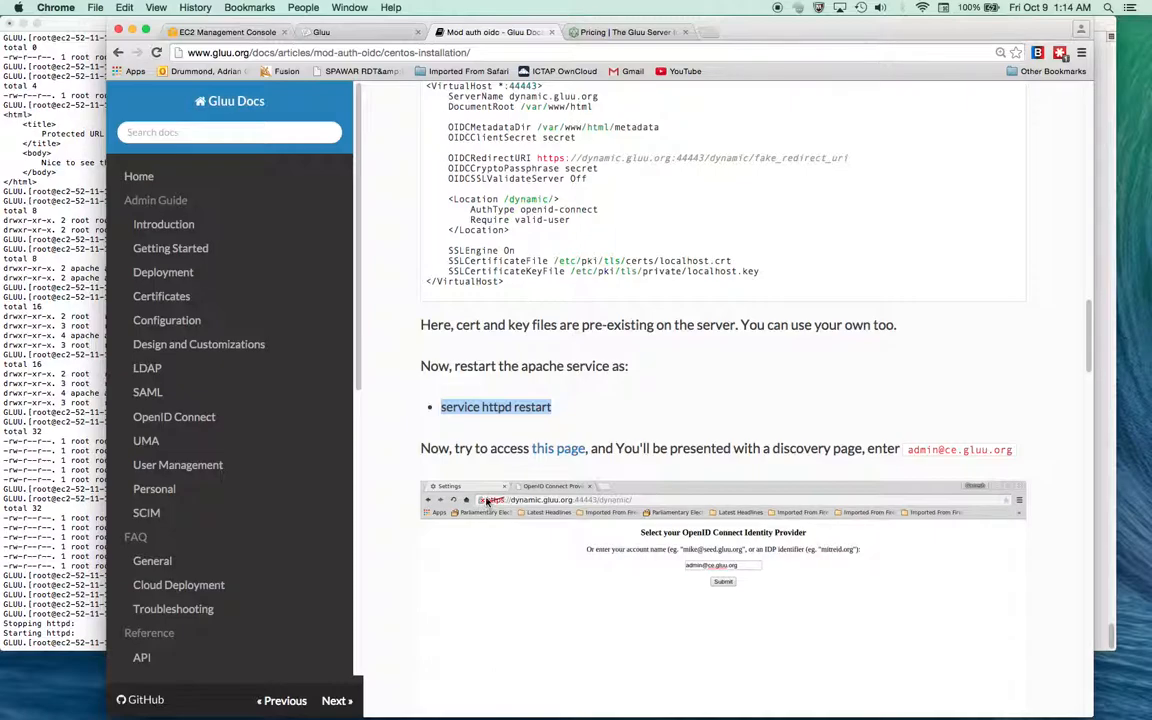
mouse_move(174, 418)
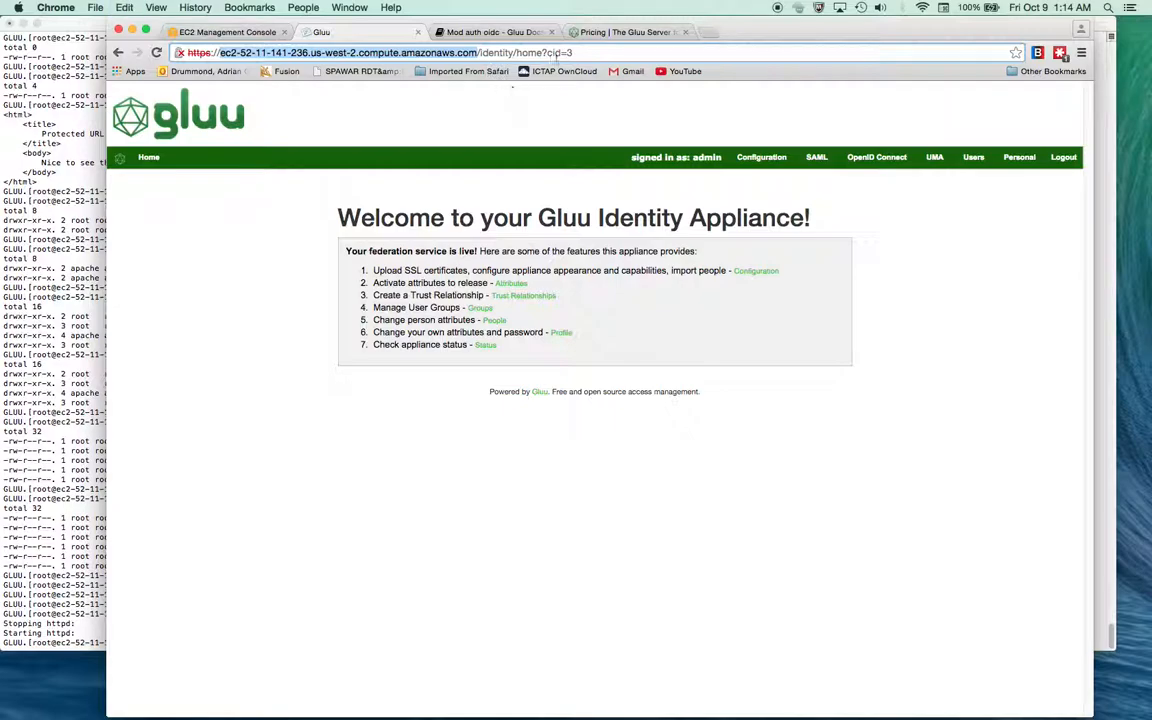
Enter the server's :44443/dynamic address in a new browser tab
left_click(838, 32)
type("https://ec2-52-11-141-236.us-west-2.compute.amazonaws.com")
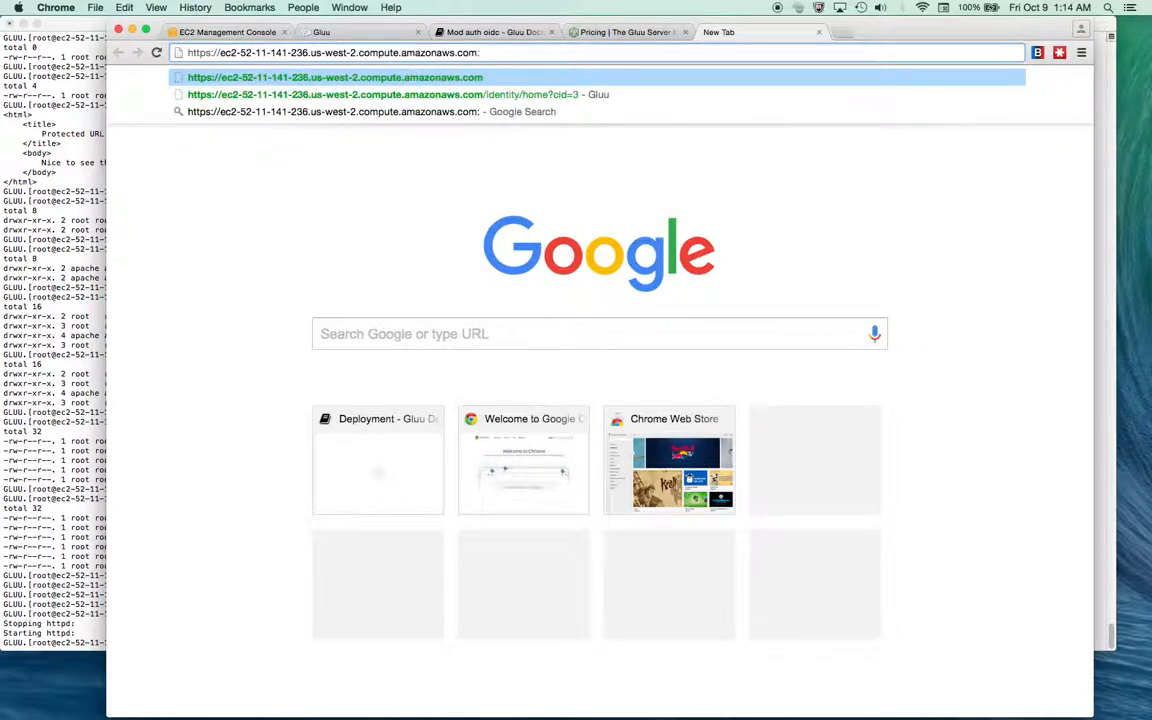
type(":4444")
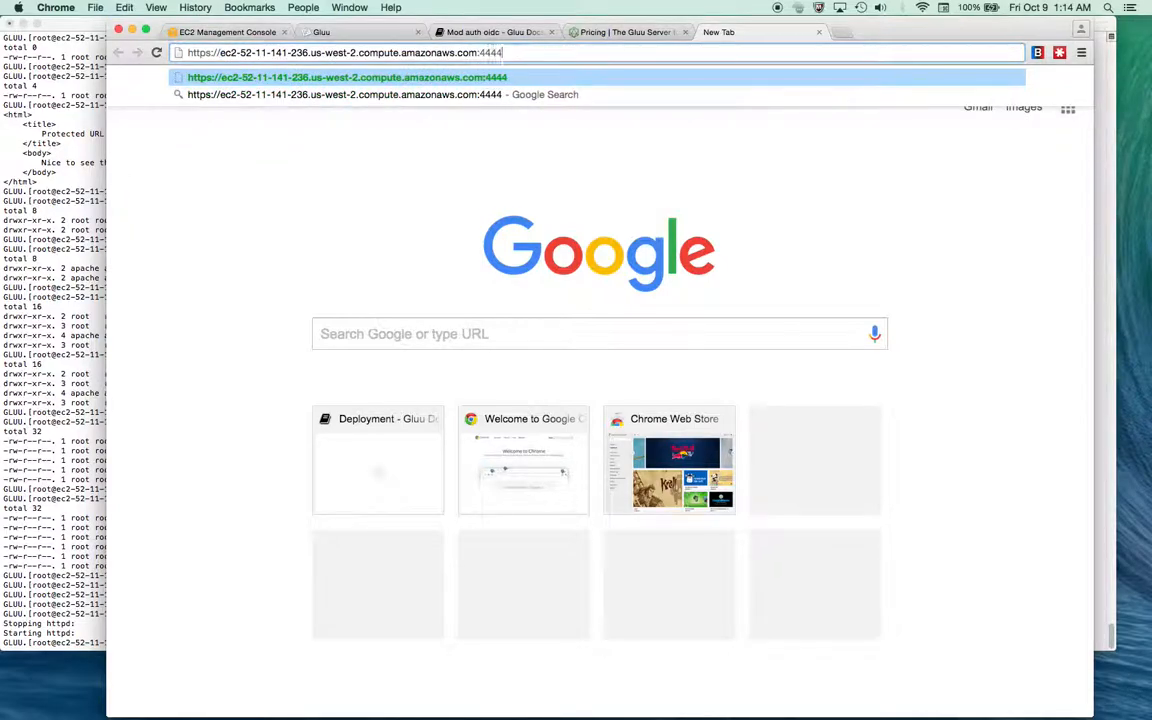
type("3")
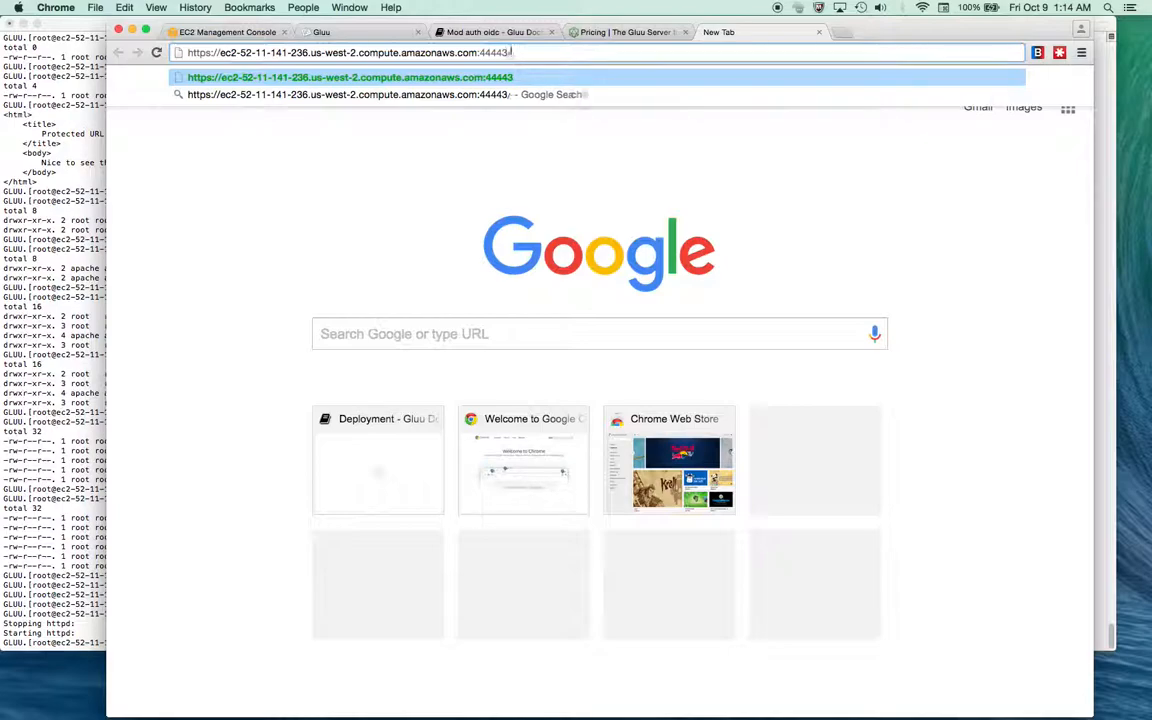
type("/dynamic")
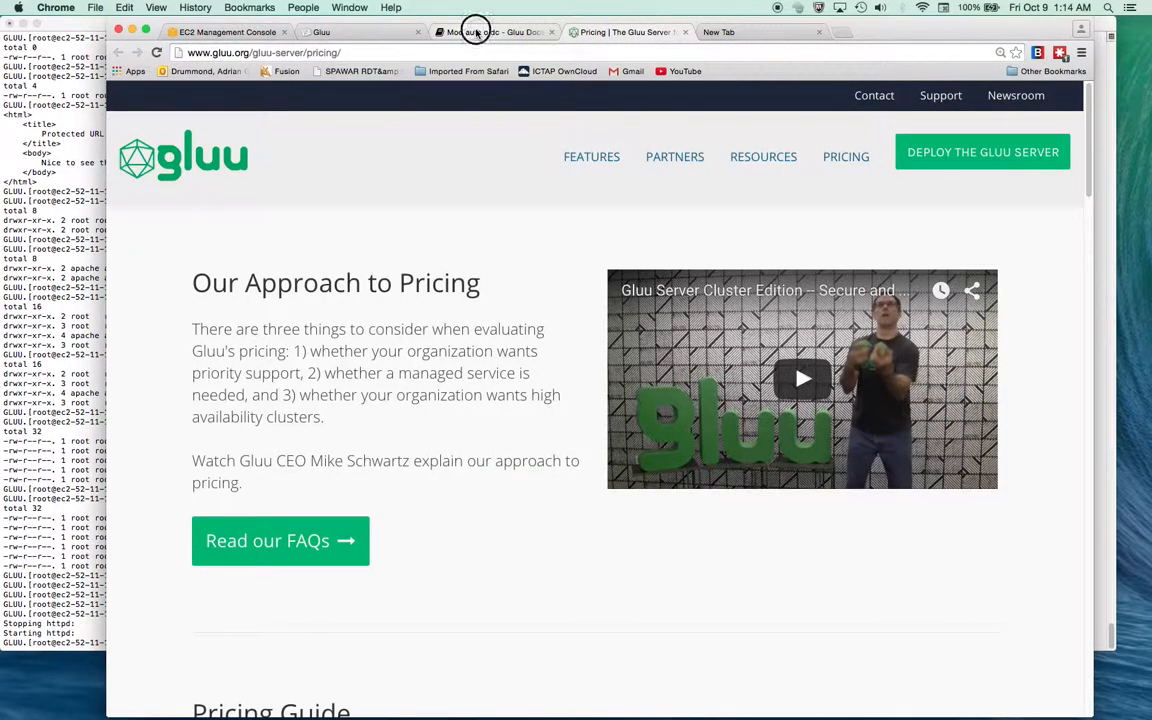
Return to the Gluu appliance and log out to the oxAuth login page
left_click(490, 32)
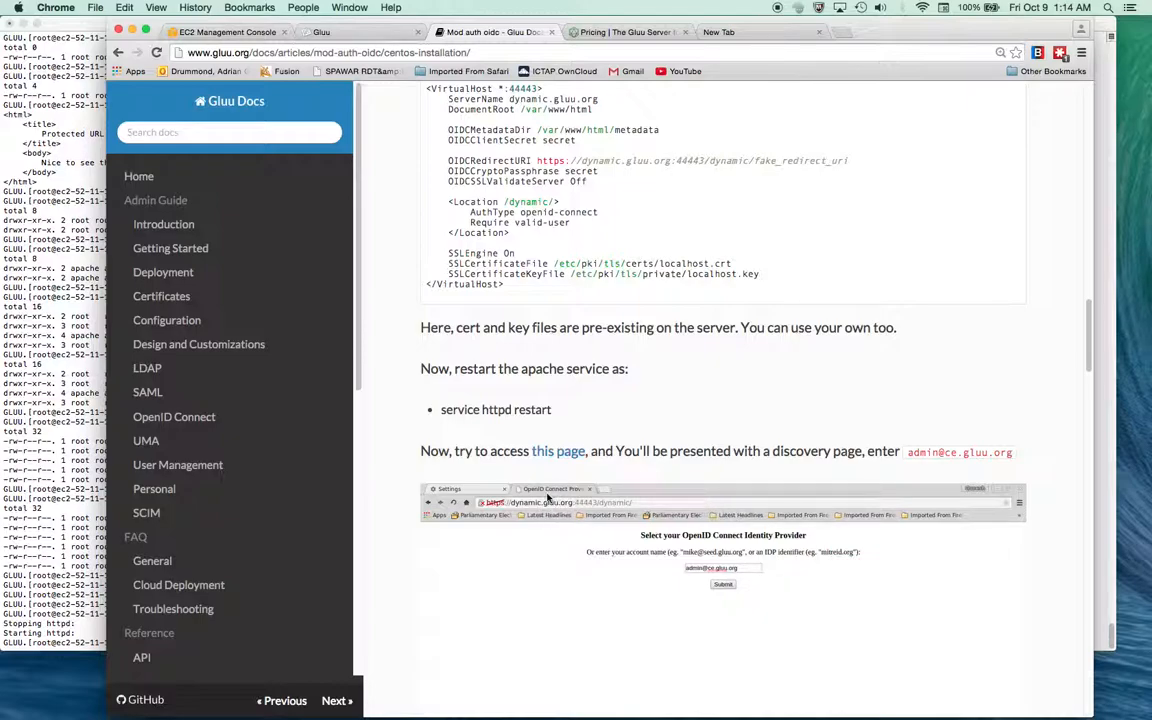
mouse_move(540, 504)
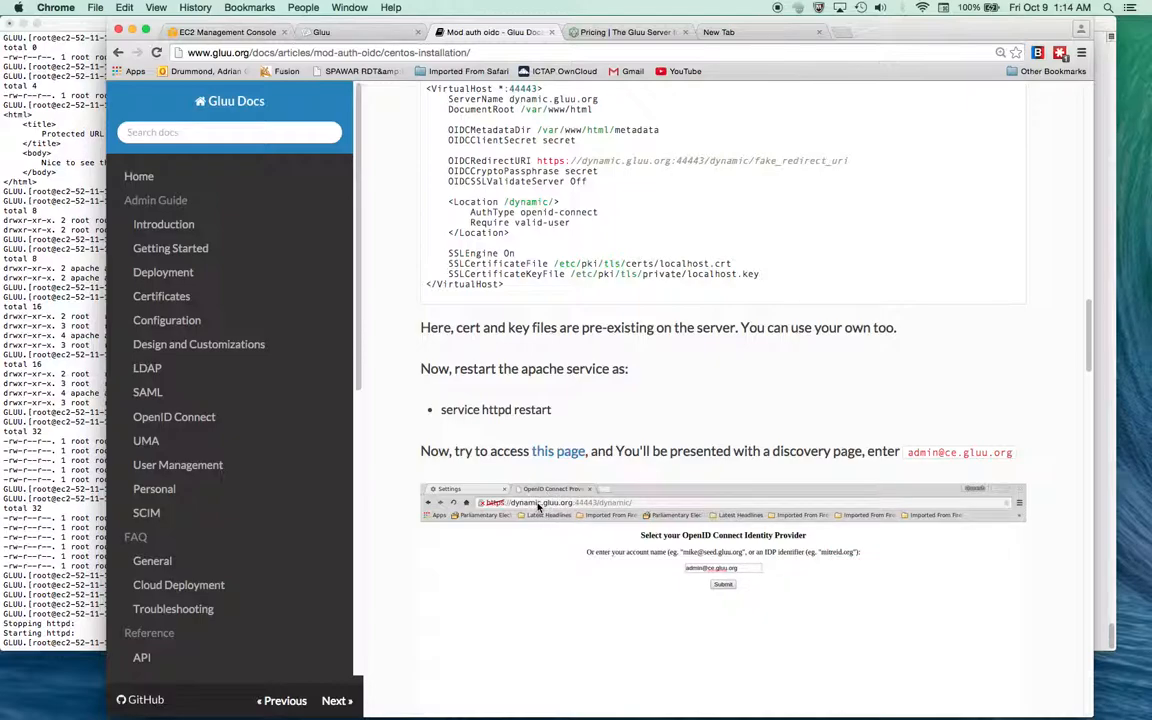
scroll("up", 3)
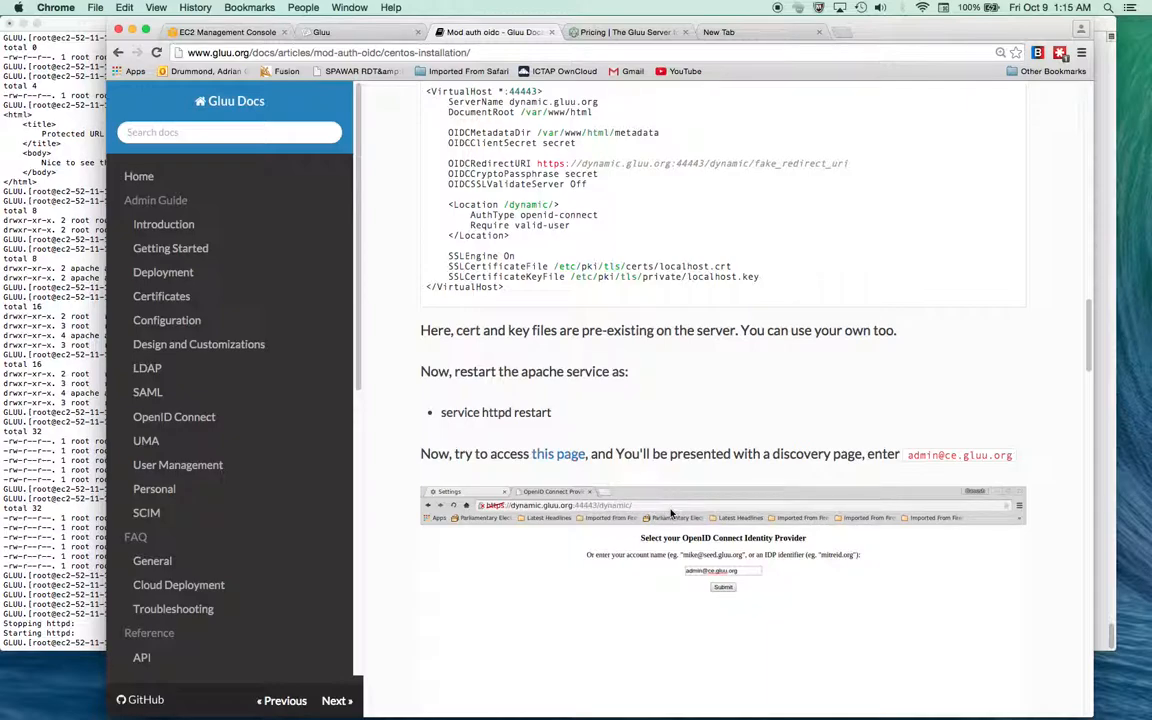
mouse_move(572, 390)
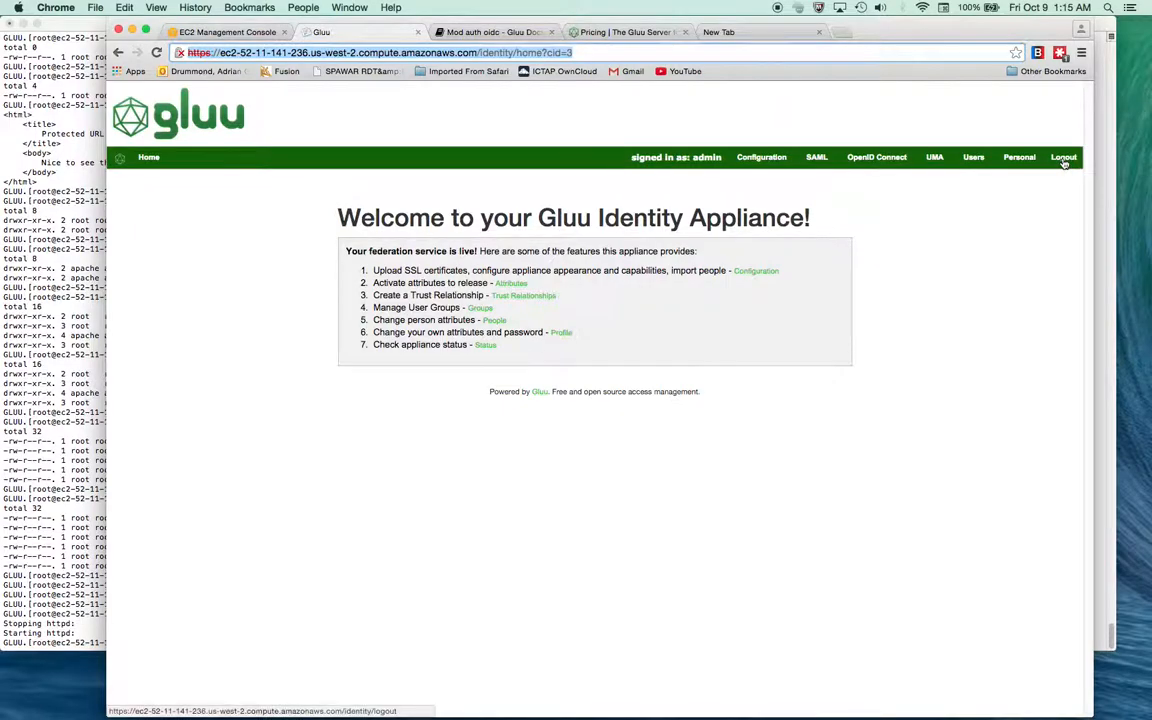
left_click(1064, 156)
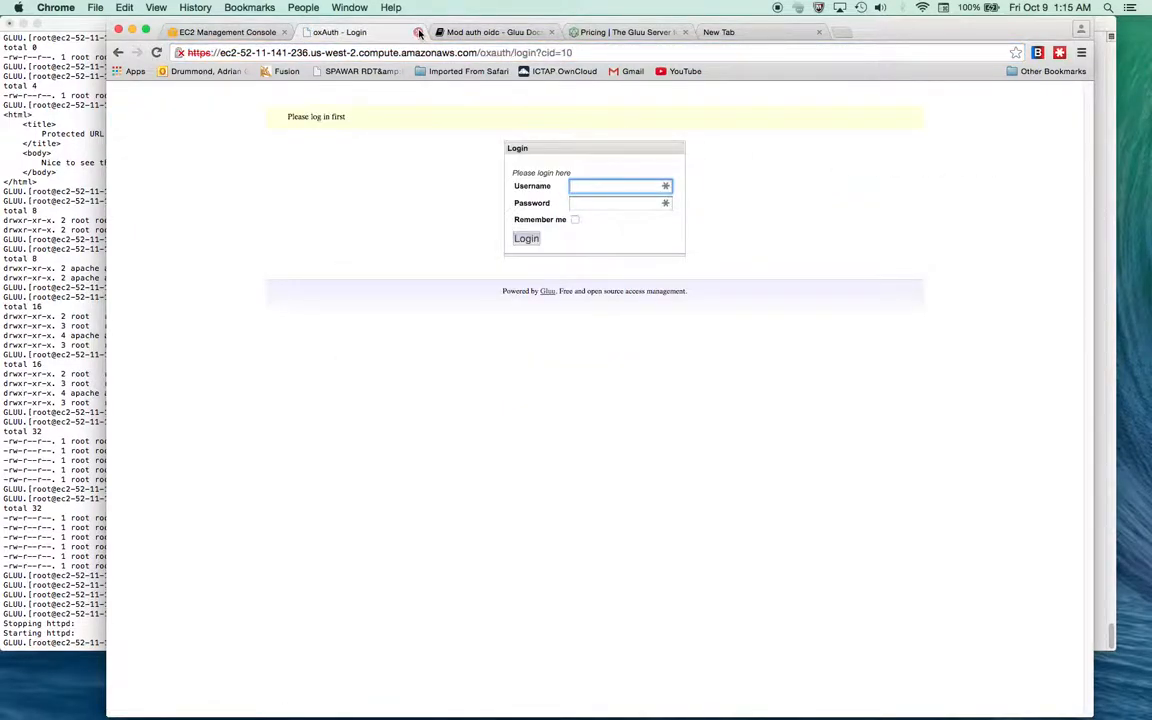
left_click(360, 32)
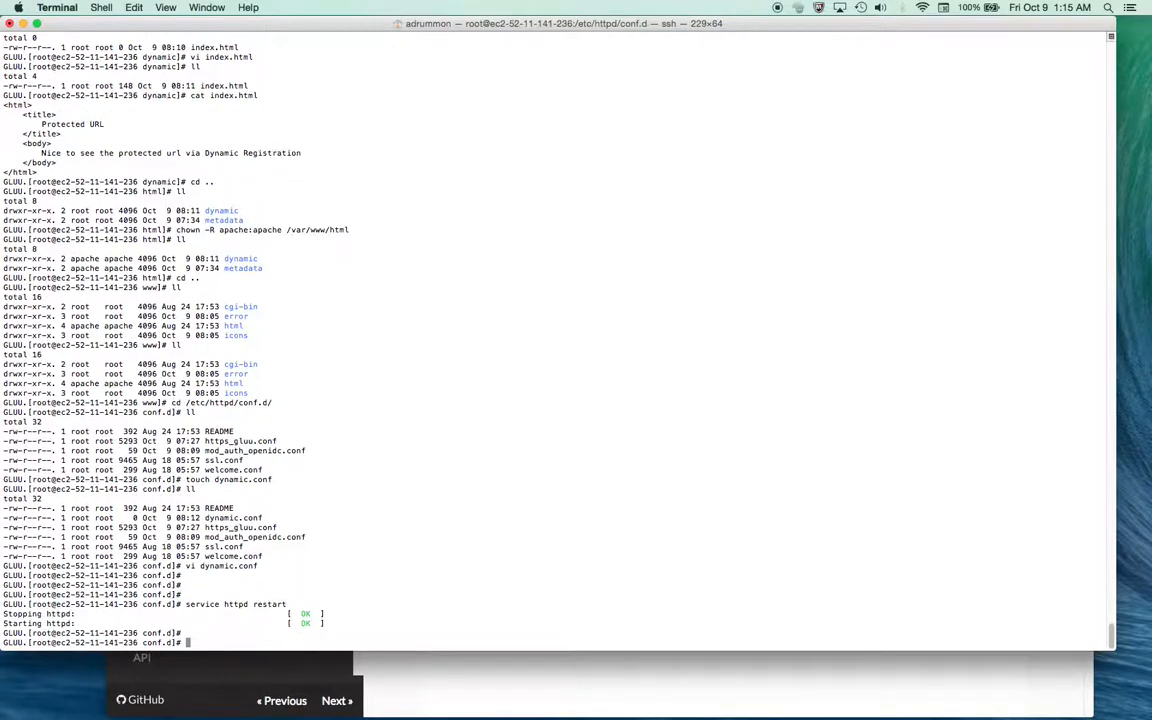
Move into /var/log/httpd and start tailing the access_log live
type("cd /var/")
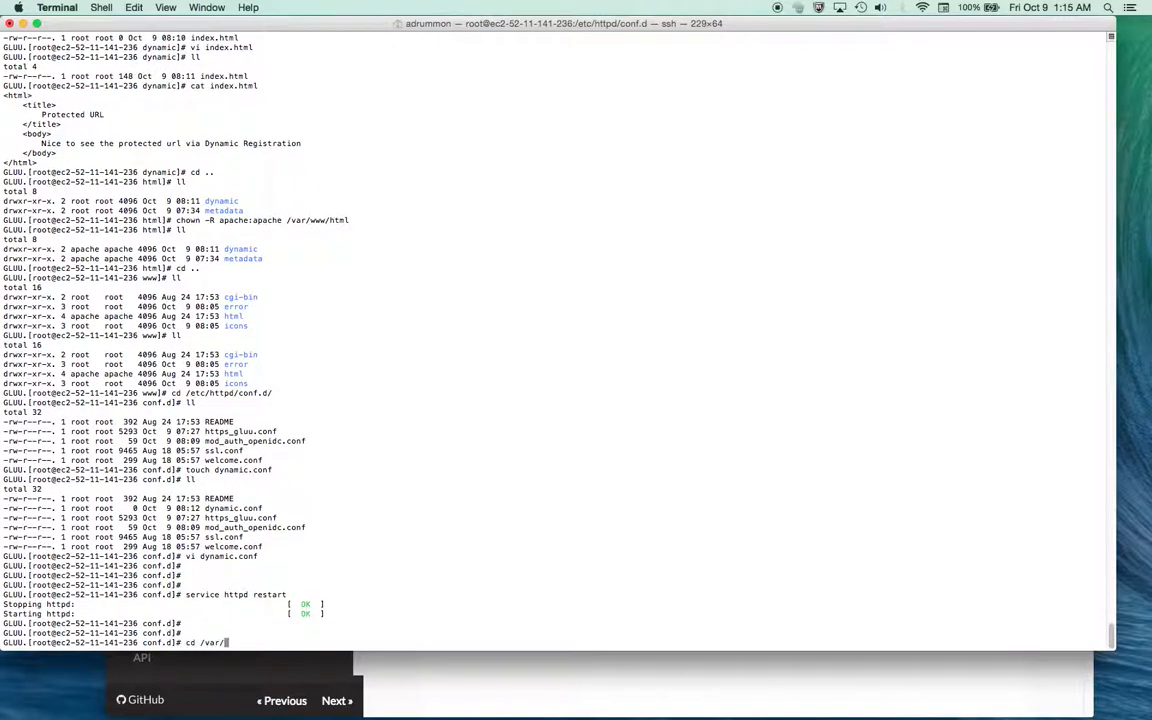
type("log/a")
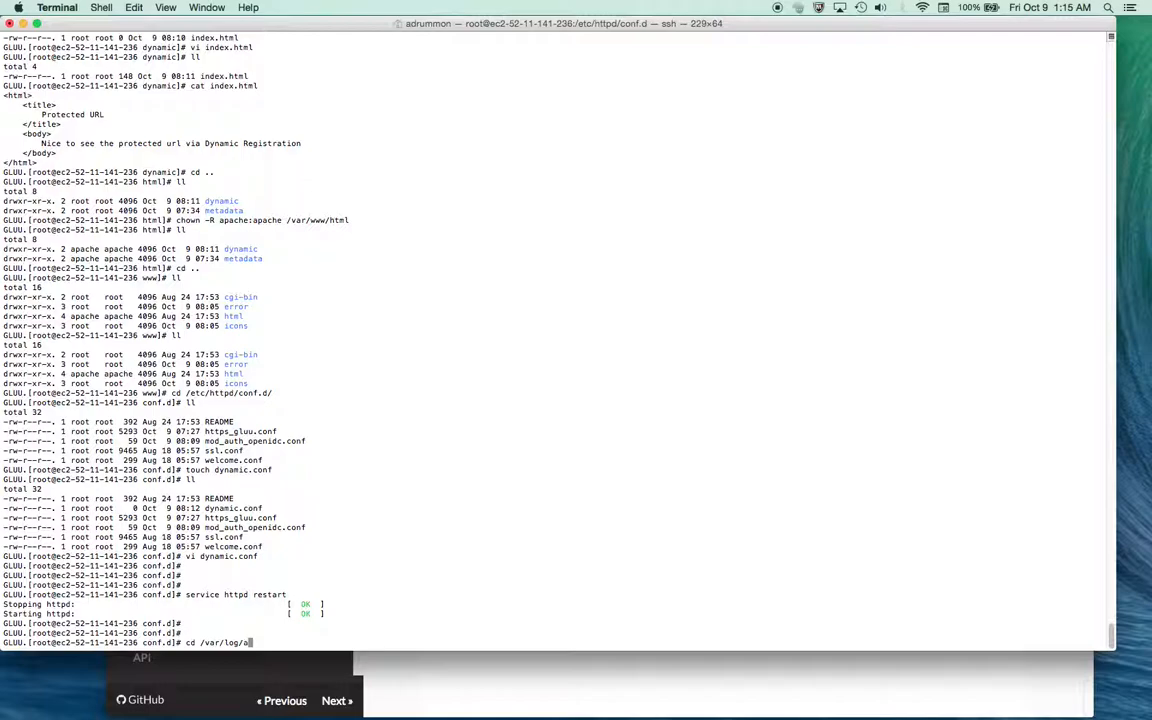
type("httpd/")
type("ll")
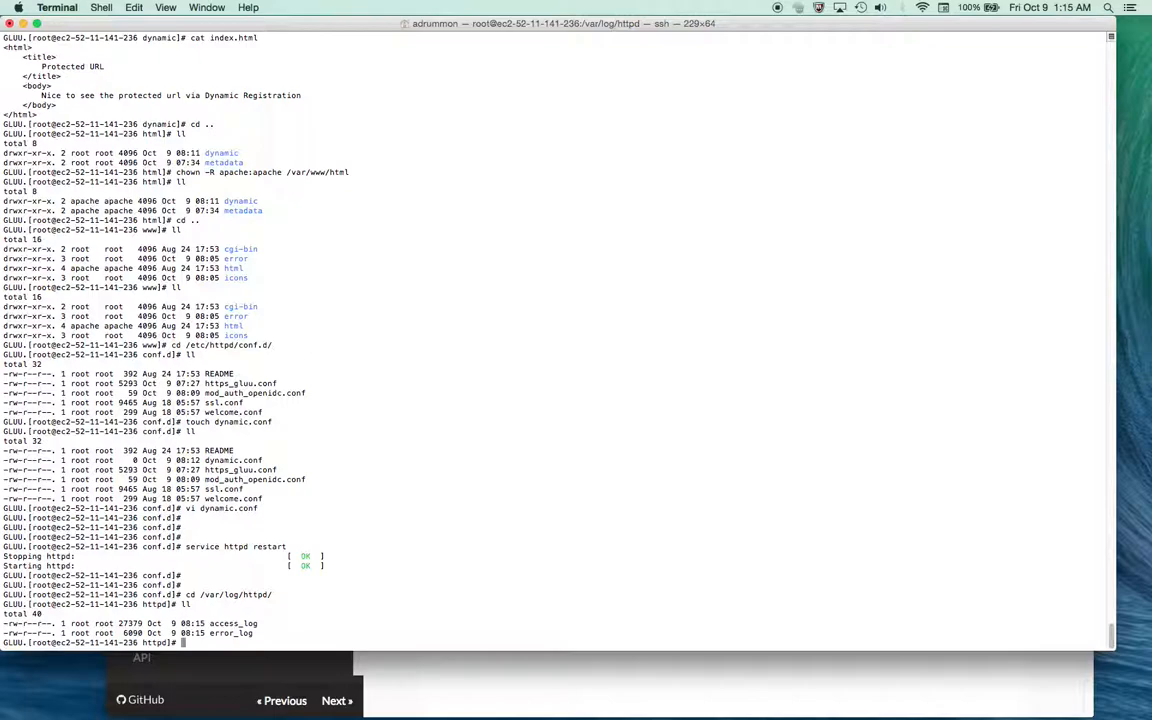
type("tail")
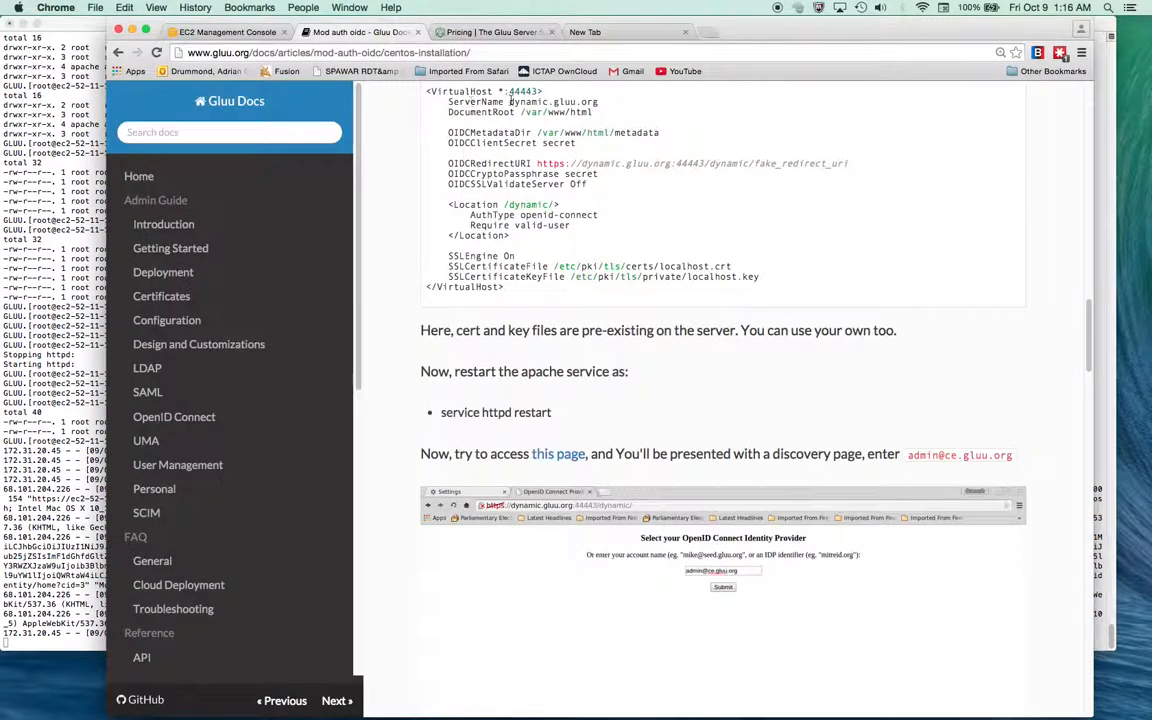
Load the :44443/dynamic tab and view the connection-refused error details
left_click(490, 32)
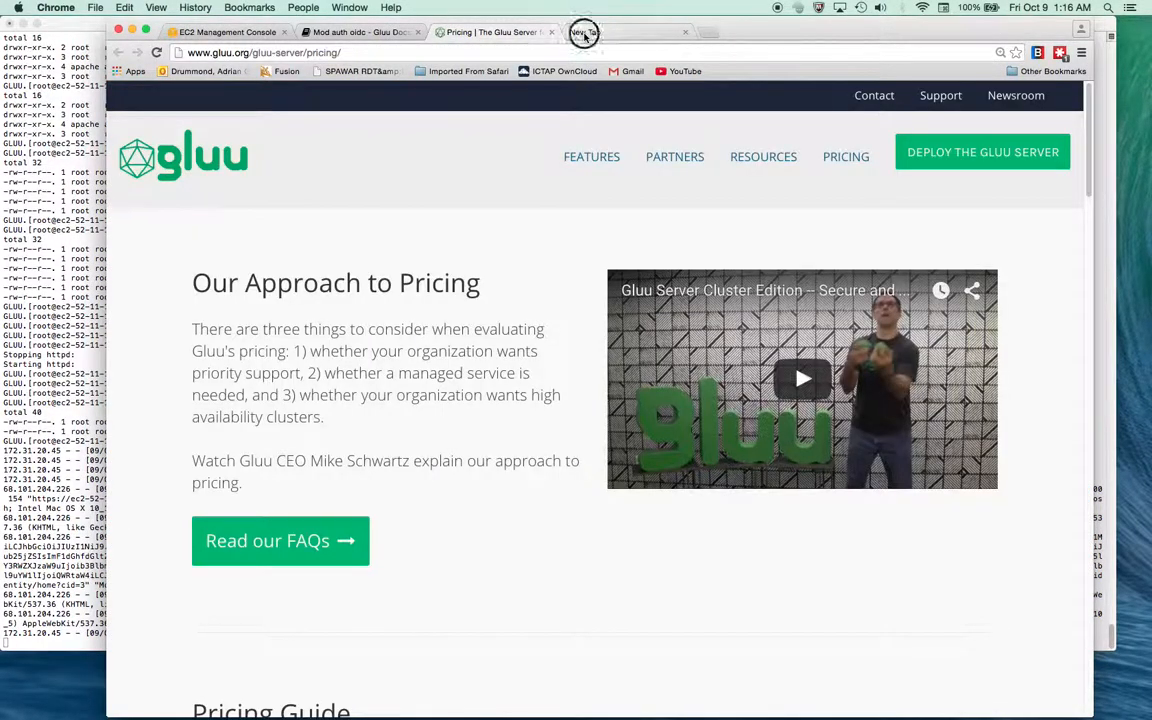
left_click(620, 32)
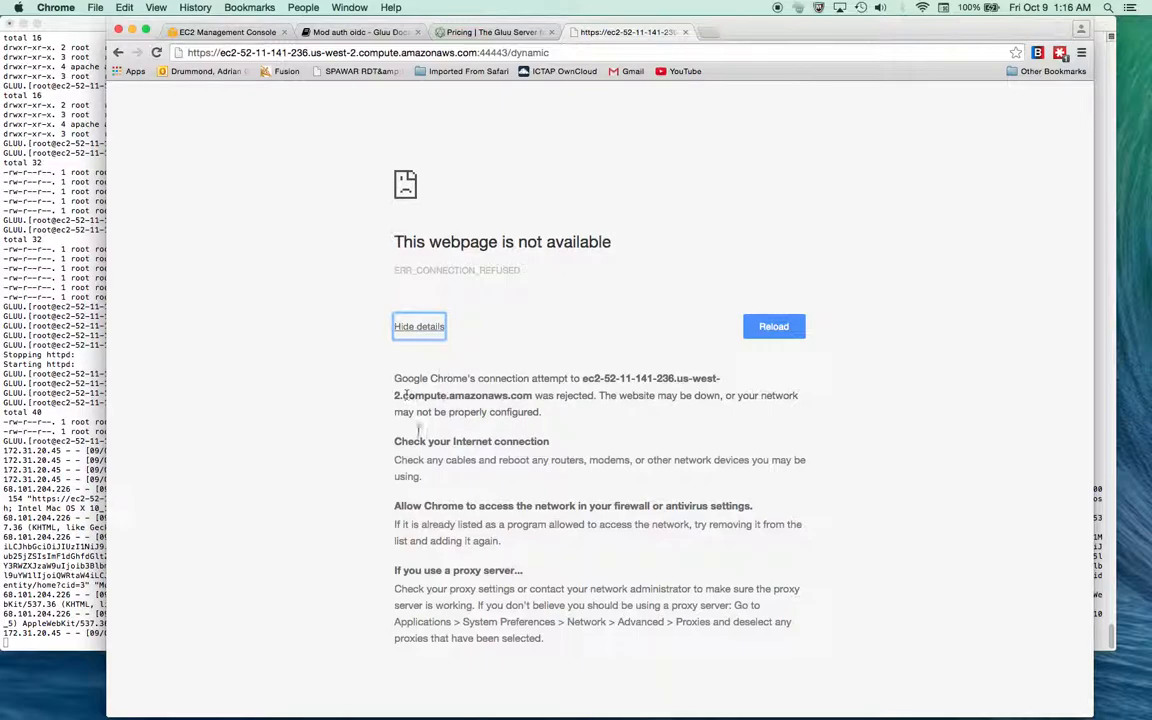
mouse_move(444, 490)
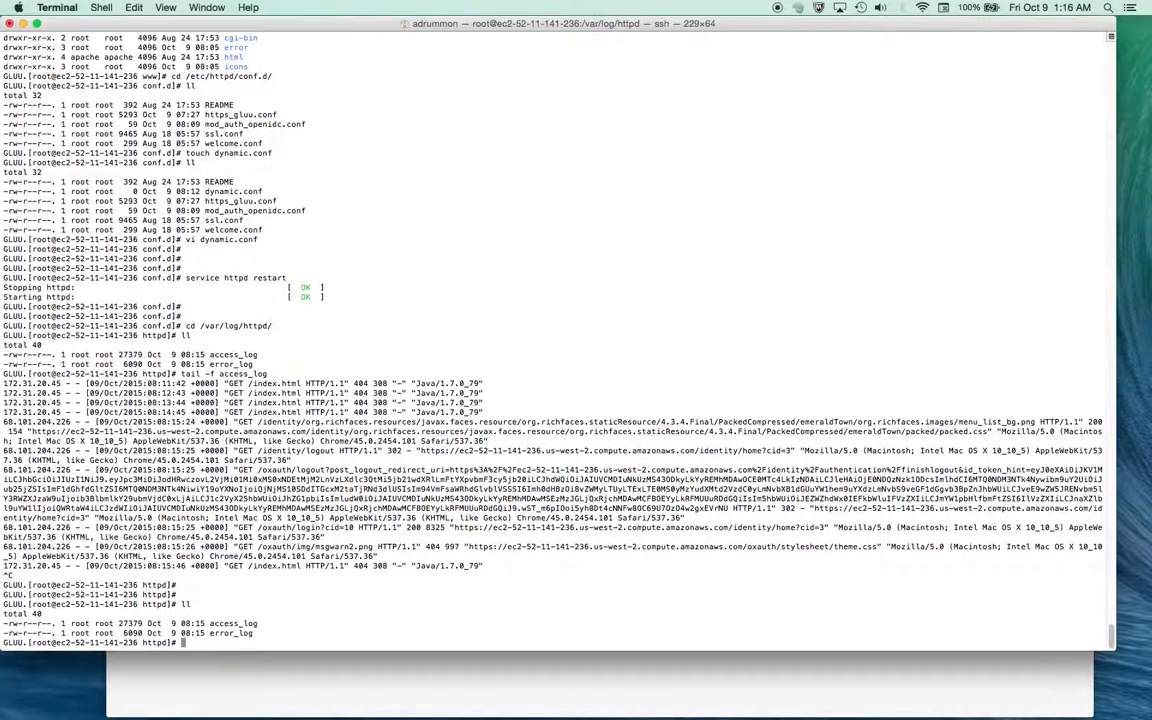
Show the error_log and server date, then follow error_log with tail -f
type("cp")
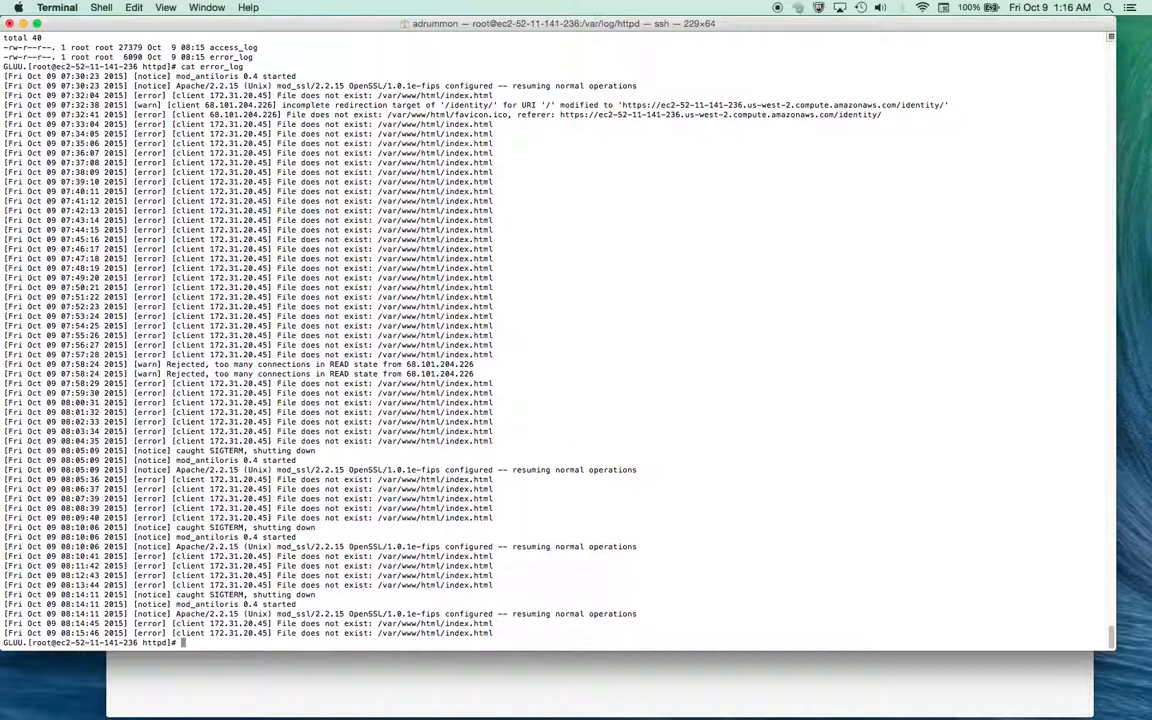
type("date")
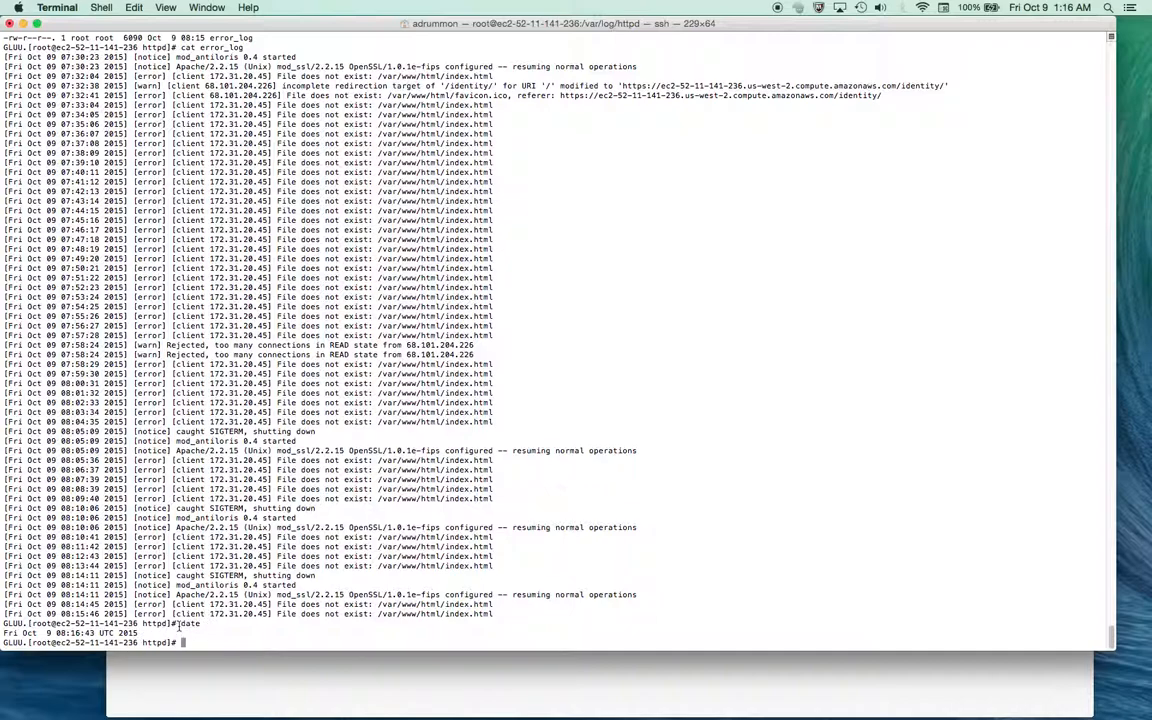
type("tail -")
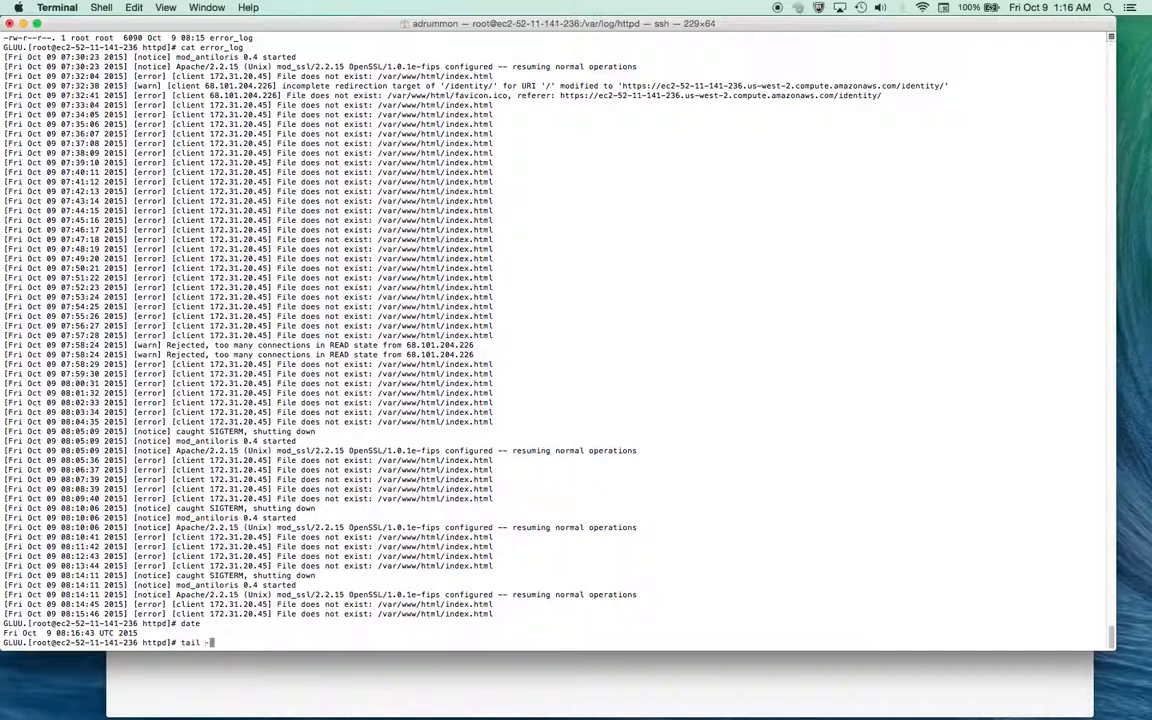
type("-f")
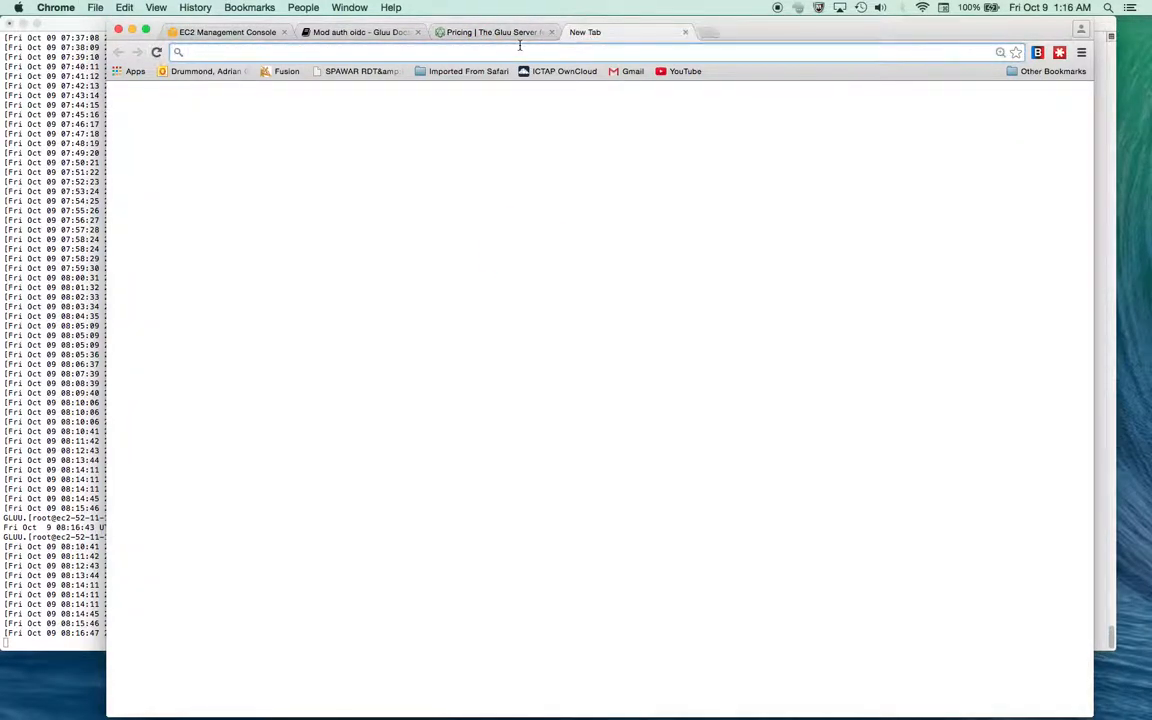
type("https://ec2-52-11-141-236.us-west-2.compute.amazonaws.com:44443/dynamic")
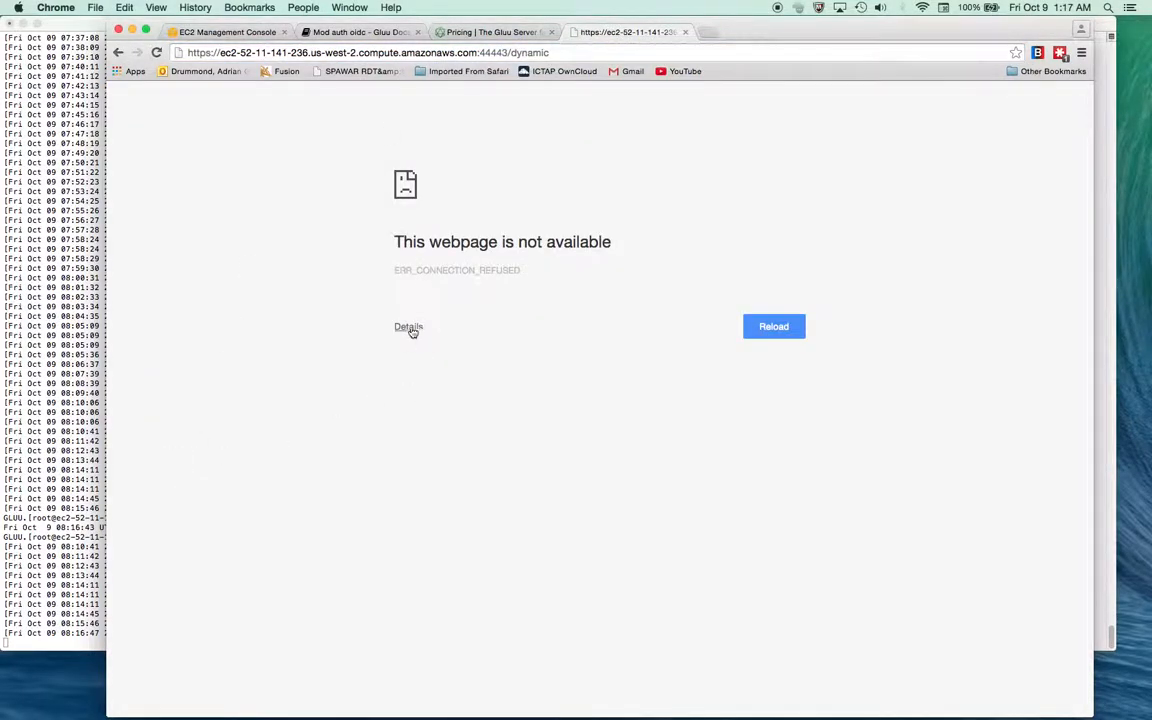
left_click(408, 326)
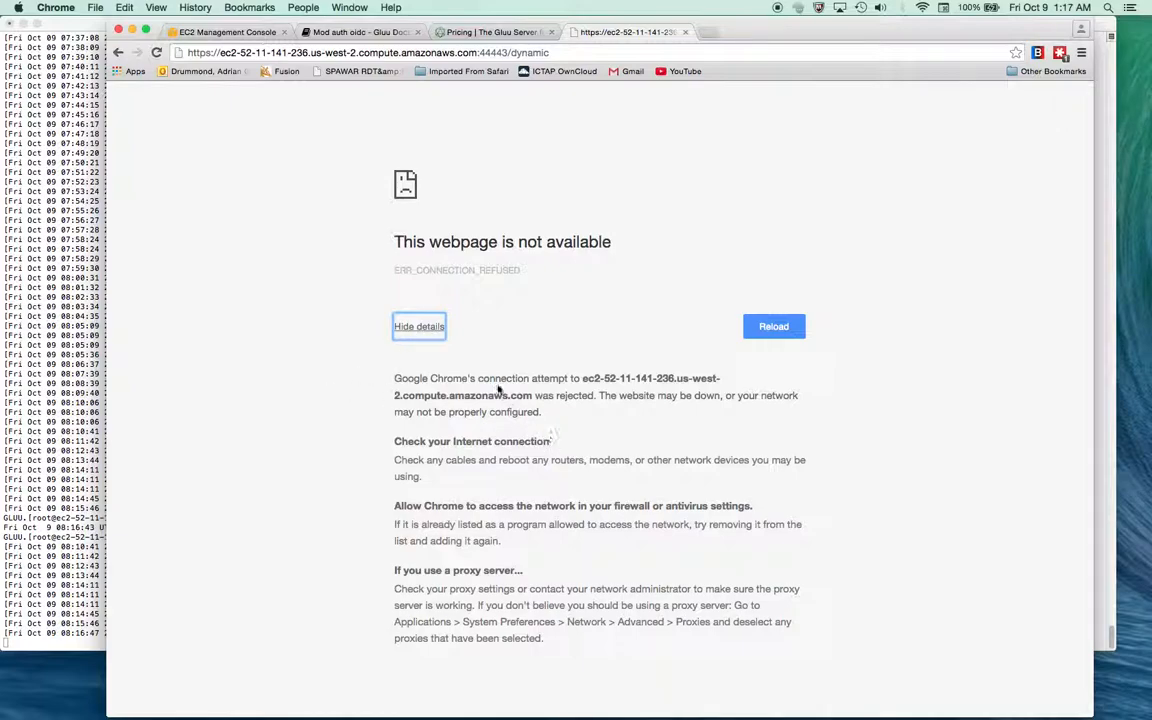
mouse_move(508, 360)
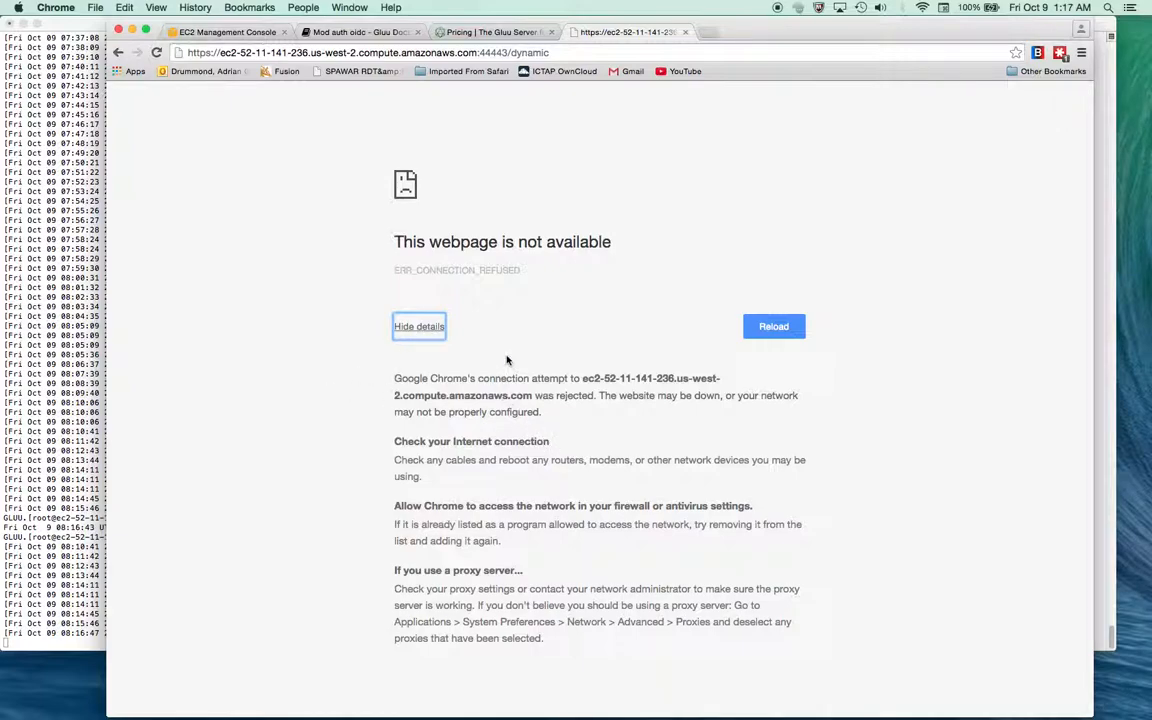
mouse_move(448, 132)
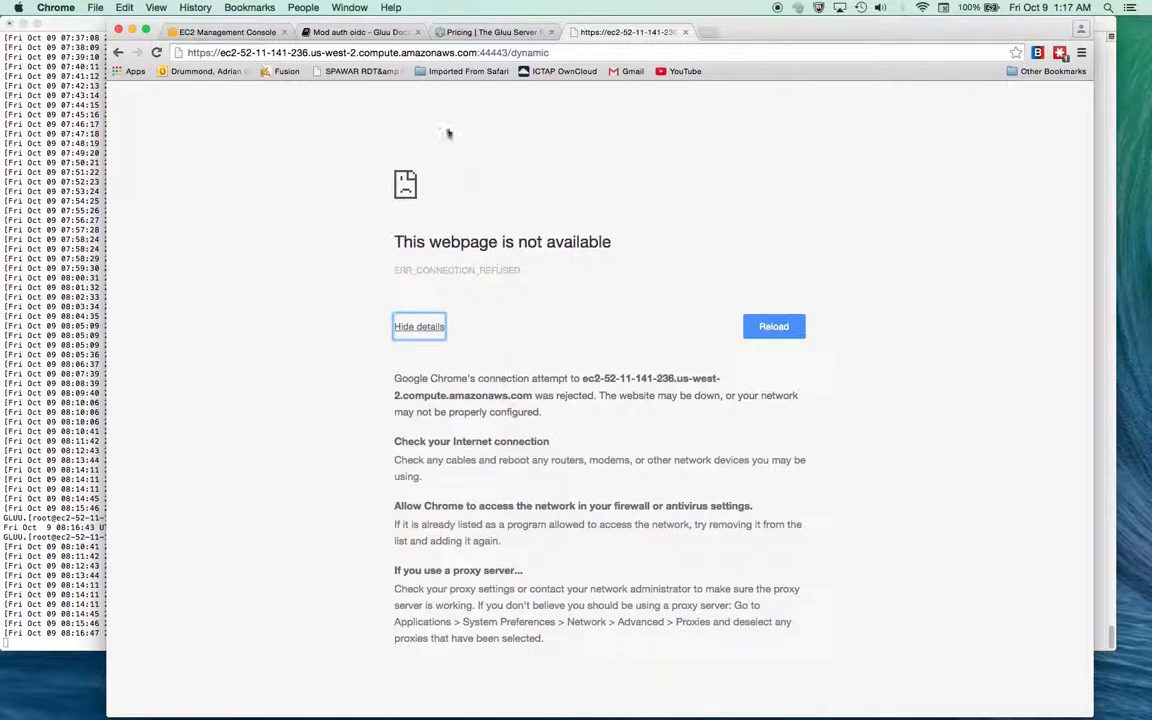
left_click(360, 32)
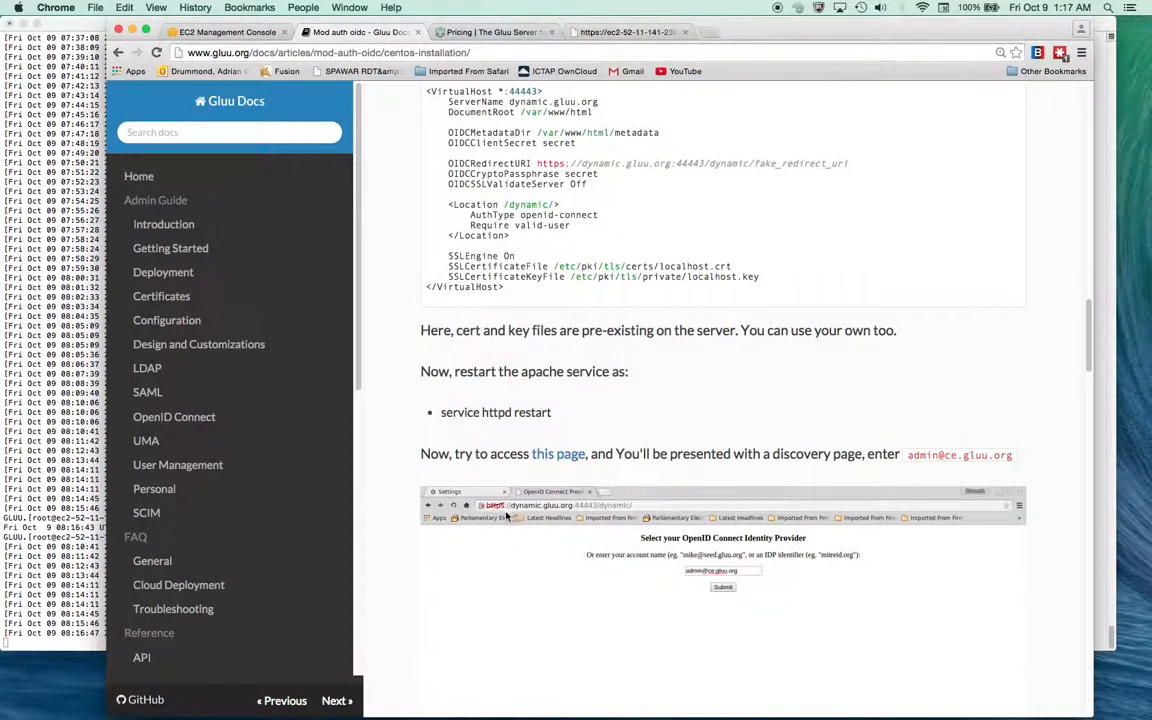
mouse_move(548, 516)
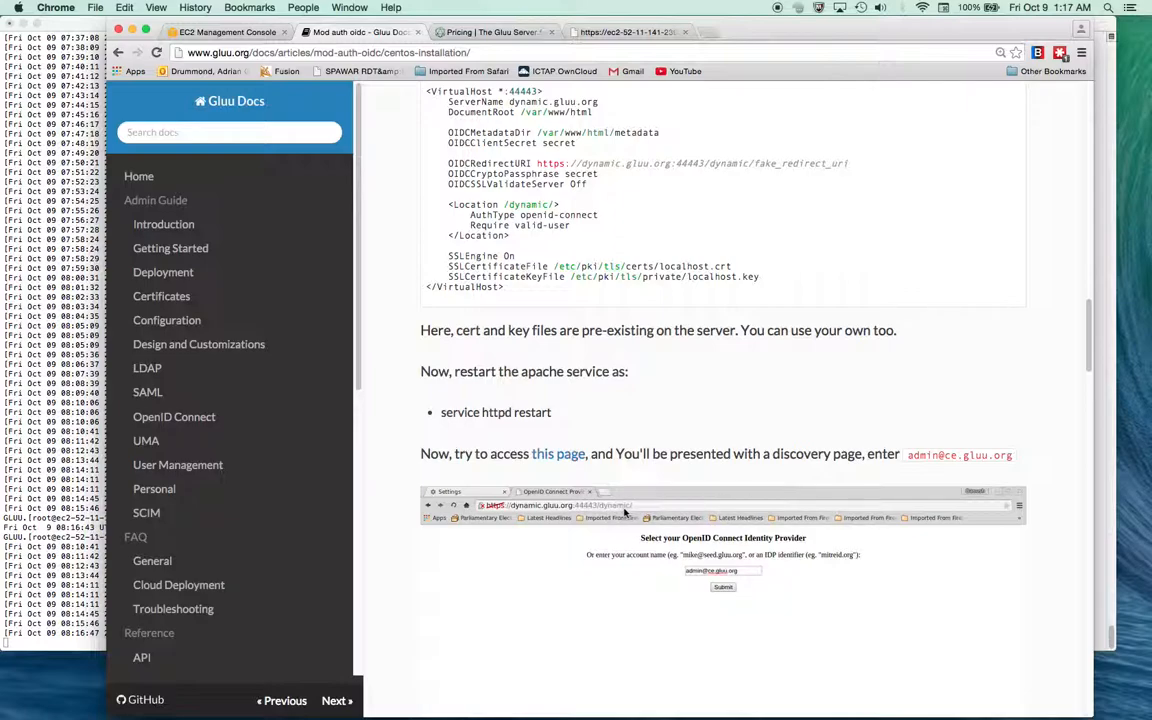
scroll("down", 3)
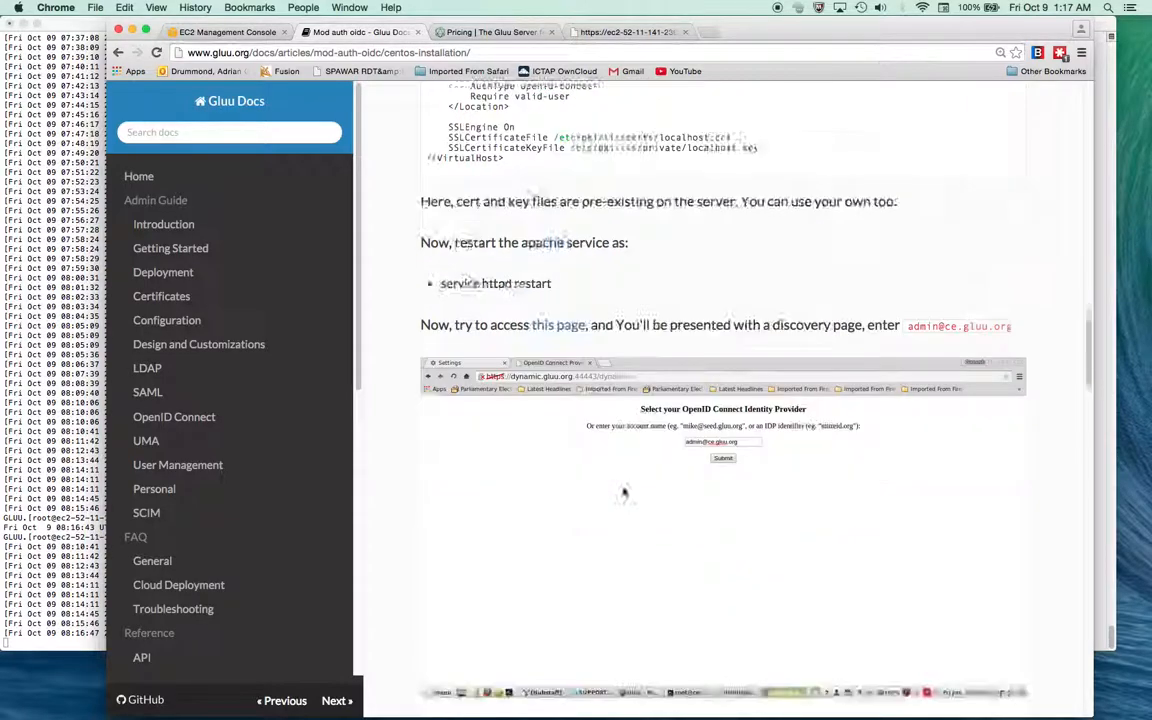
scroll("down", 3)
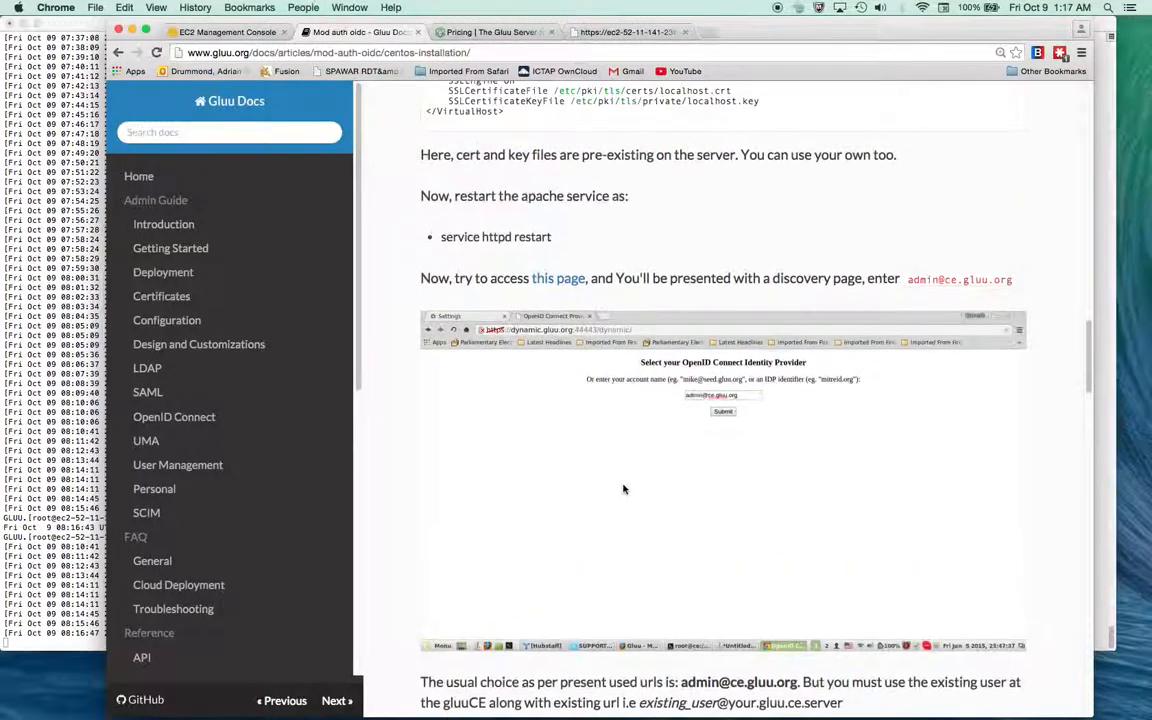
scroll("up", 3)
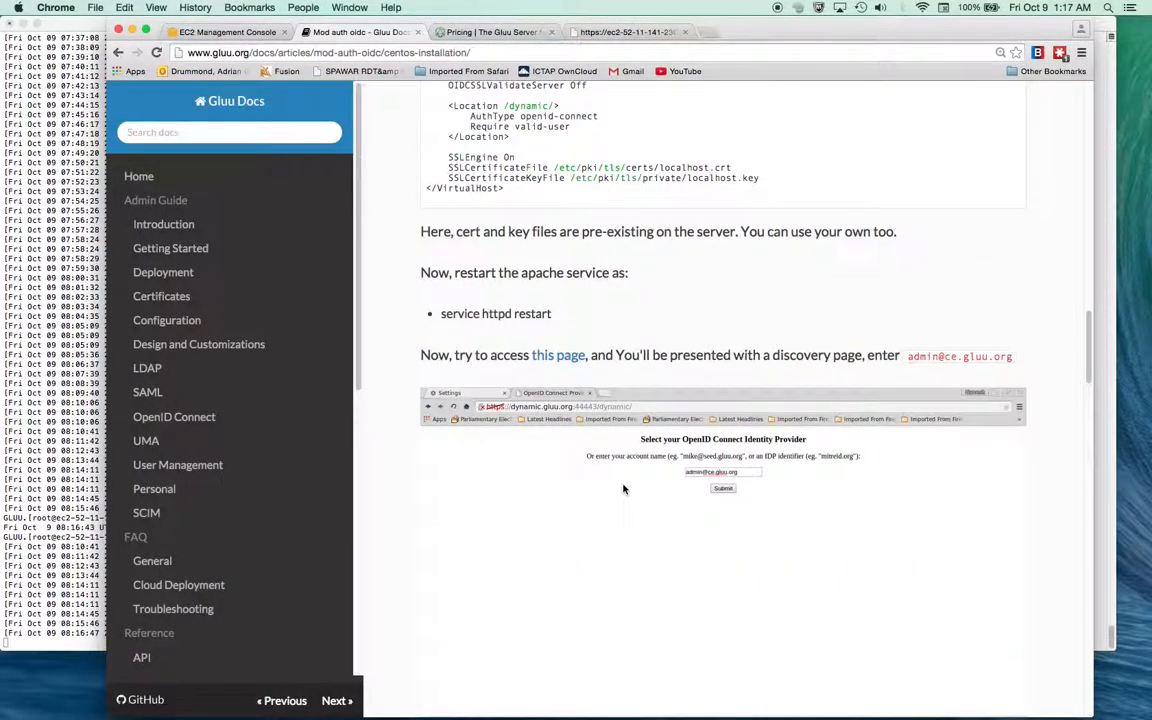
mouse_move(616, 480)
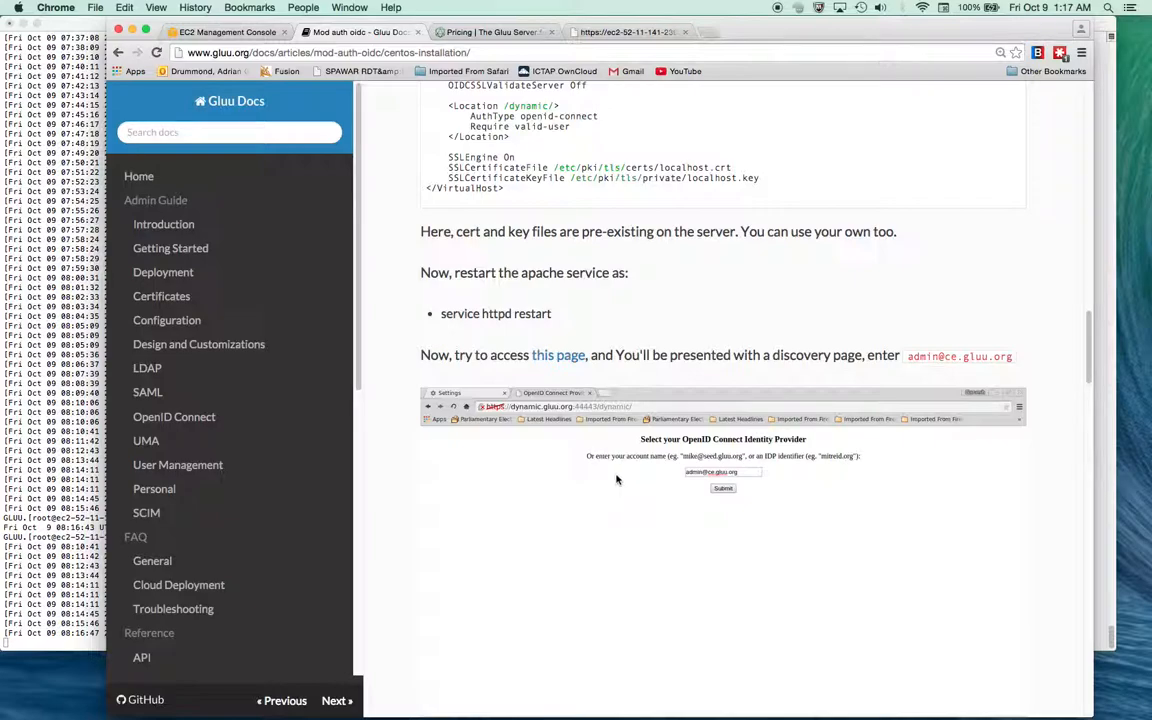
mouse_move(658, 346)
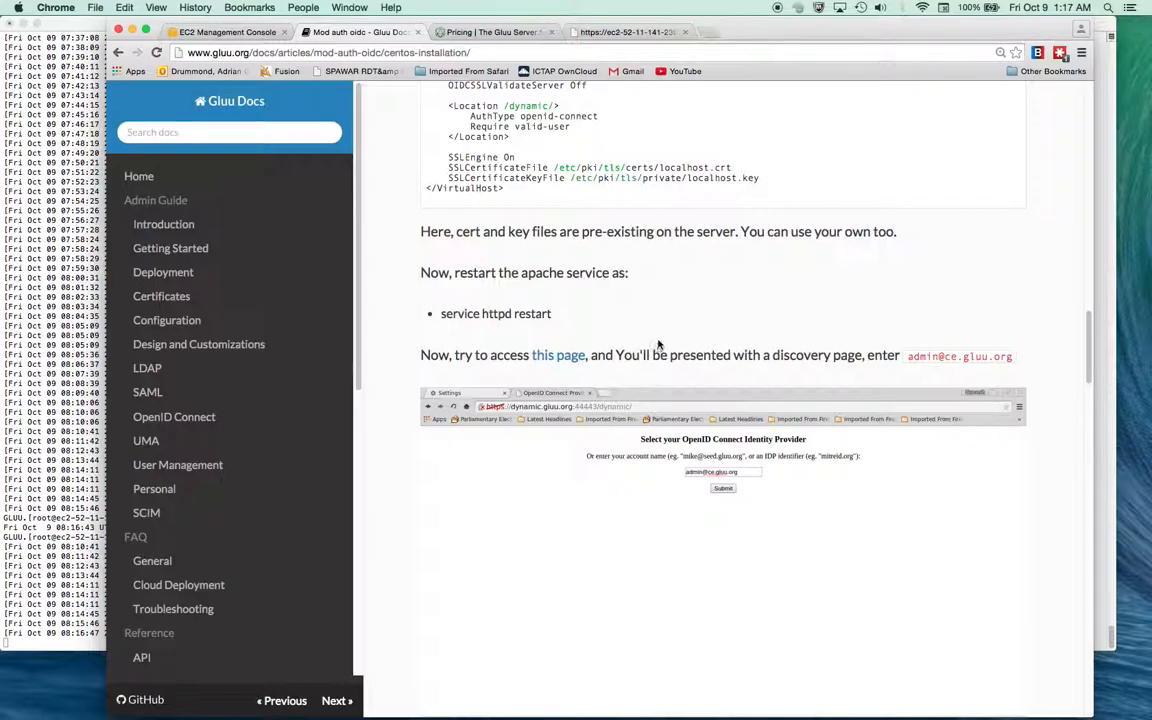